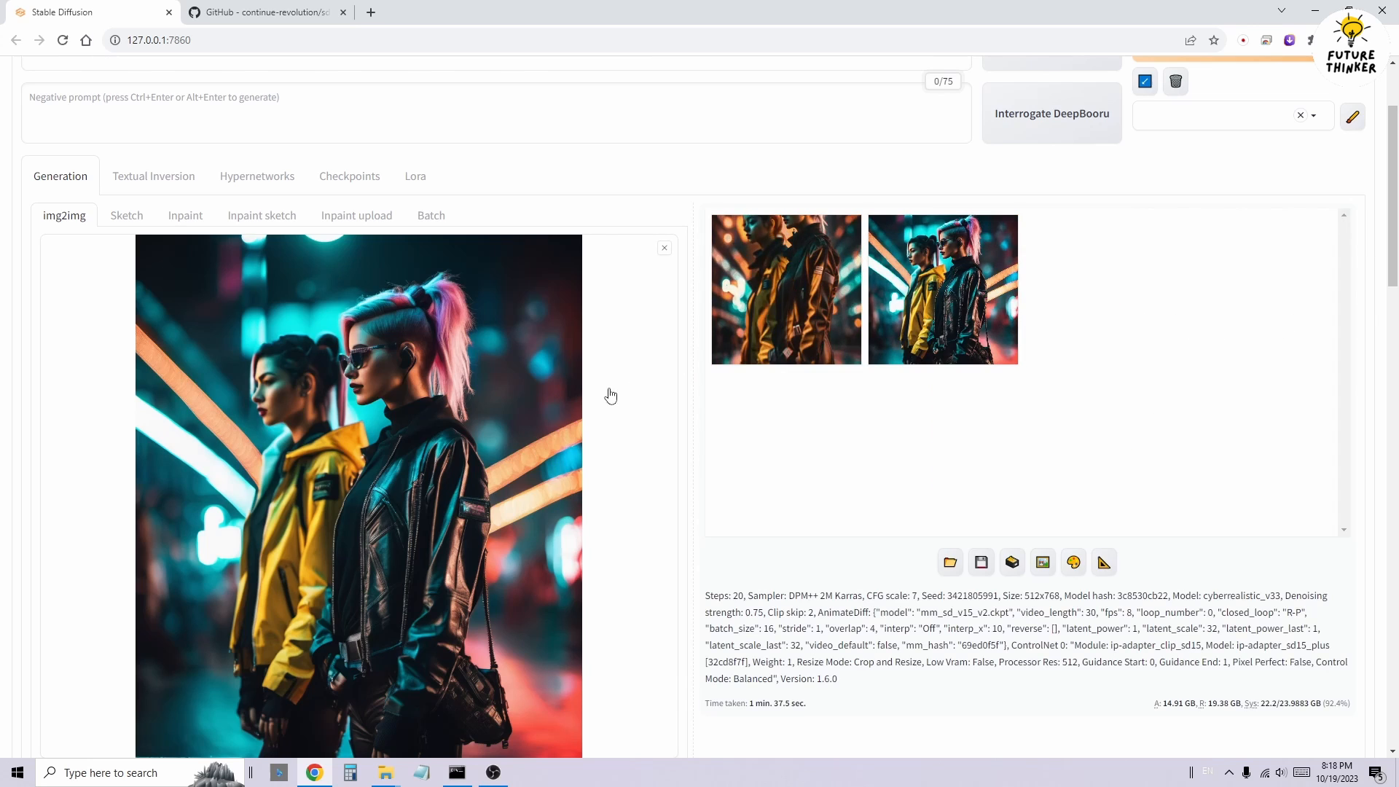
Preview the two img2img animation results, then return to the txt2img cyberpunk girl batch.
left_click(941, 288)
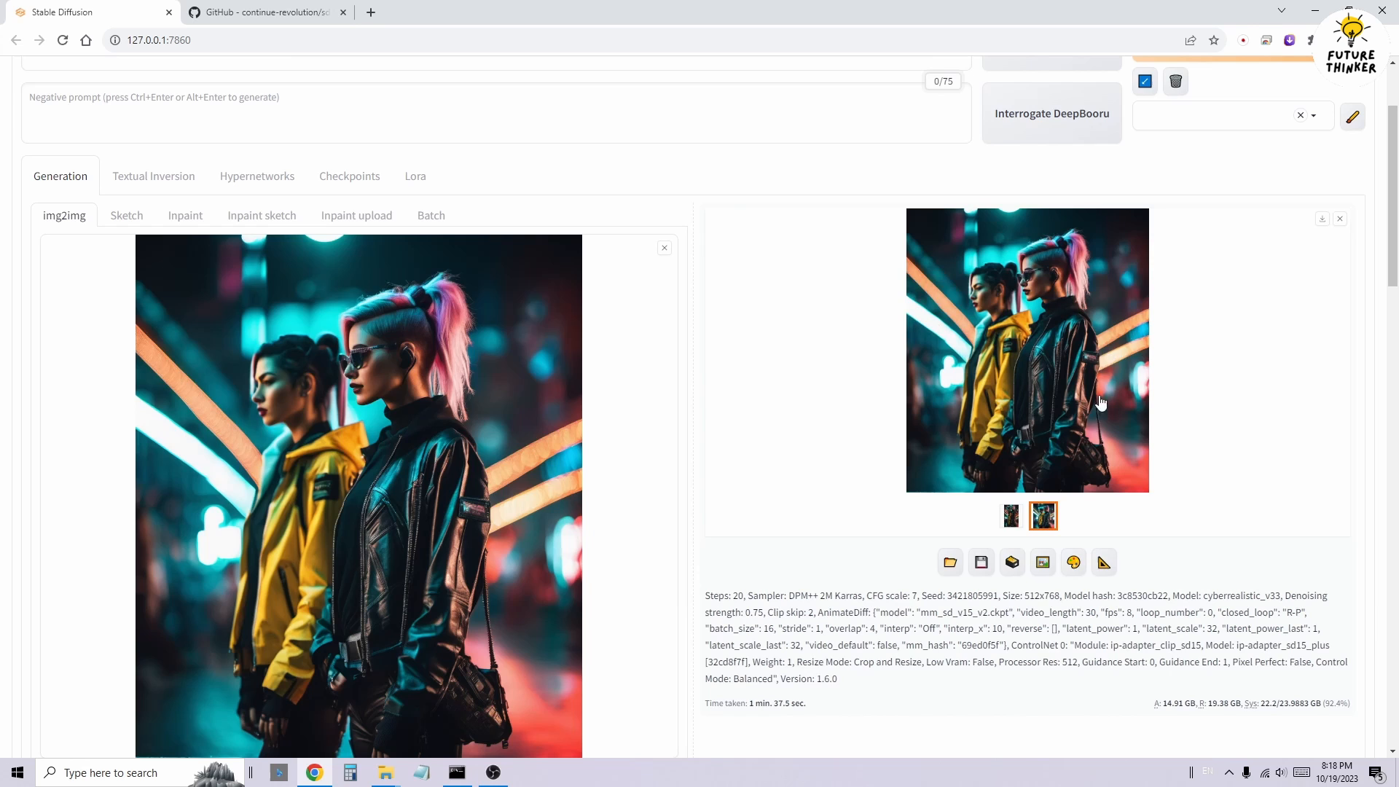
left_click(1011, 516)
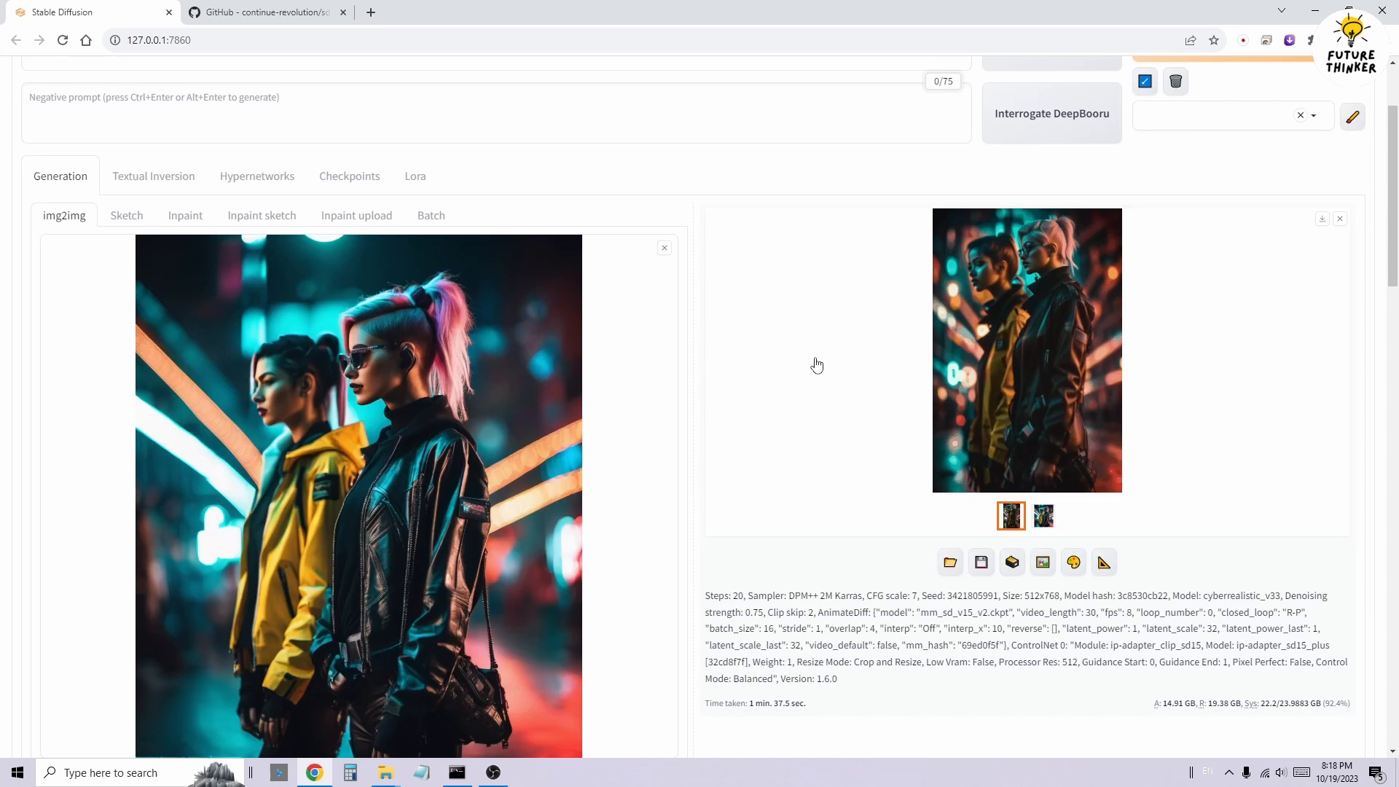
left_click(38, 137)
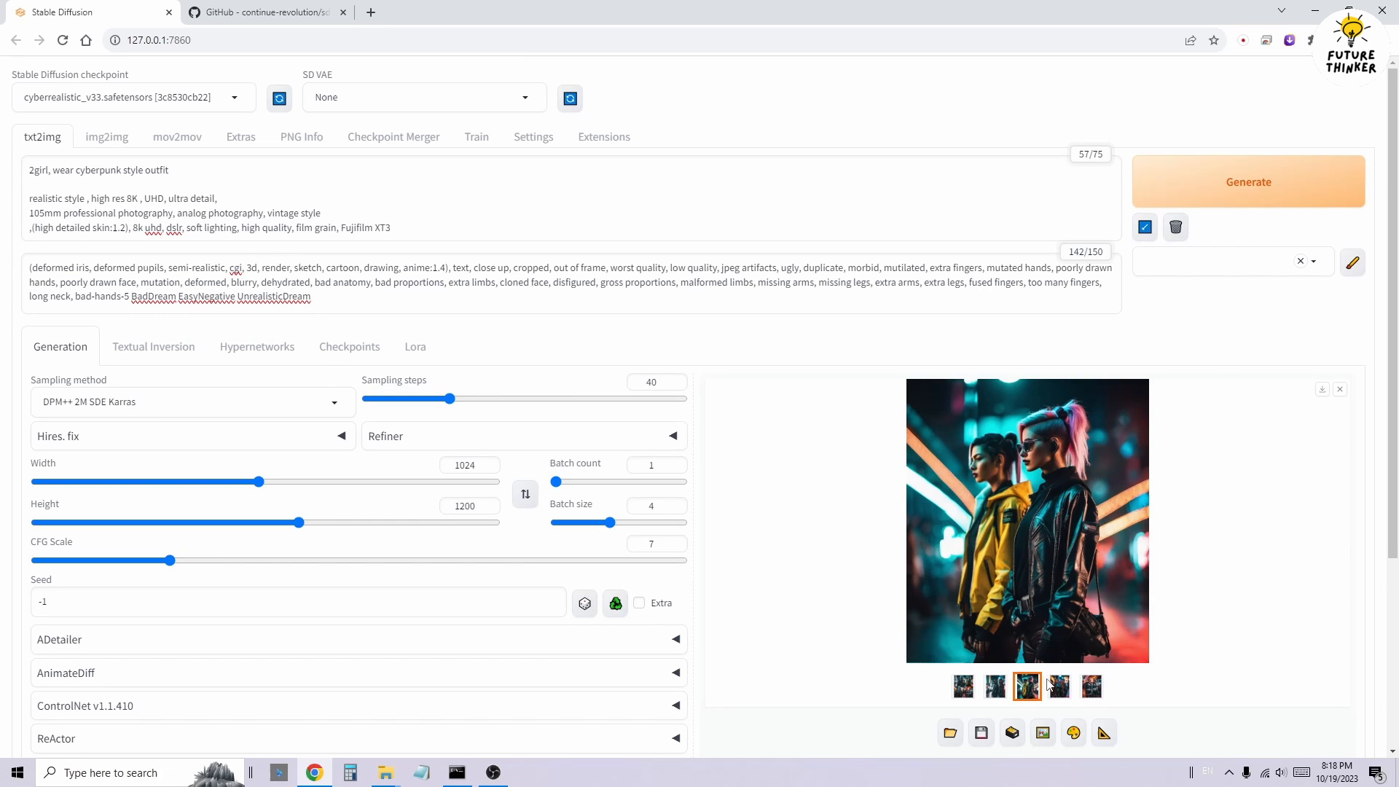
Clear the old img2img source and send the fifth txt2img image of the two girls to img2img.
left_click(1059, 685)
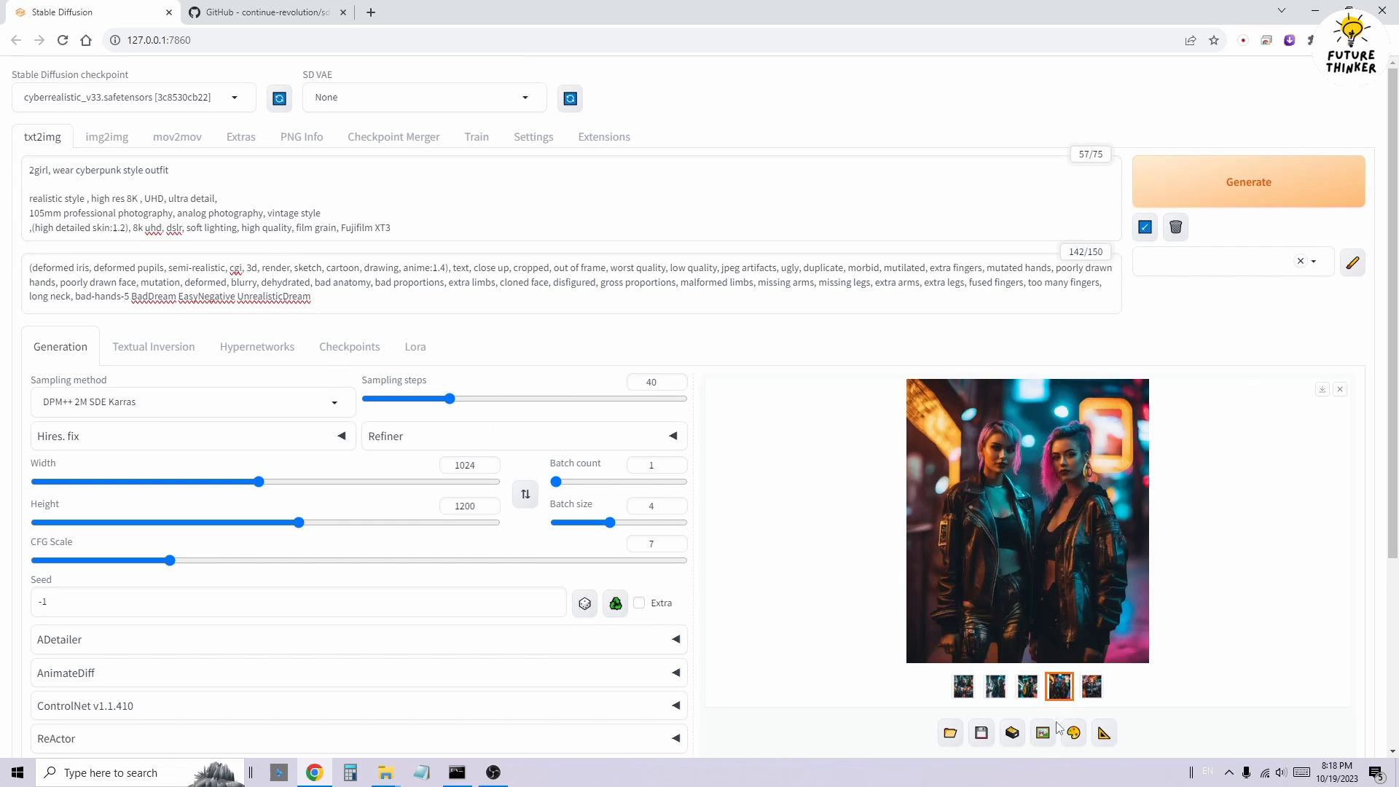
left_click(1092, 687)
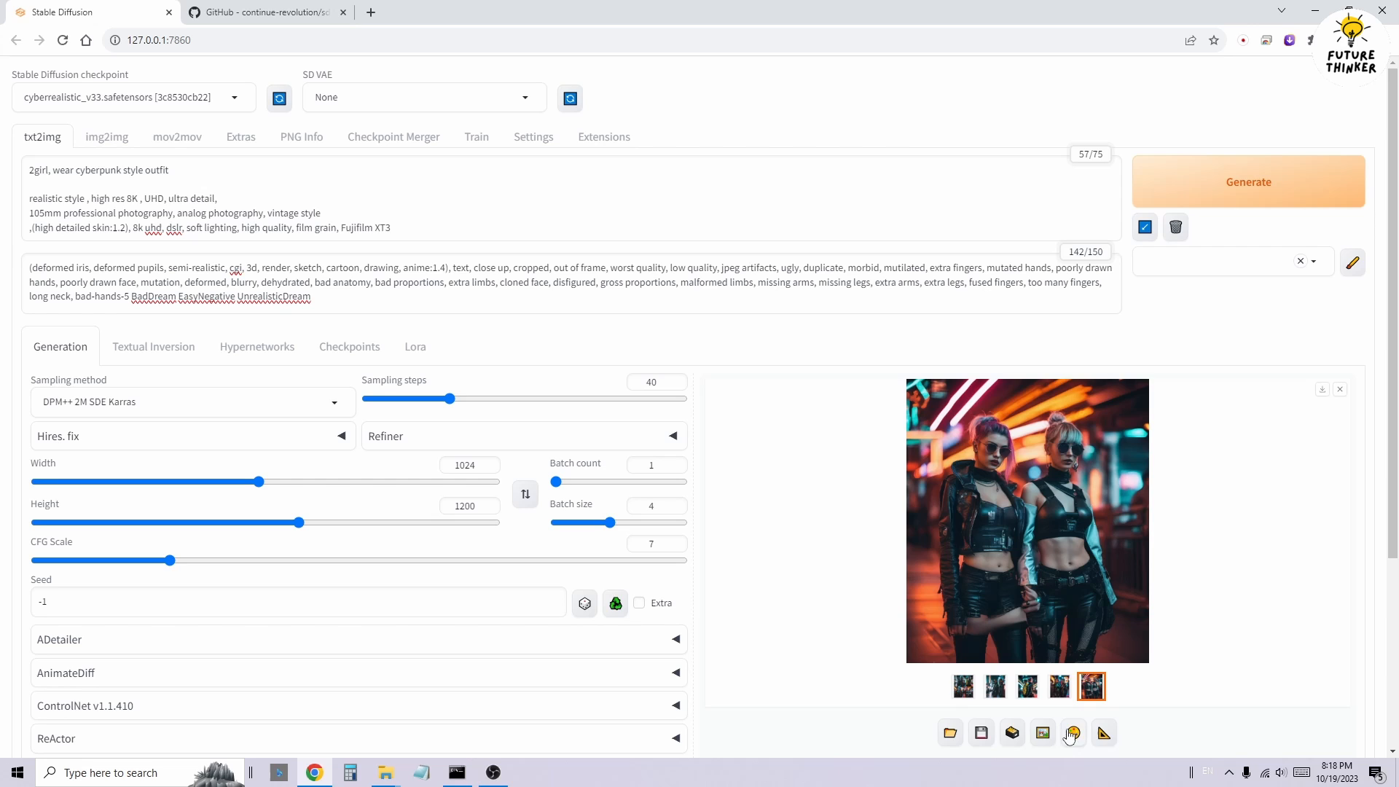
left_click(106, 137)
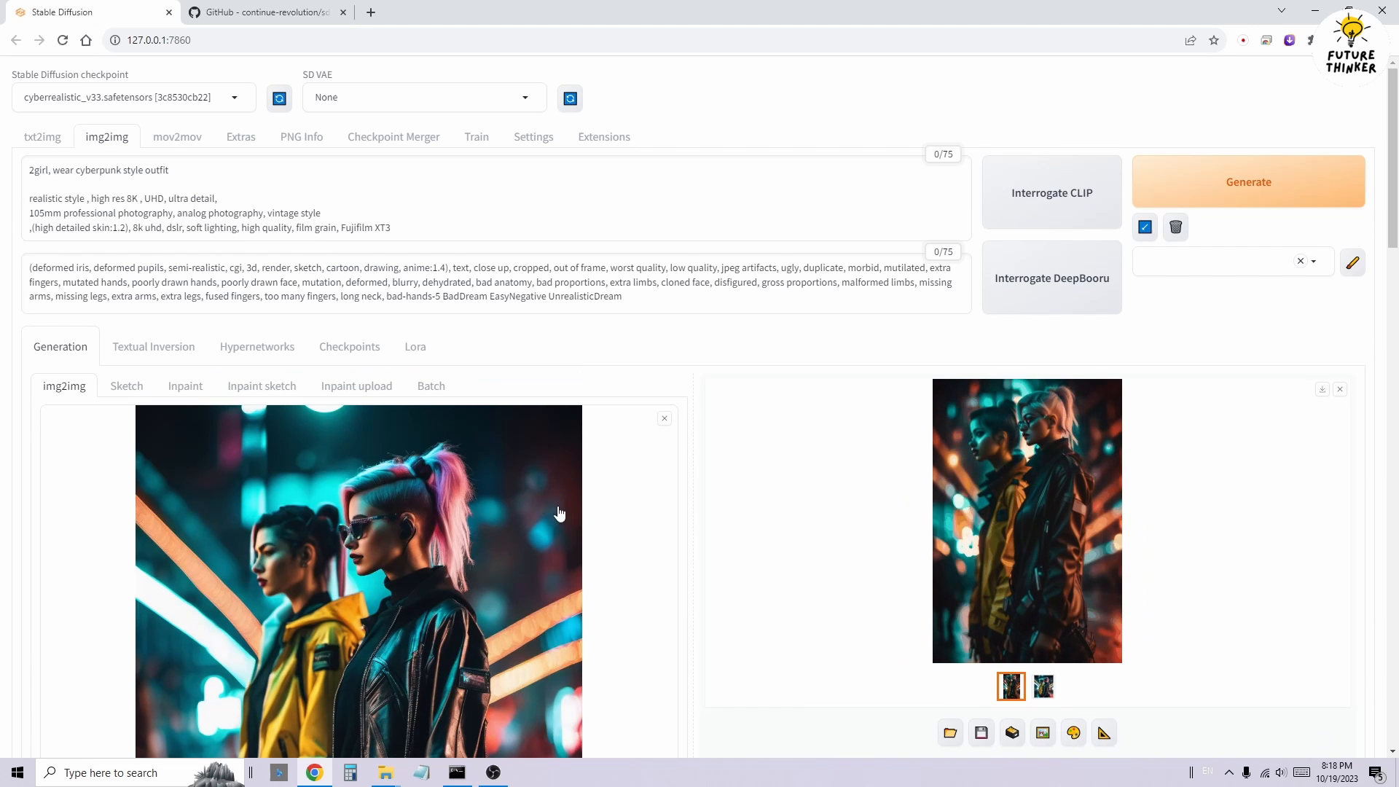
left_click(665, 418)
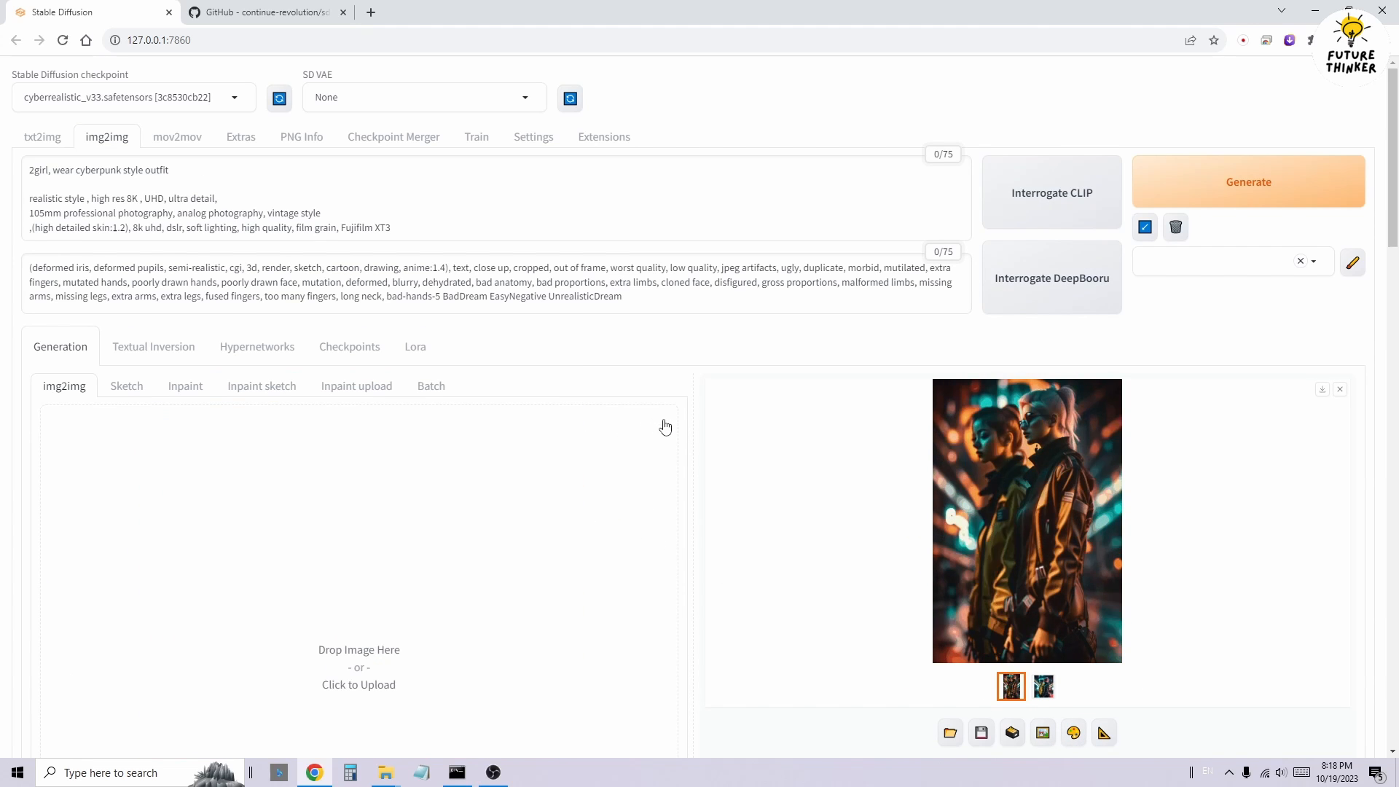
left_click(43, 137)
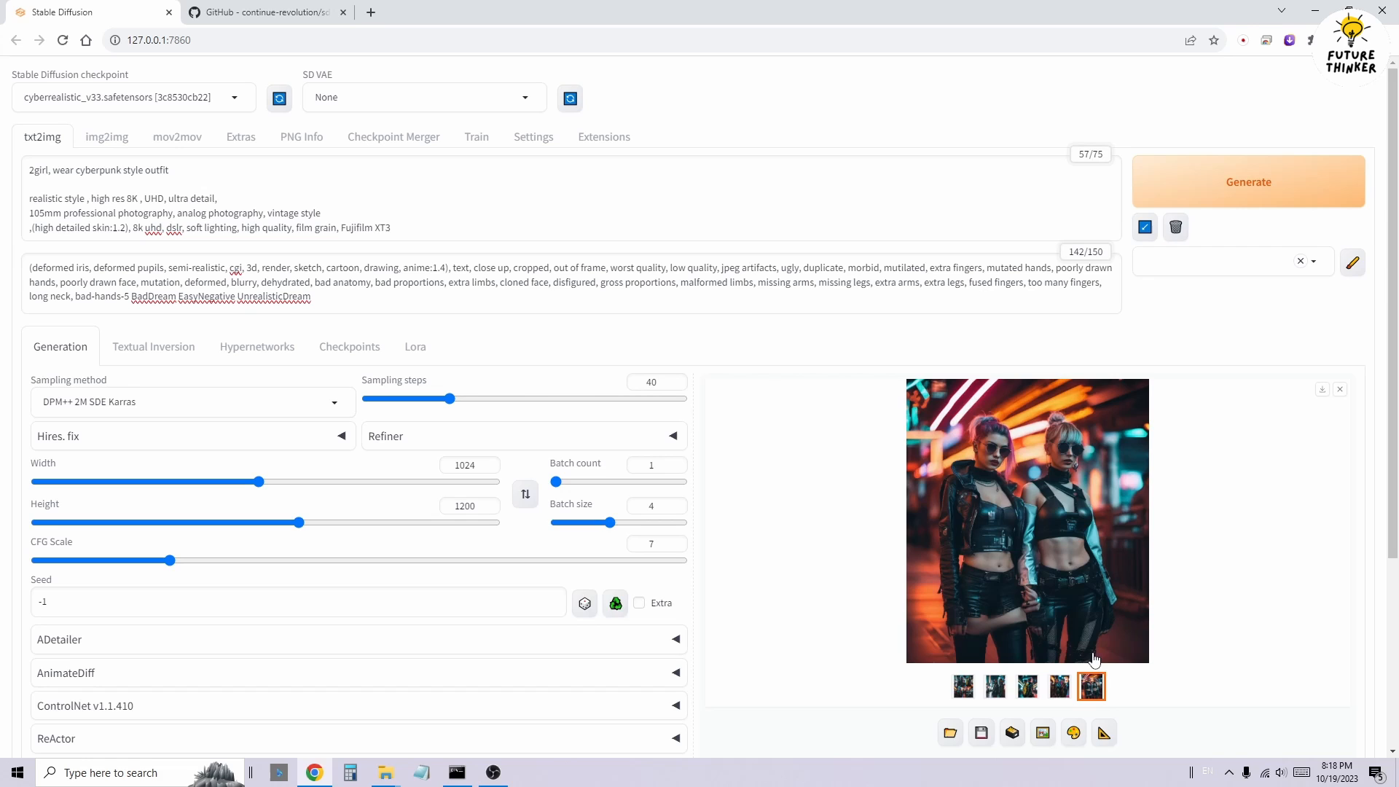
left_click(107, 137)
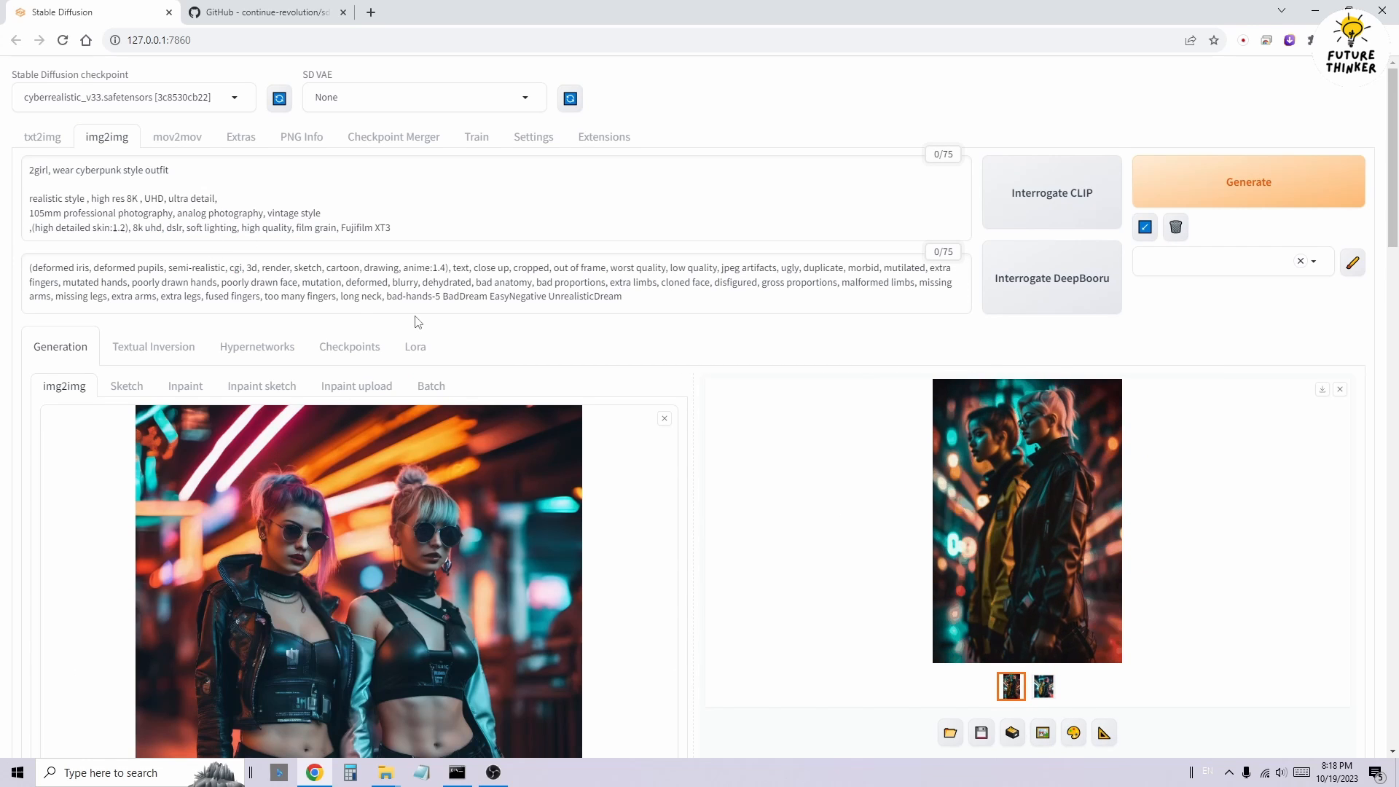
scroll("down", 3)
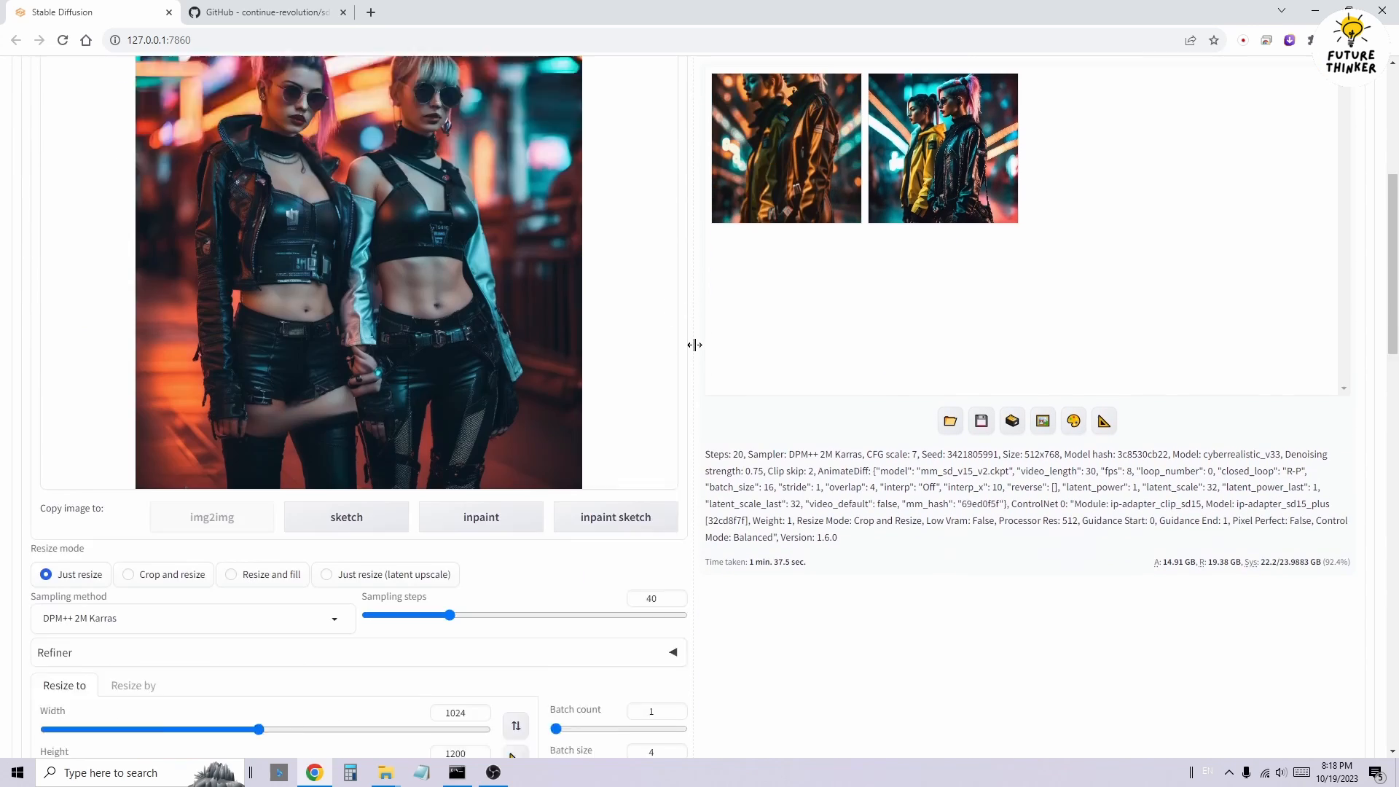
Set img2img to 20 steps, batch size 1, 512×768 and the DPM++ SDE Karras sampler.
scroll("down", 3)
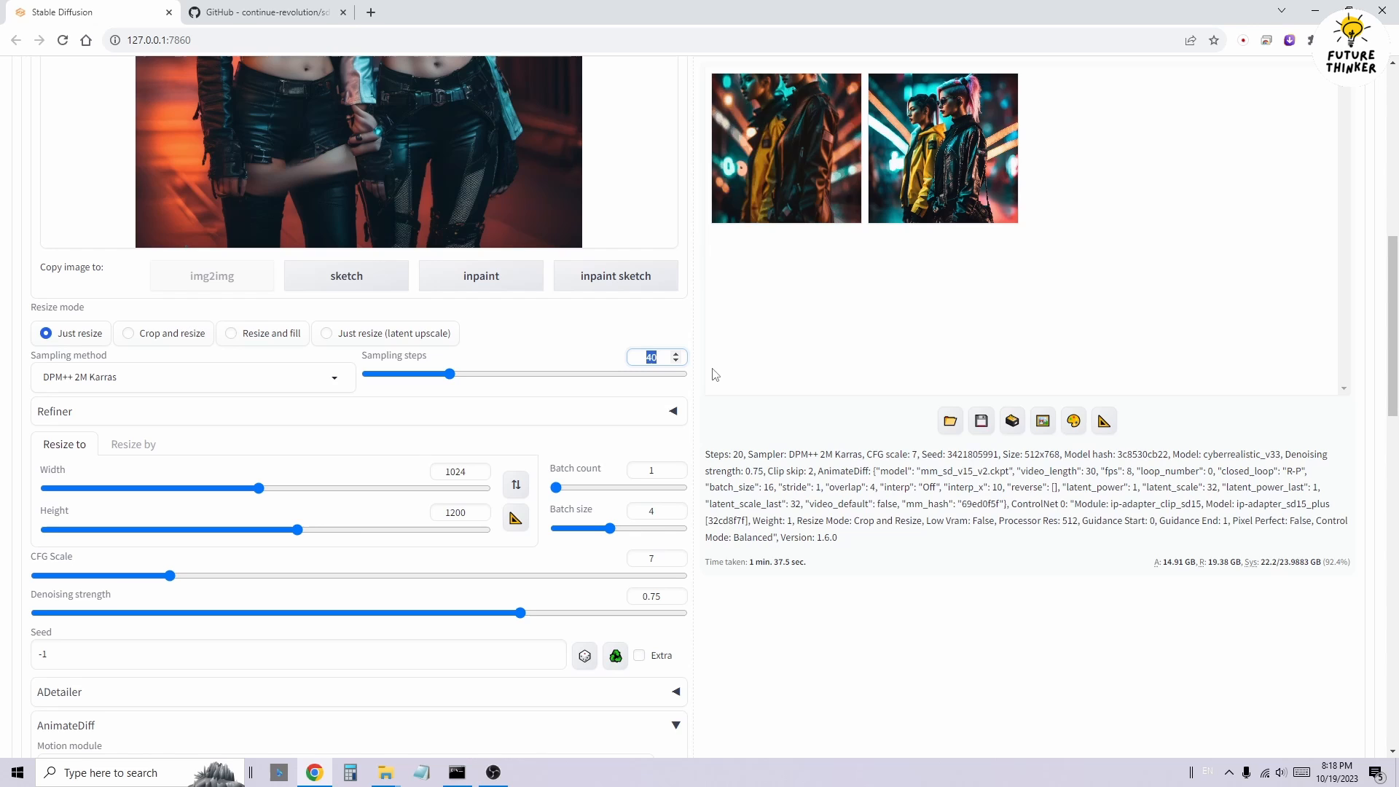
type("20")
left_click(656, 510)
type("1")
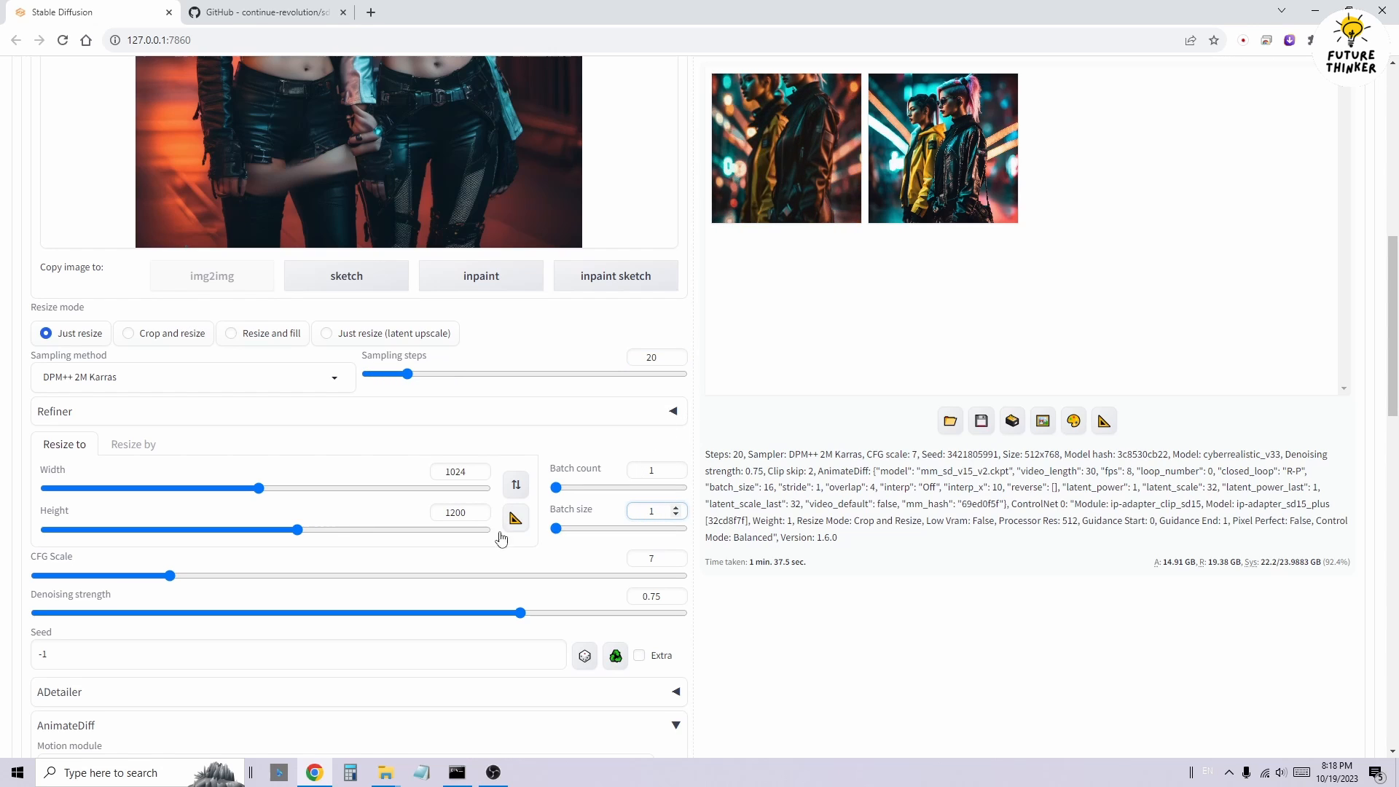
left_click(454, 470)
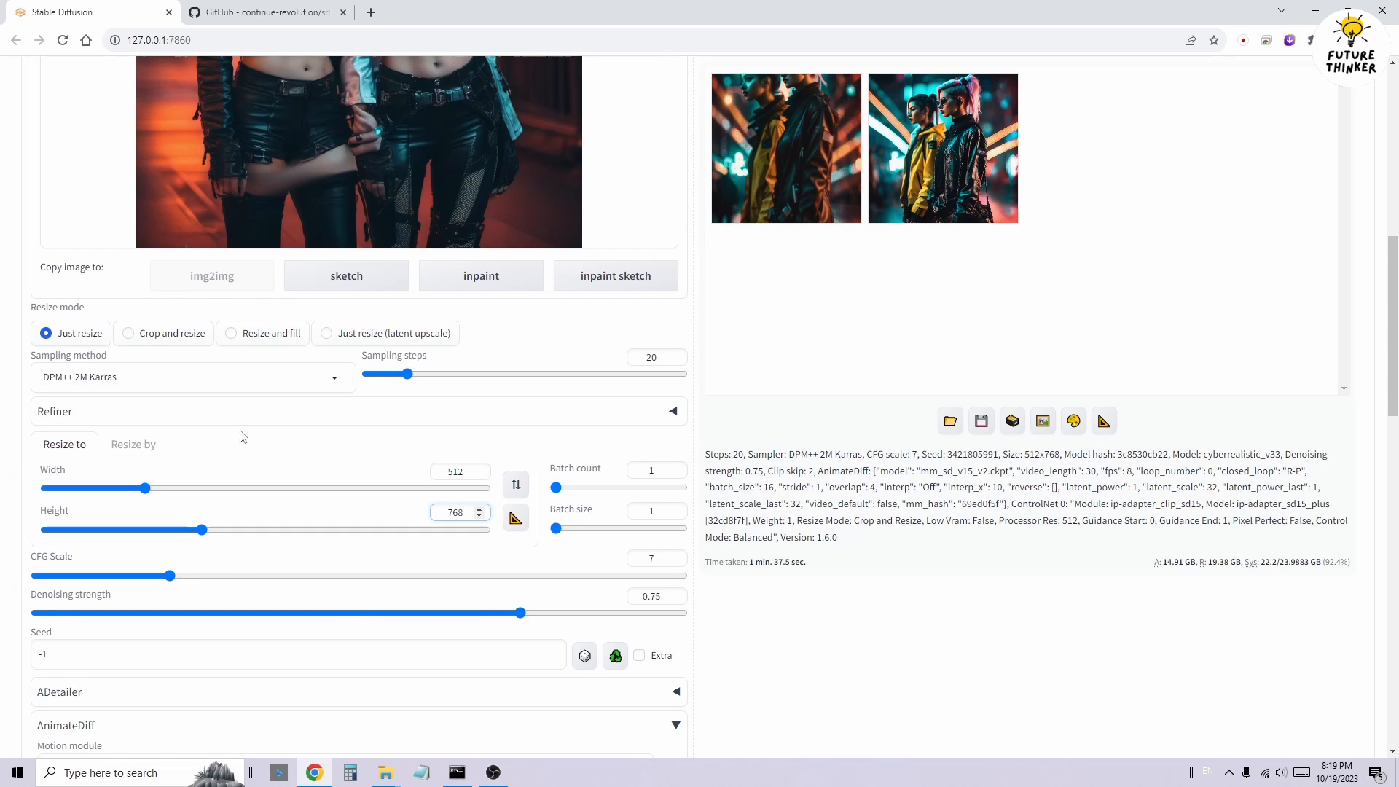
left_click(192, 376)
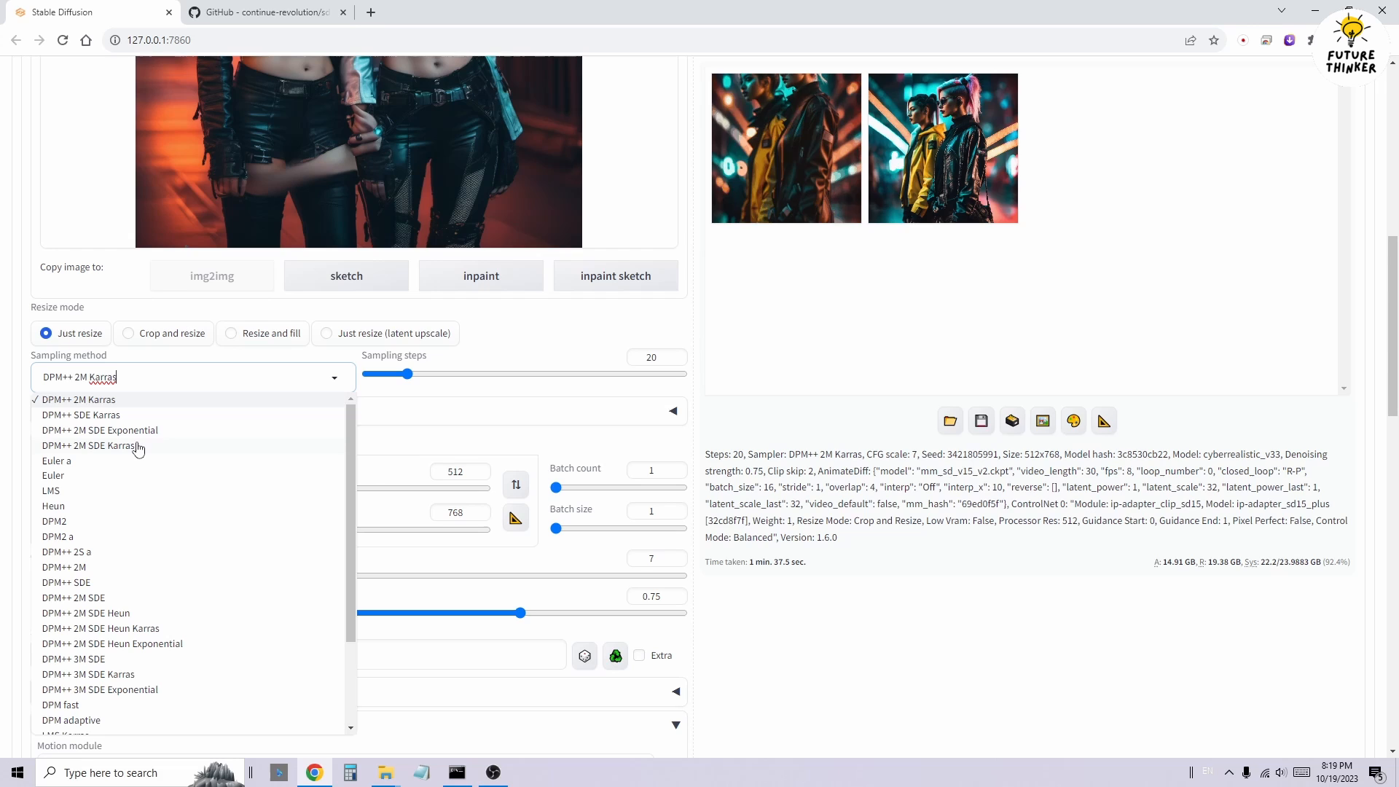
left_click(80, 413)
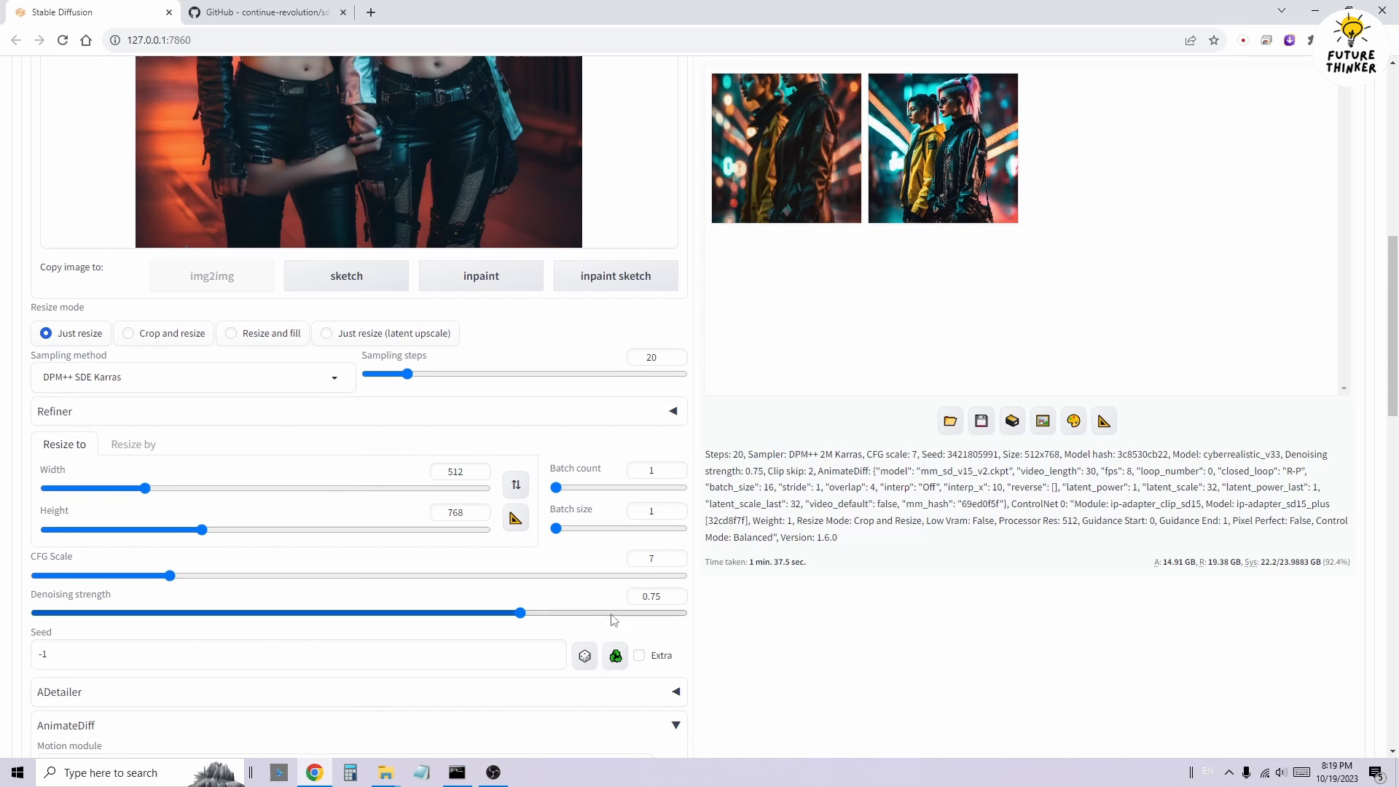
scroll("down", 3)
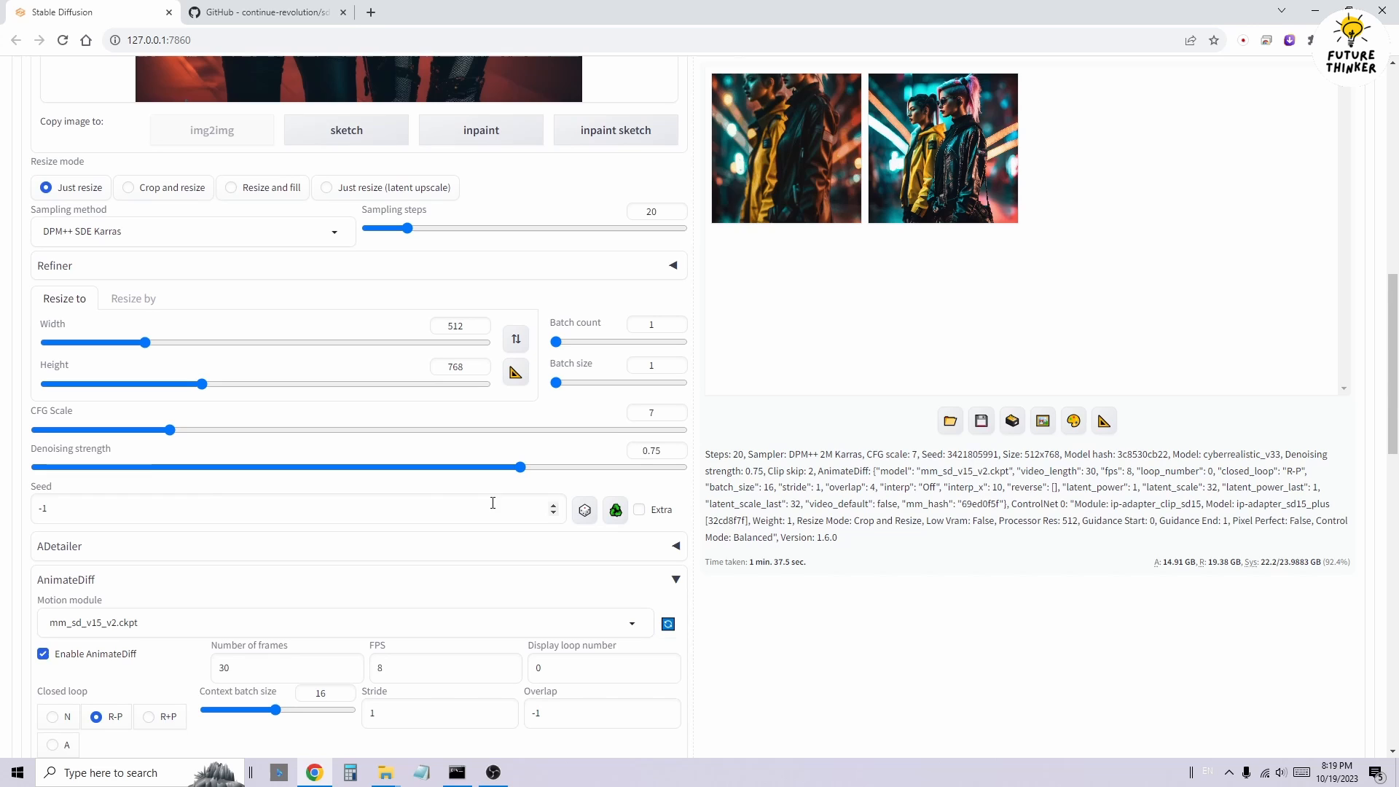
scroll("down", 3)
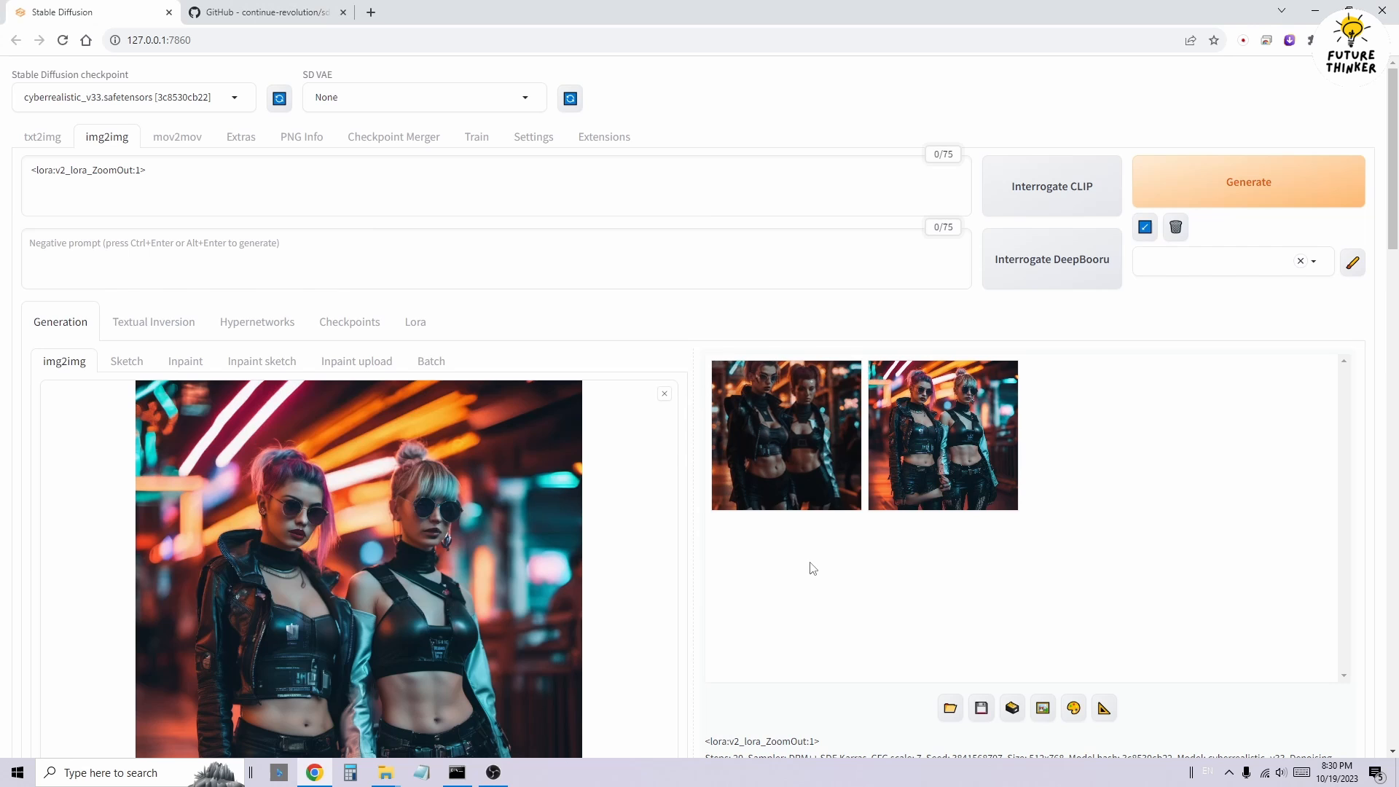
Preview the two zoom-out animation results of the leather-clad women.
left_click(941, 434)
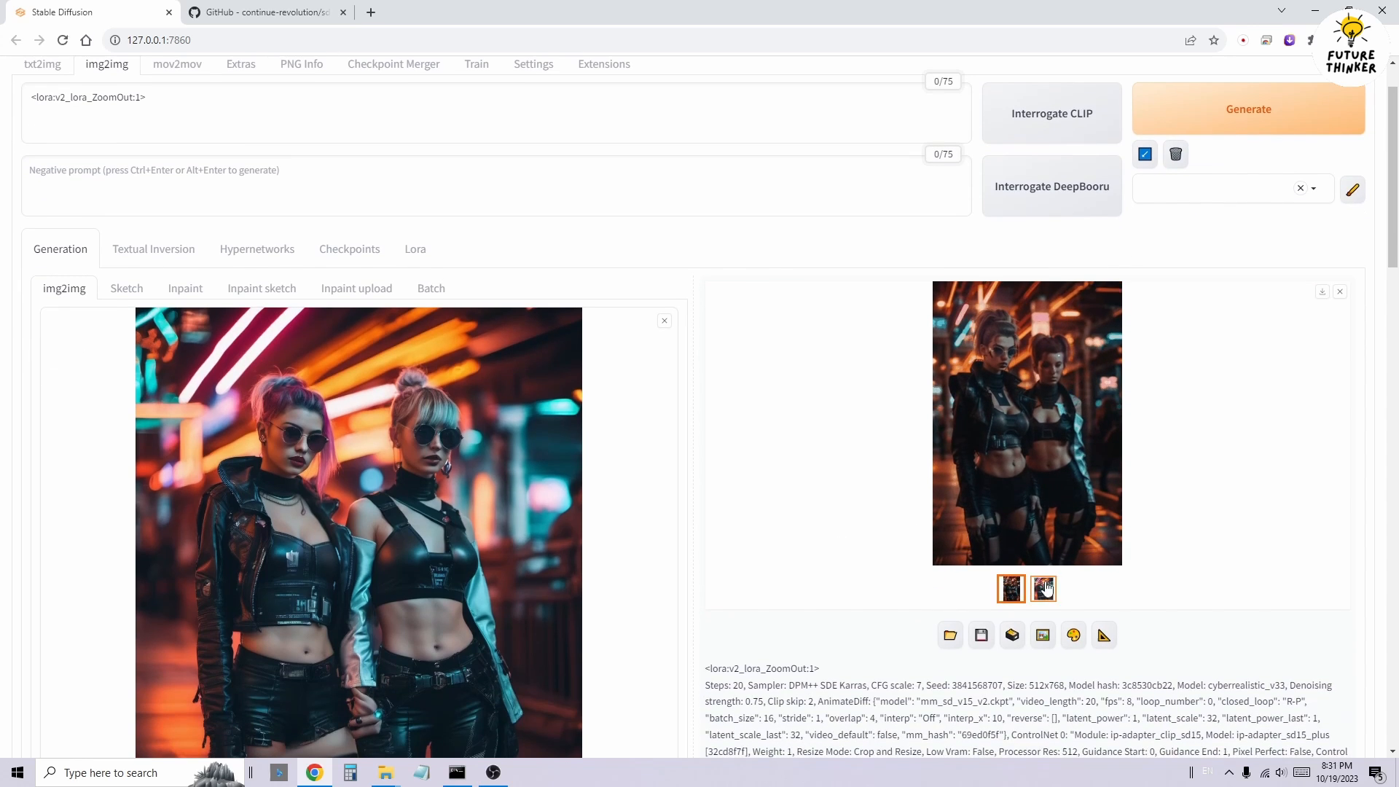
left_click(1011, 587)
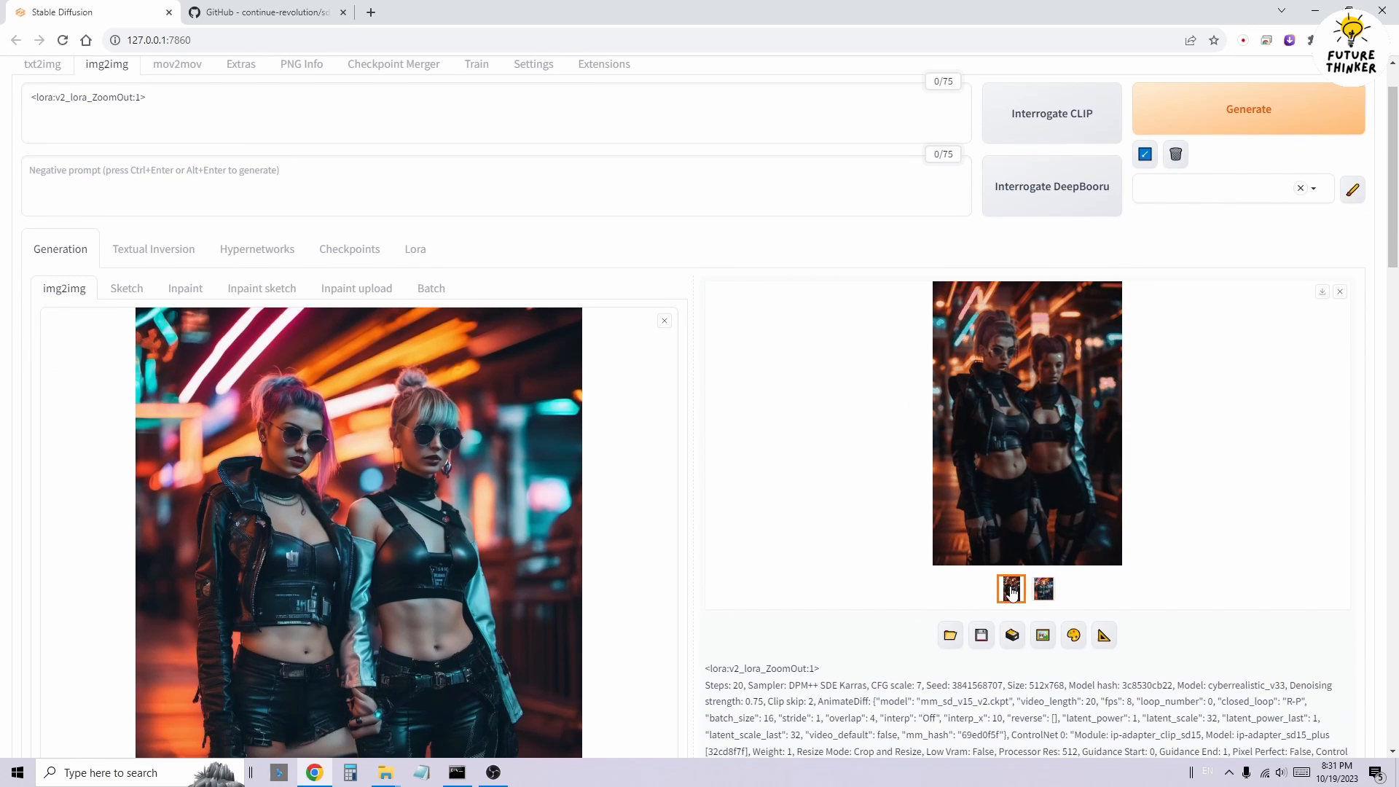
scroll("down", 3)
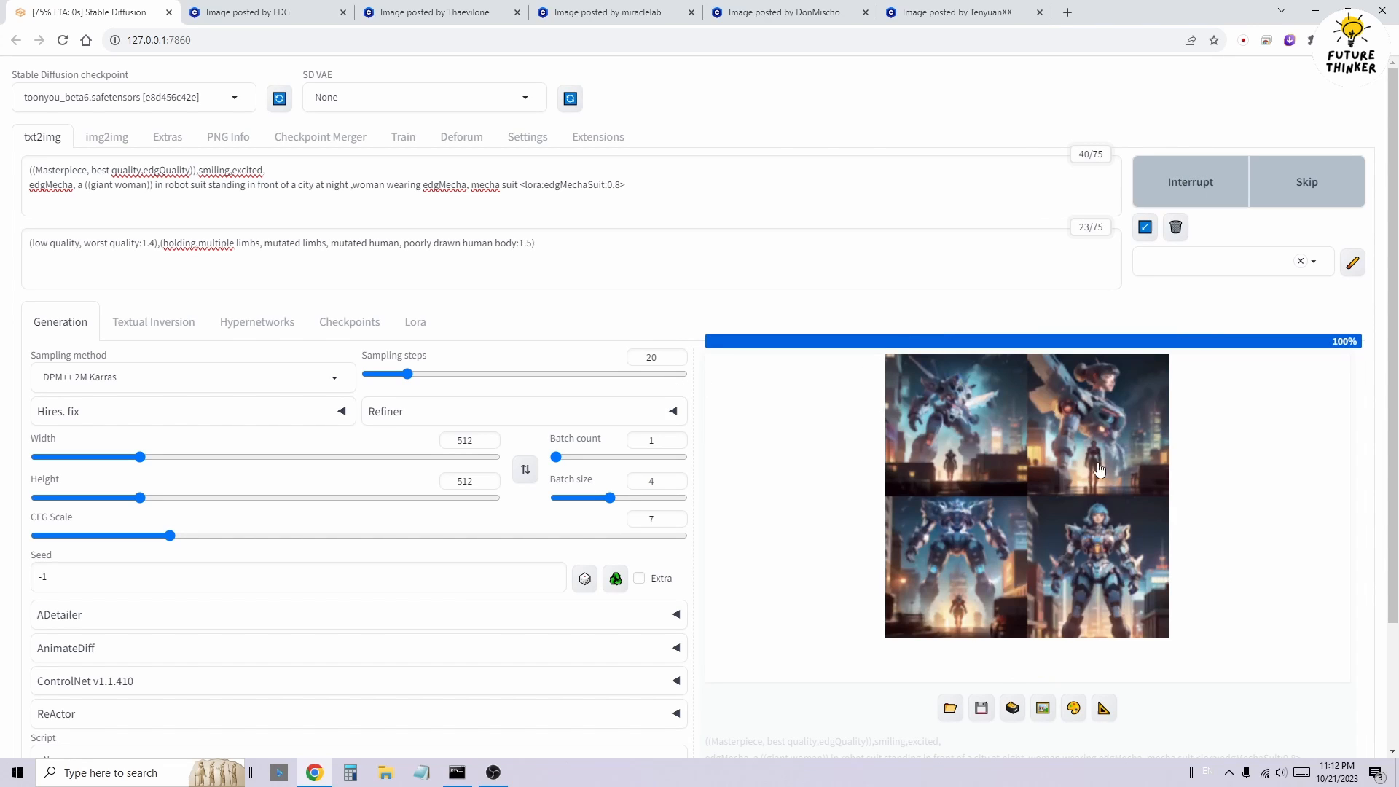
Look up the AnimateDiff prompt travel example on GitHub and return to the WebUI.
left_click(1025, 495)
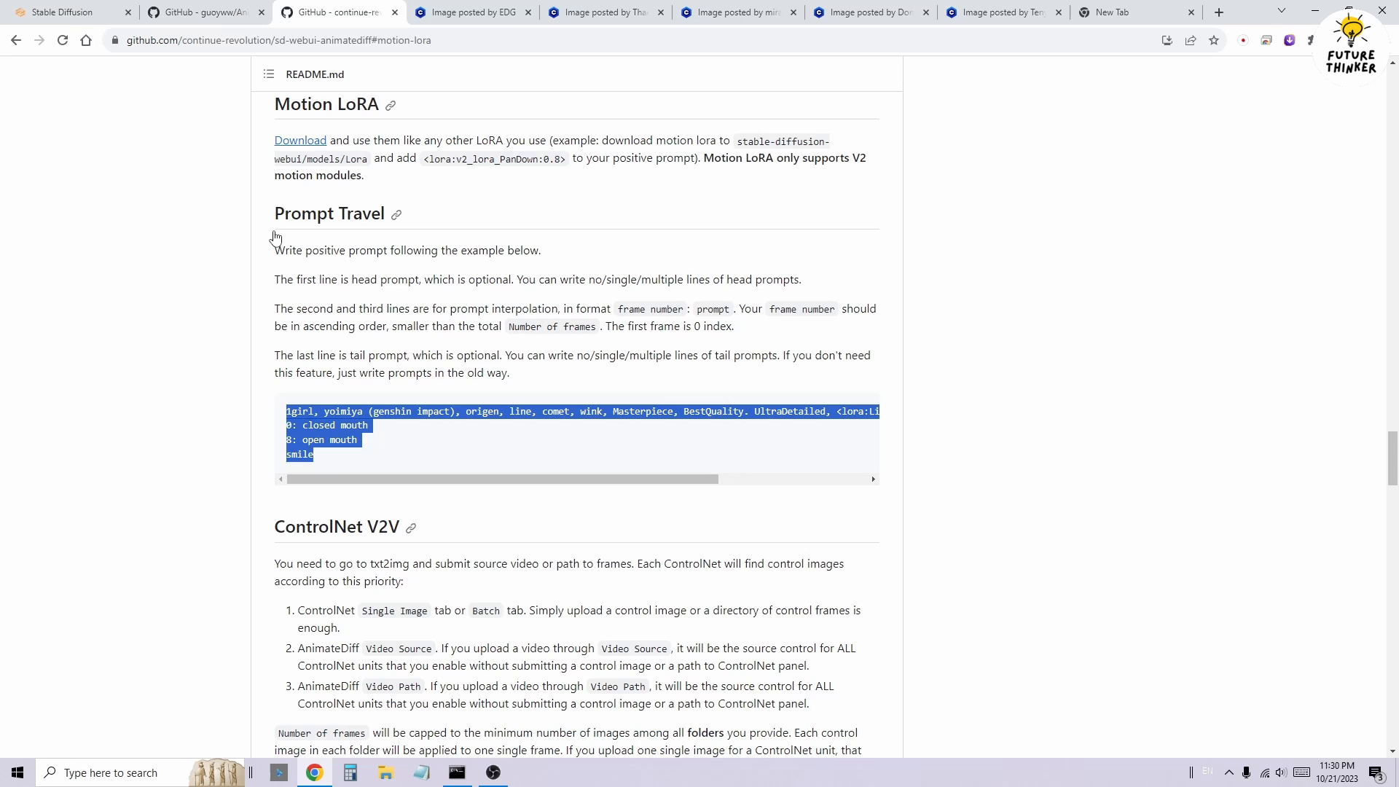
left_click(63, 11)
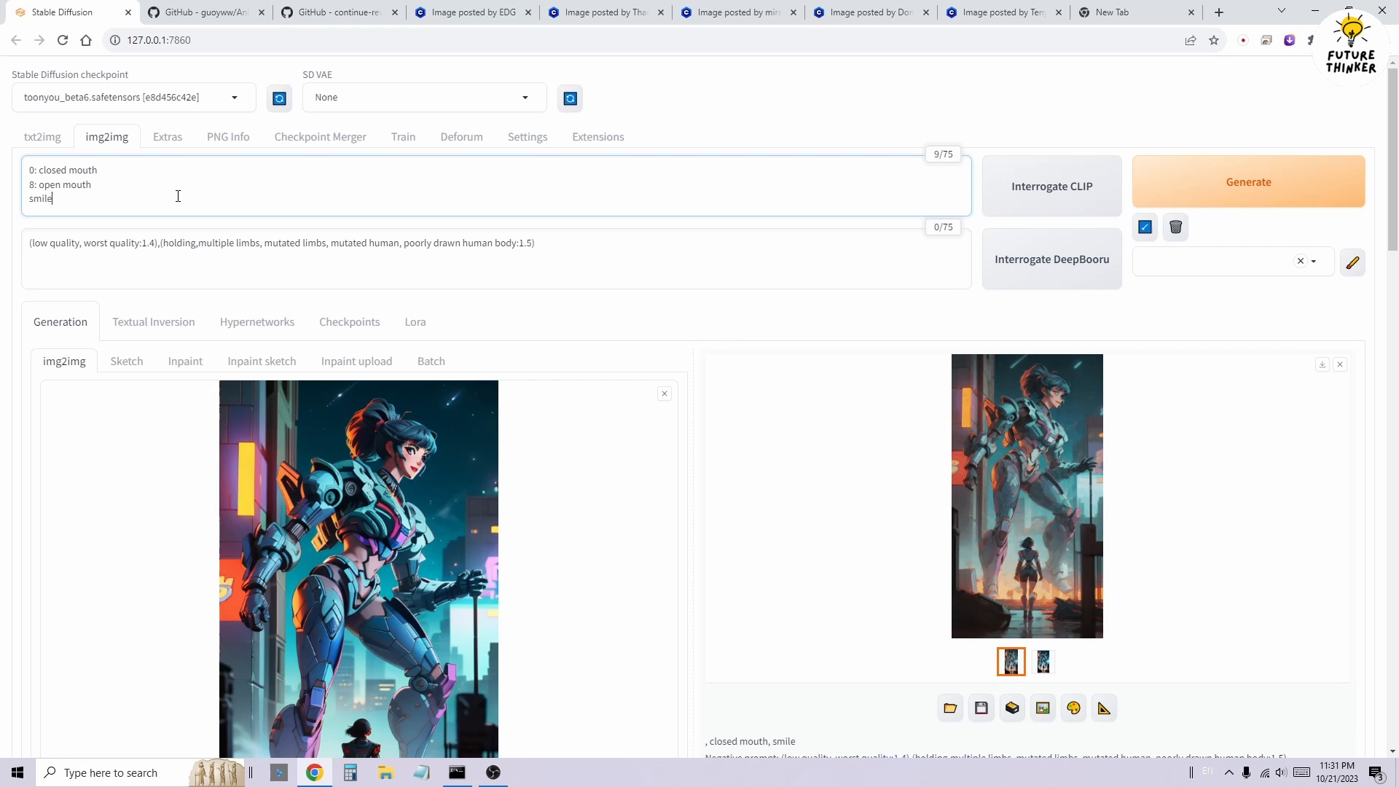
Generate the end-of-the-world collapsing city batch in txt2img.
left_click(1026, 495)
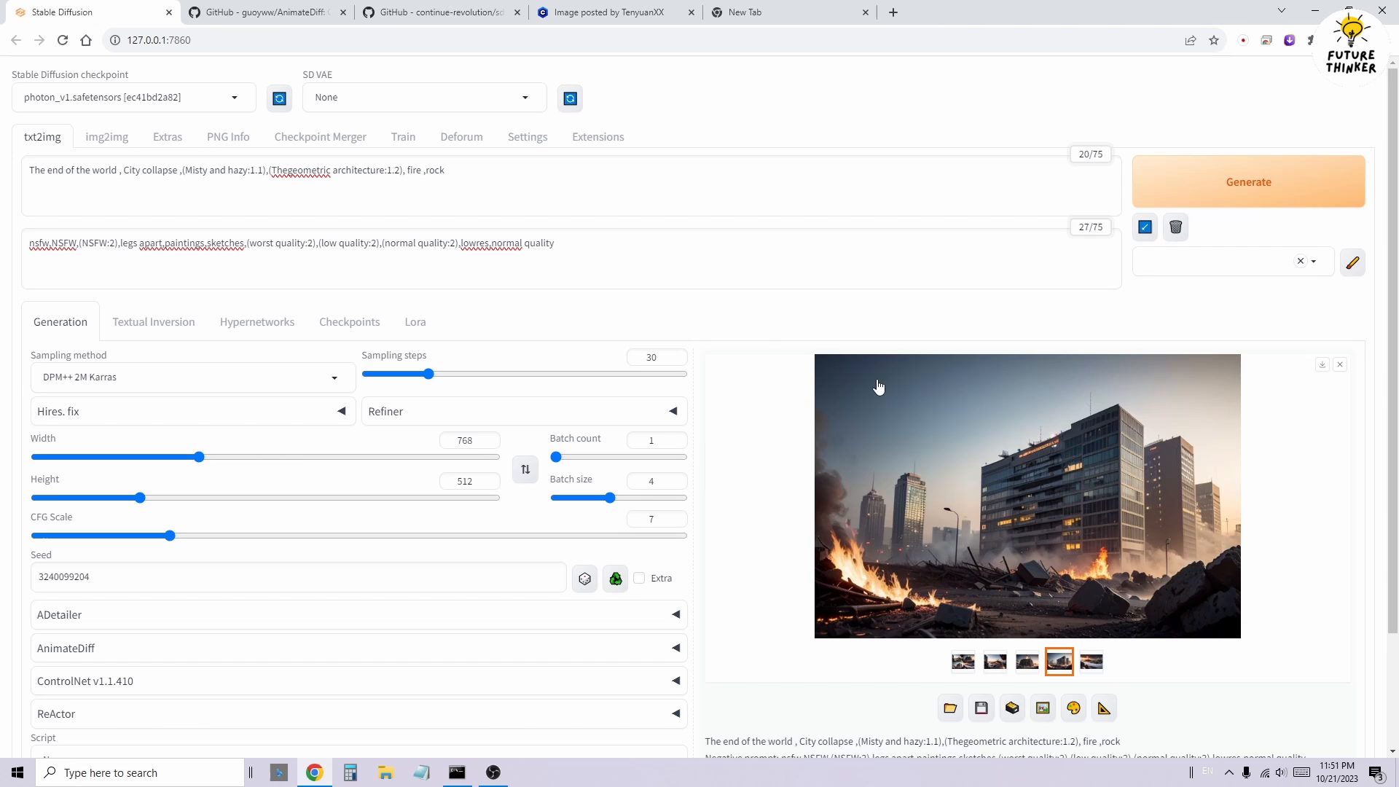
Send the foggy balcony city image to img2img, tidy the prompt and generate a new version.
left_click(994, 661)
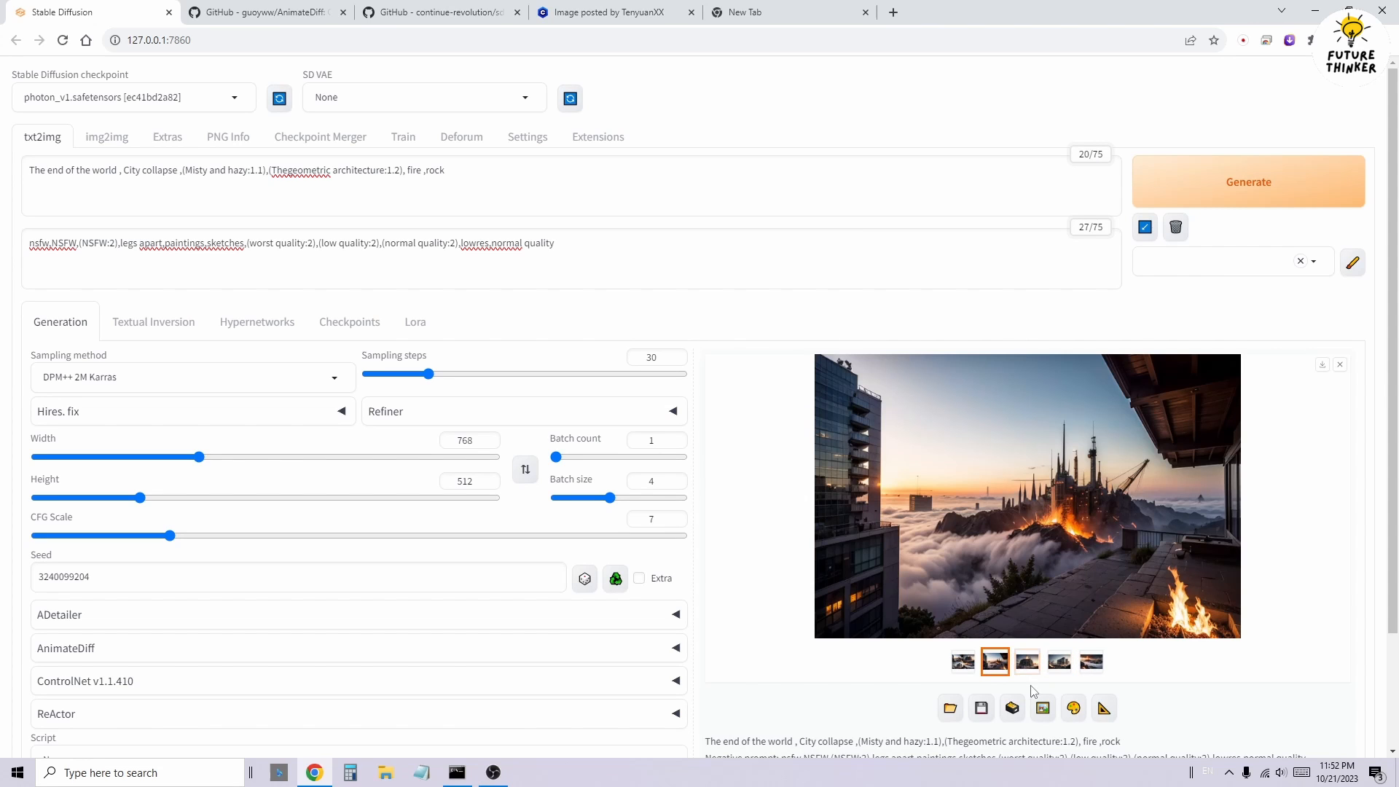
left_click(106, 137)
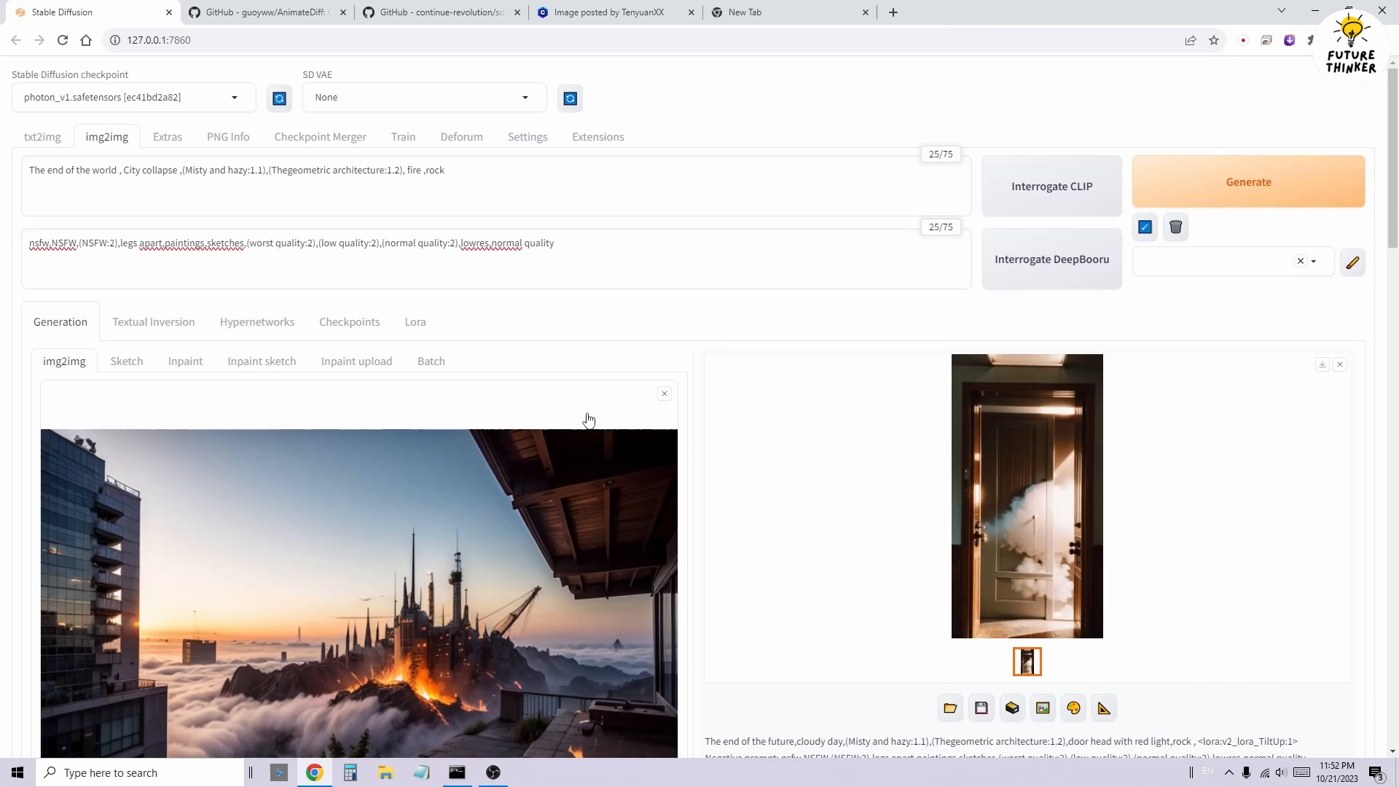
left_click(535, 177)
type(" ,")
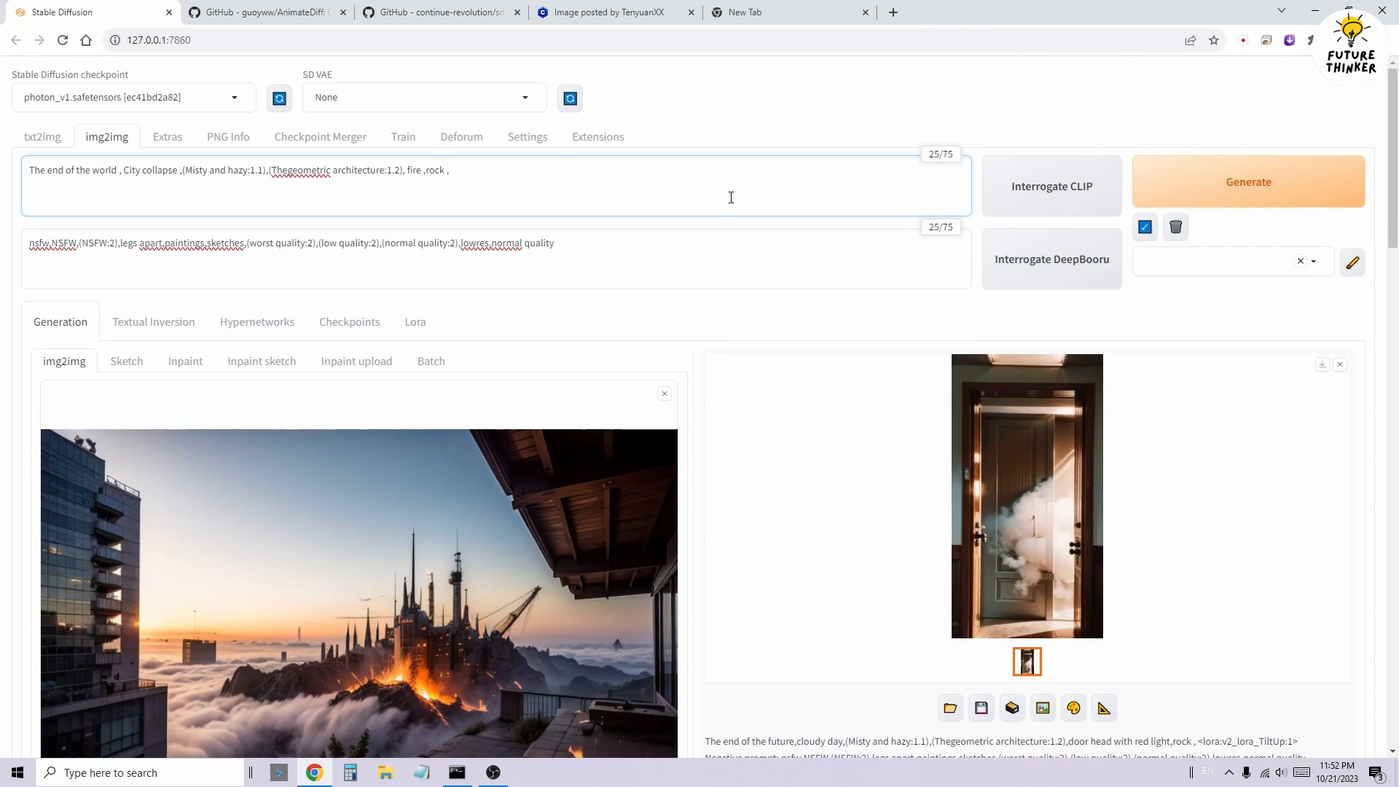
left_click(1248, 182)
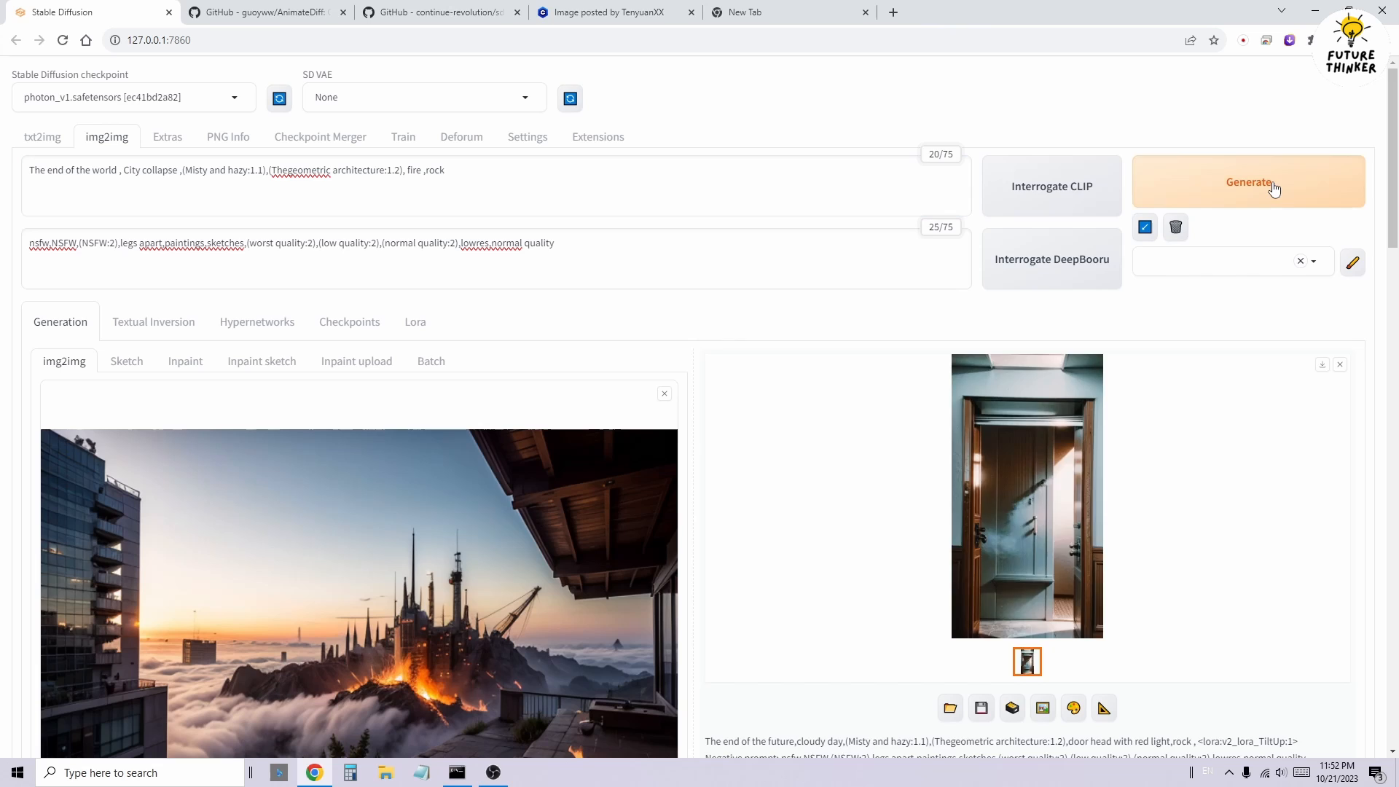
left_click(1249, 182)
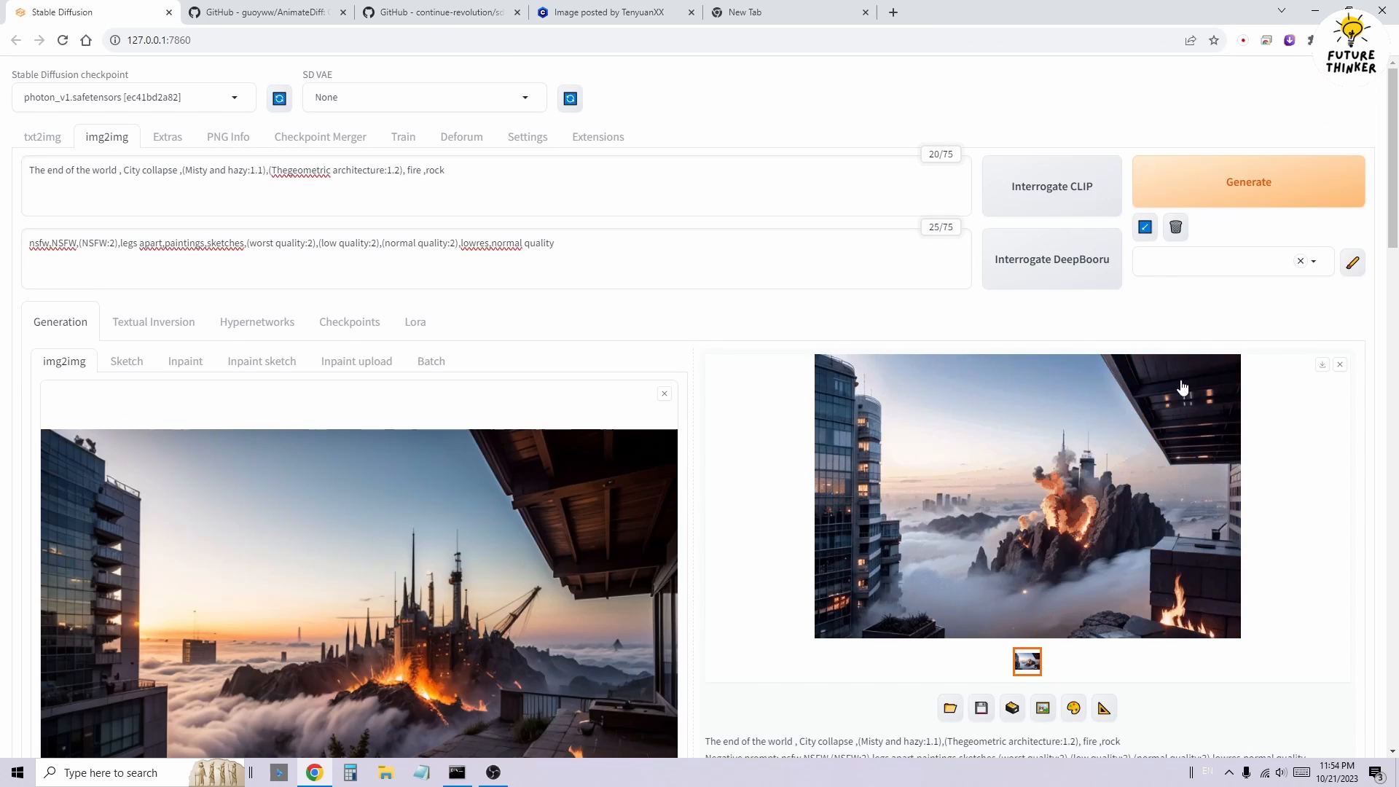
Pick the burning city street image from the txt2img batch and send it to img2img.
left_click(43, 137)
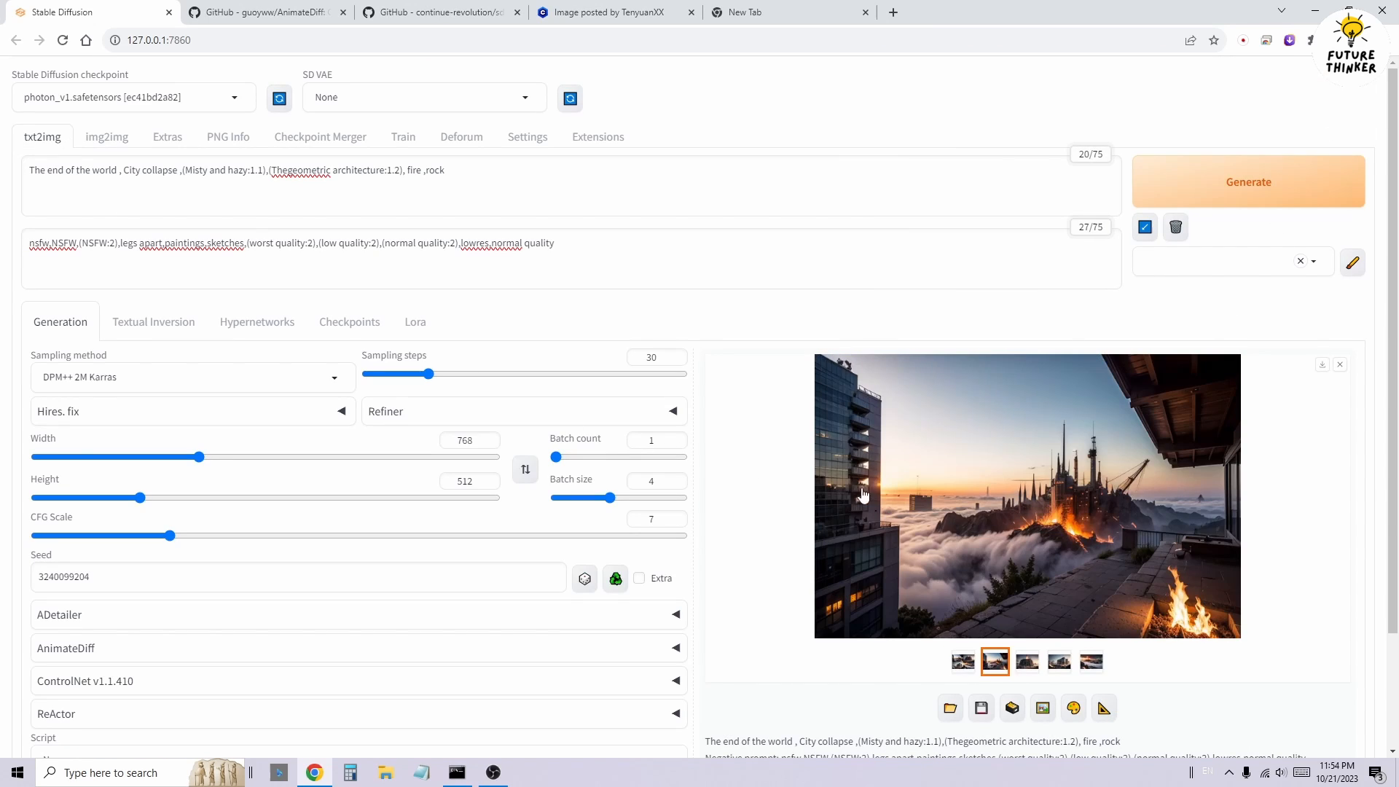
left_click(1025, 662)
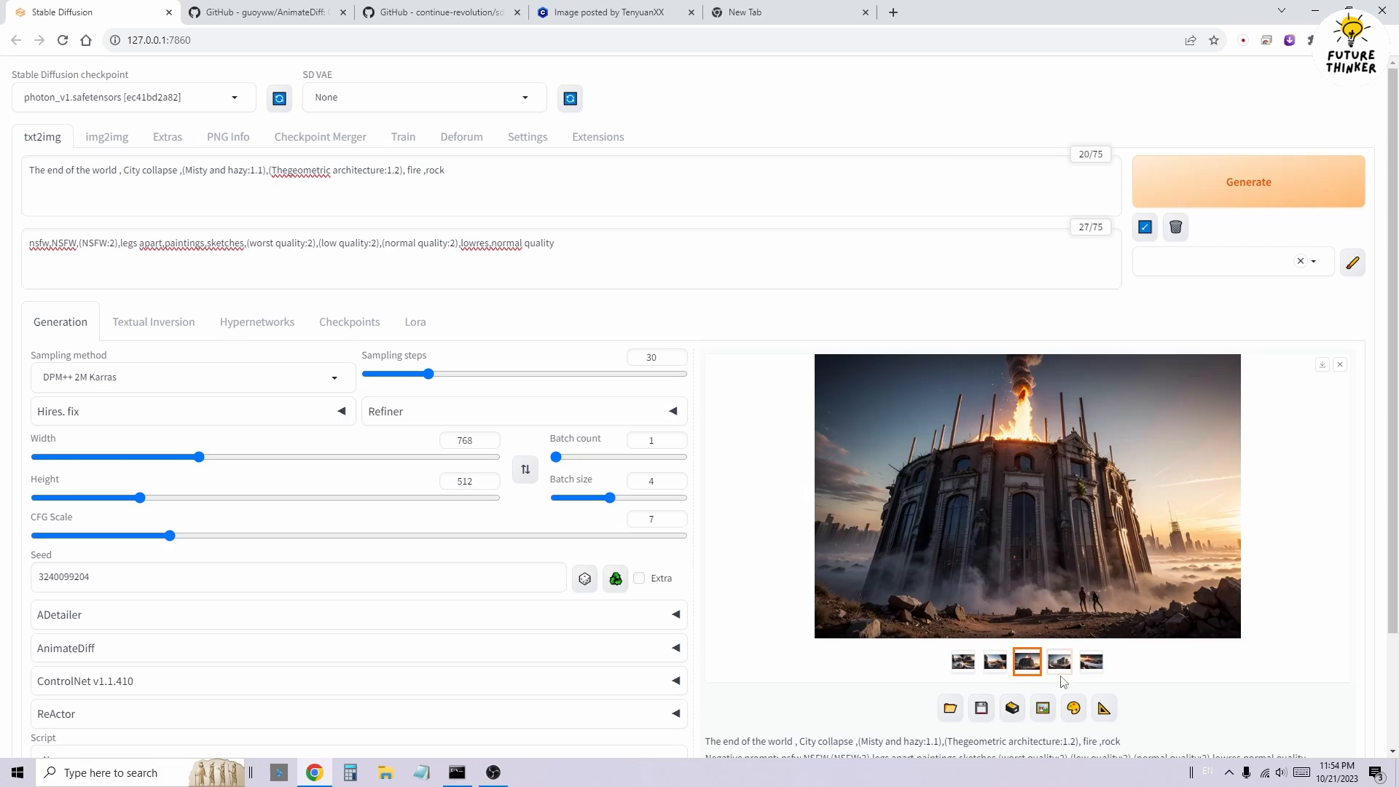
left_click(1059, 661)
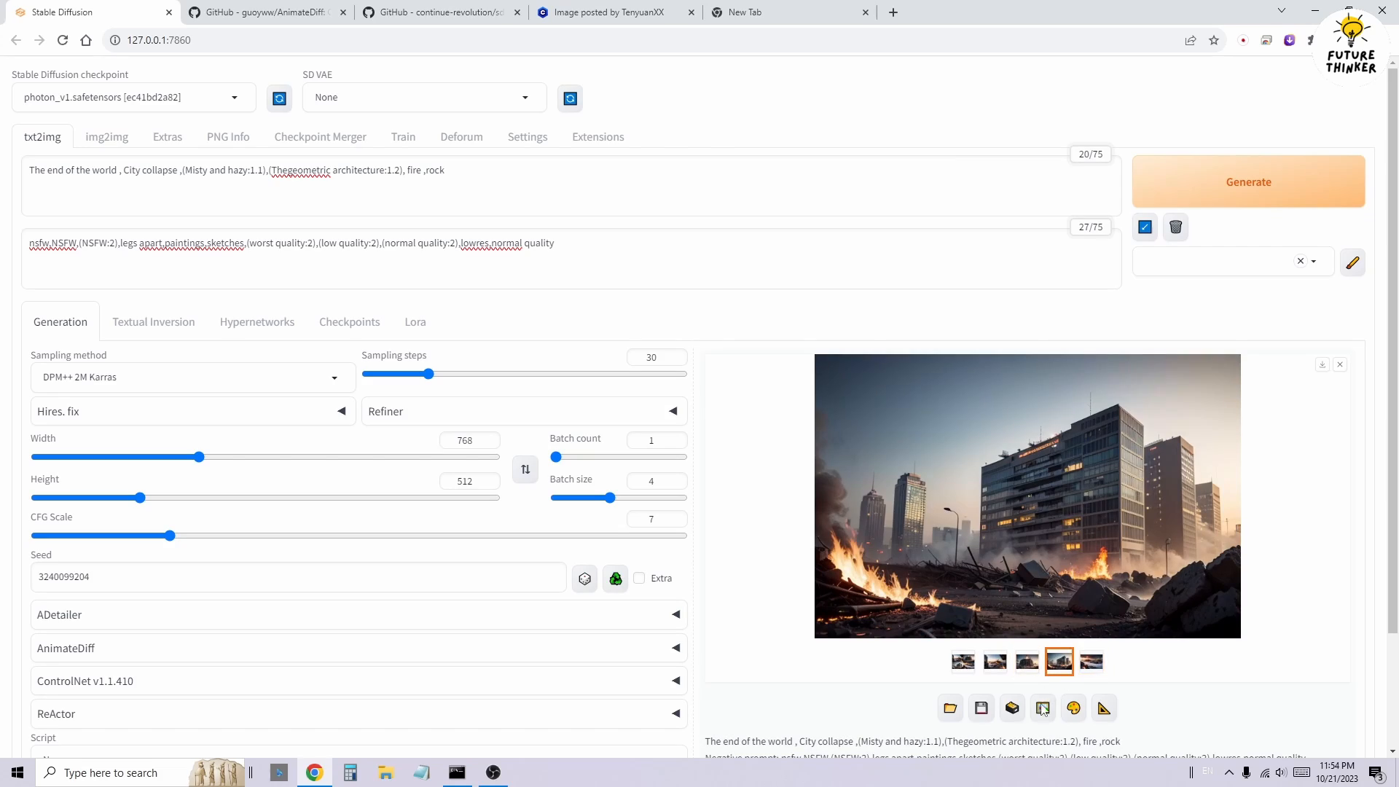
left_click(106, 137)
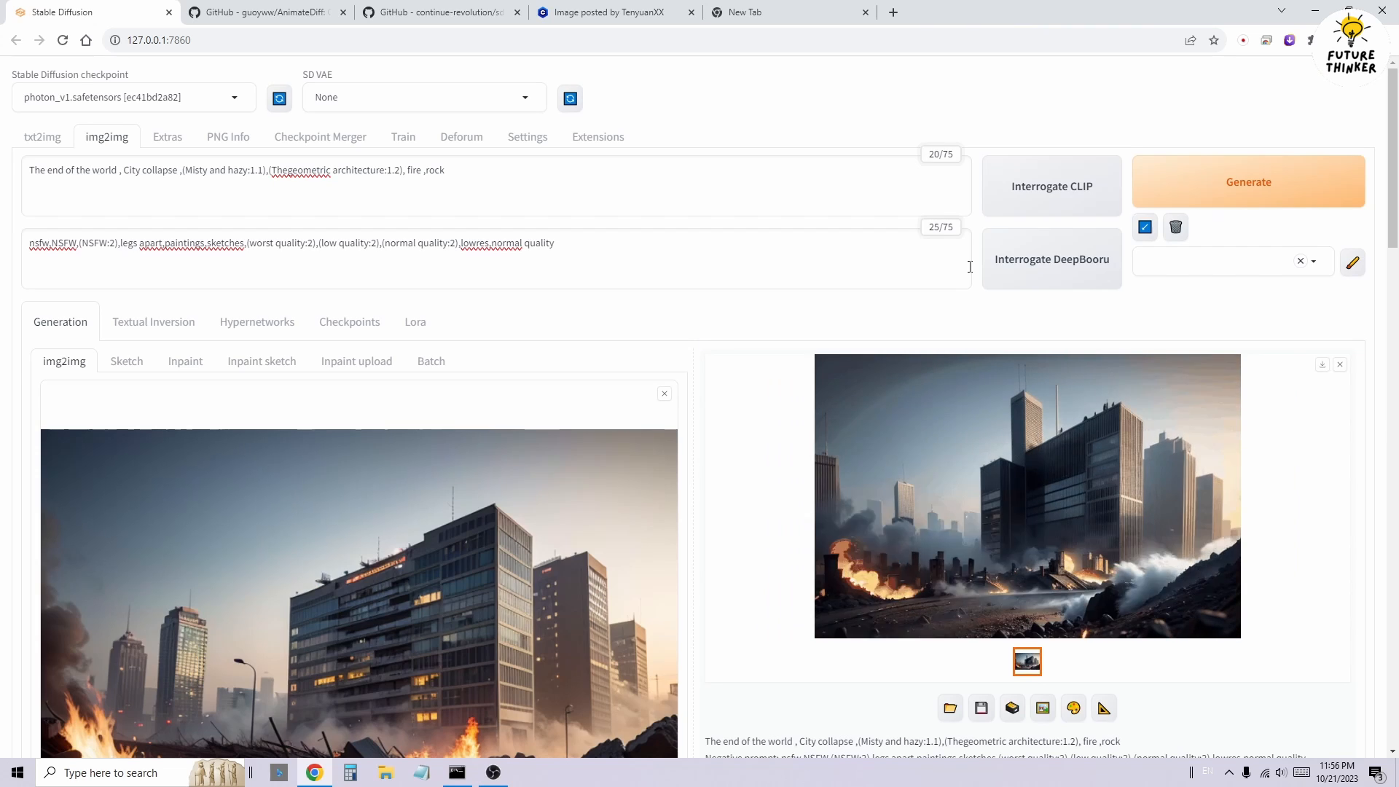
Tidy the prompt, generate the burning-street animation, then go to the AnimateDiff README.
left_click(1247, 181)
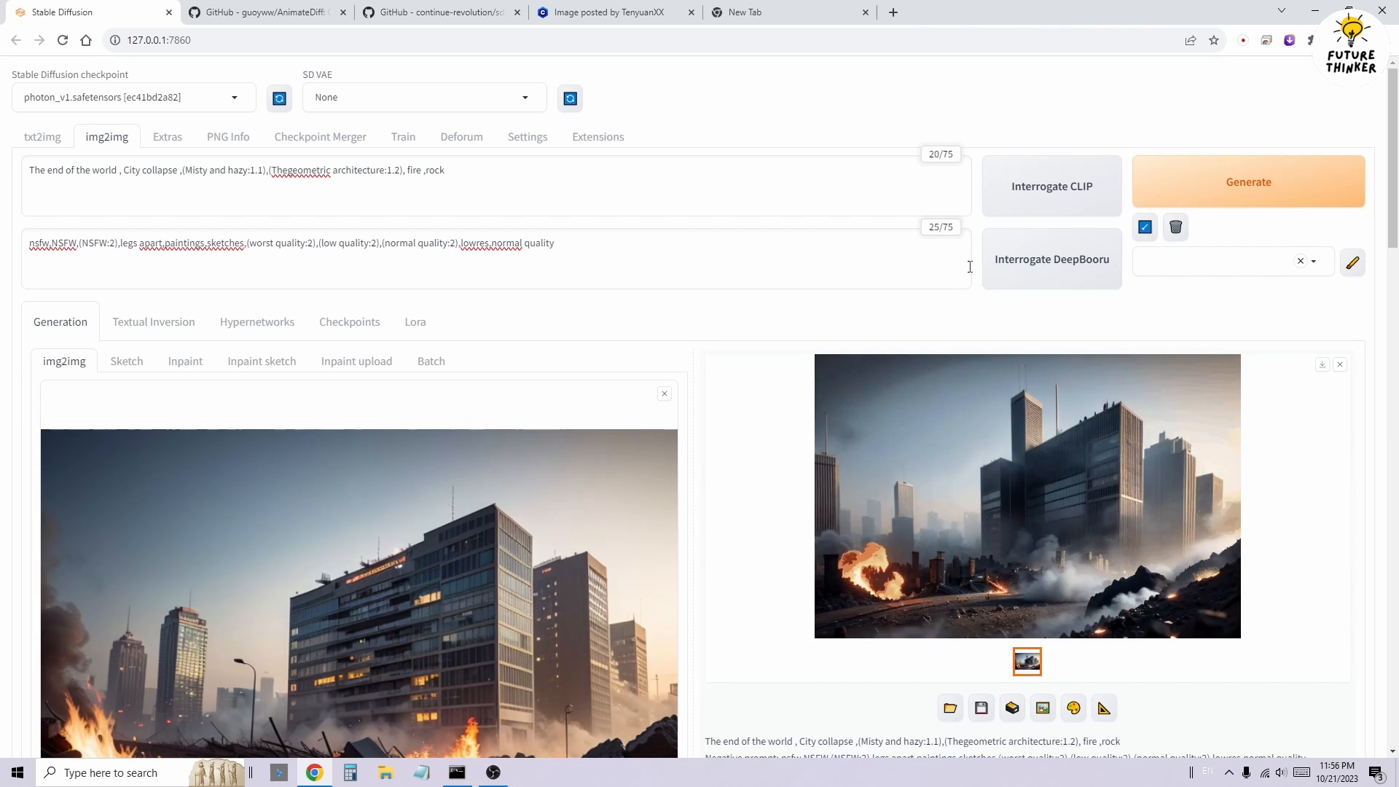
left_click(1247, 181)
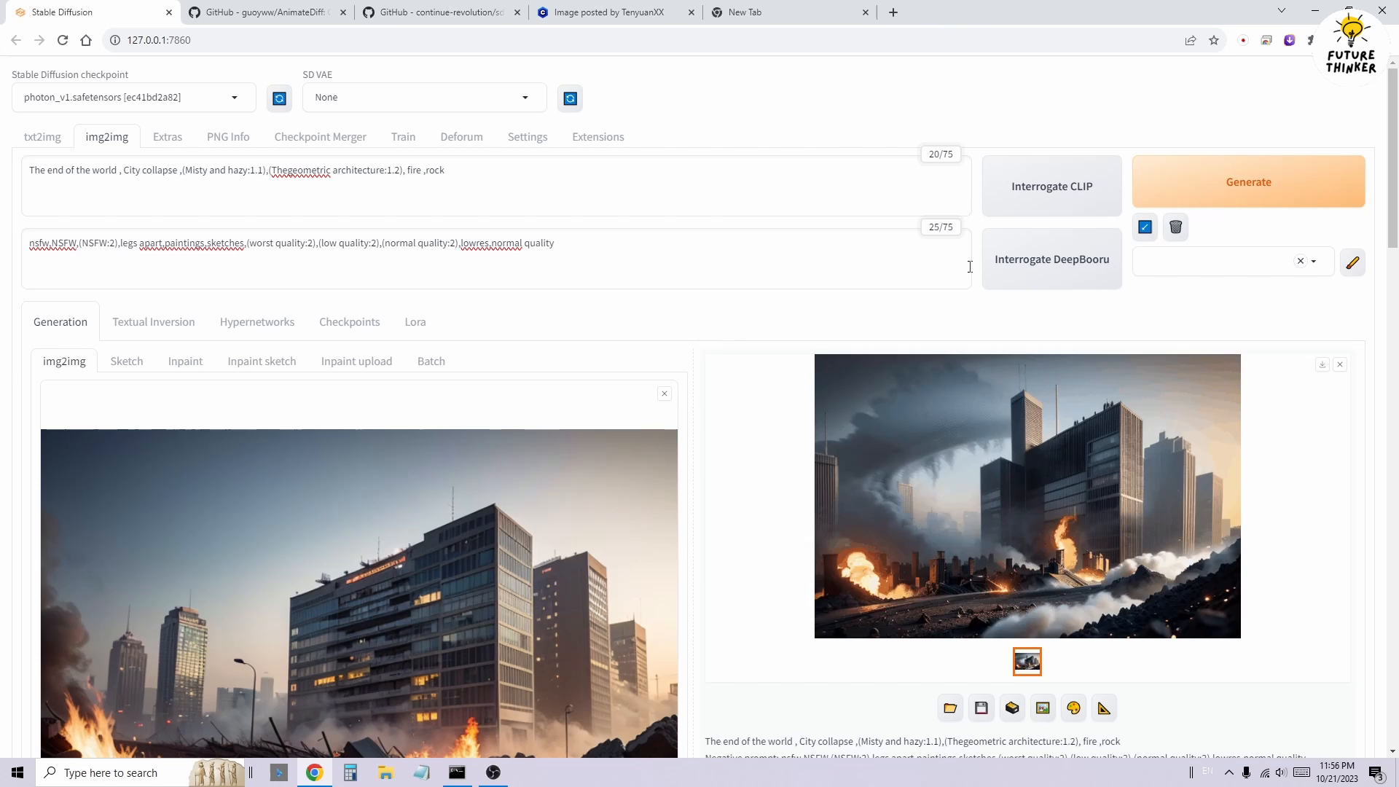
left_click(1247, 180)
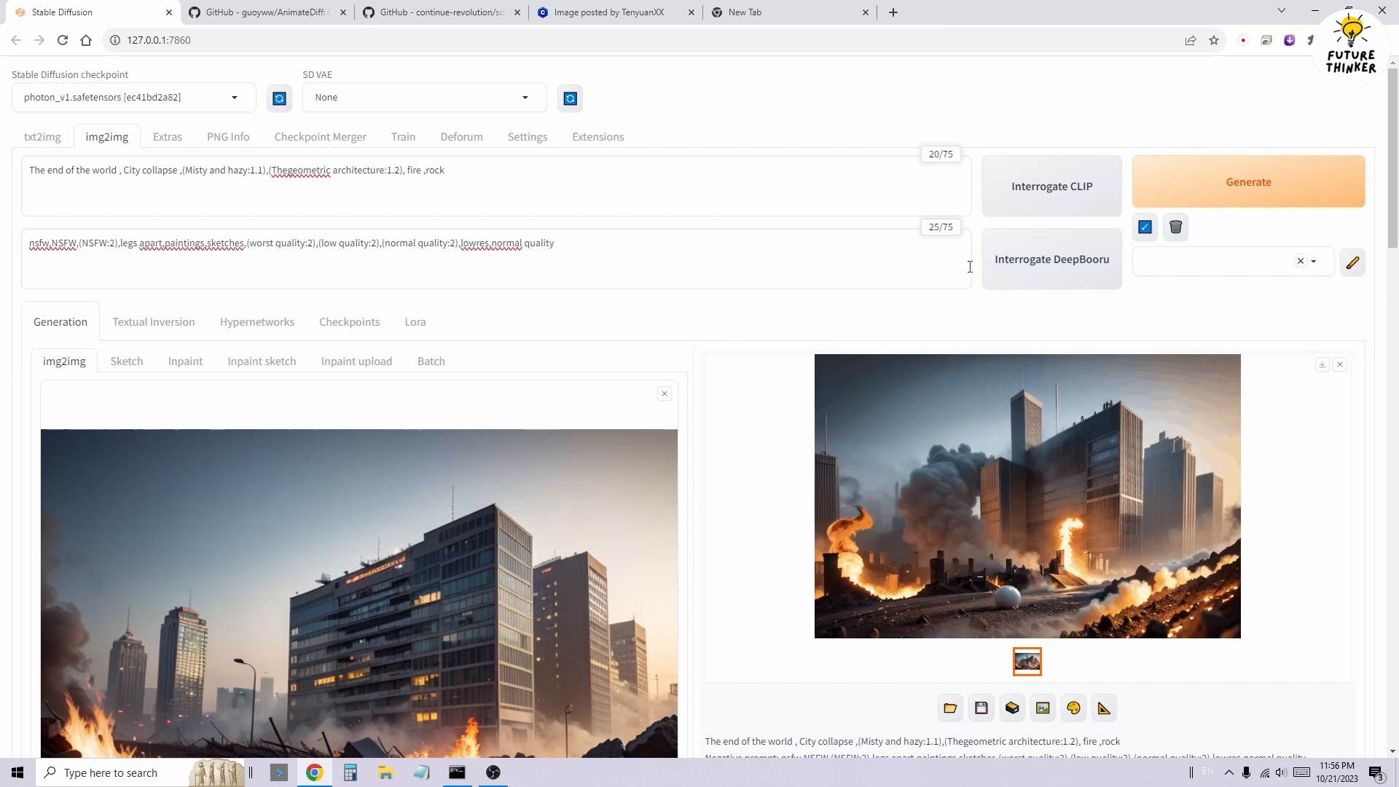
left_click(1249, 181)
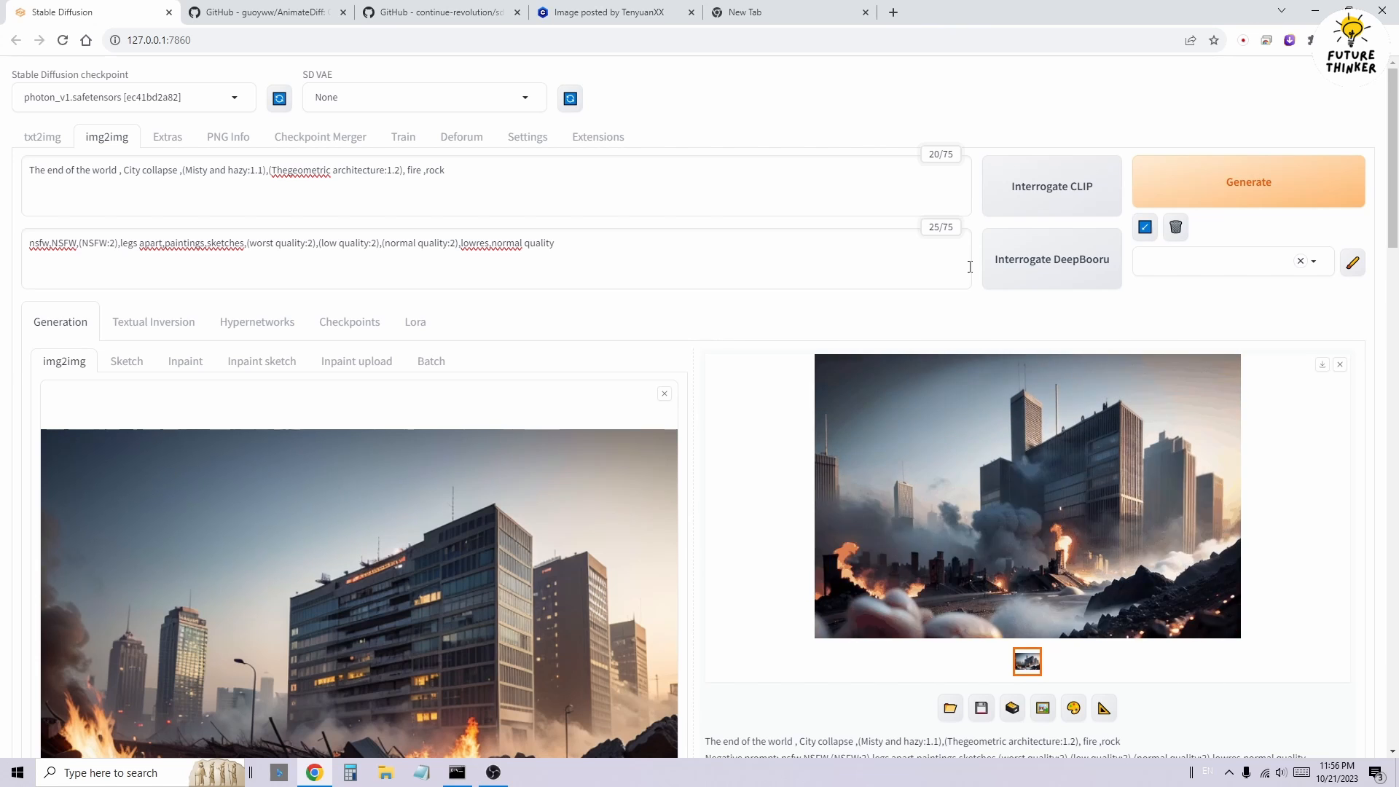
left_click(1247, 181)
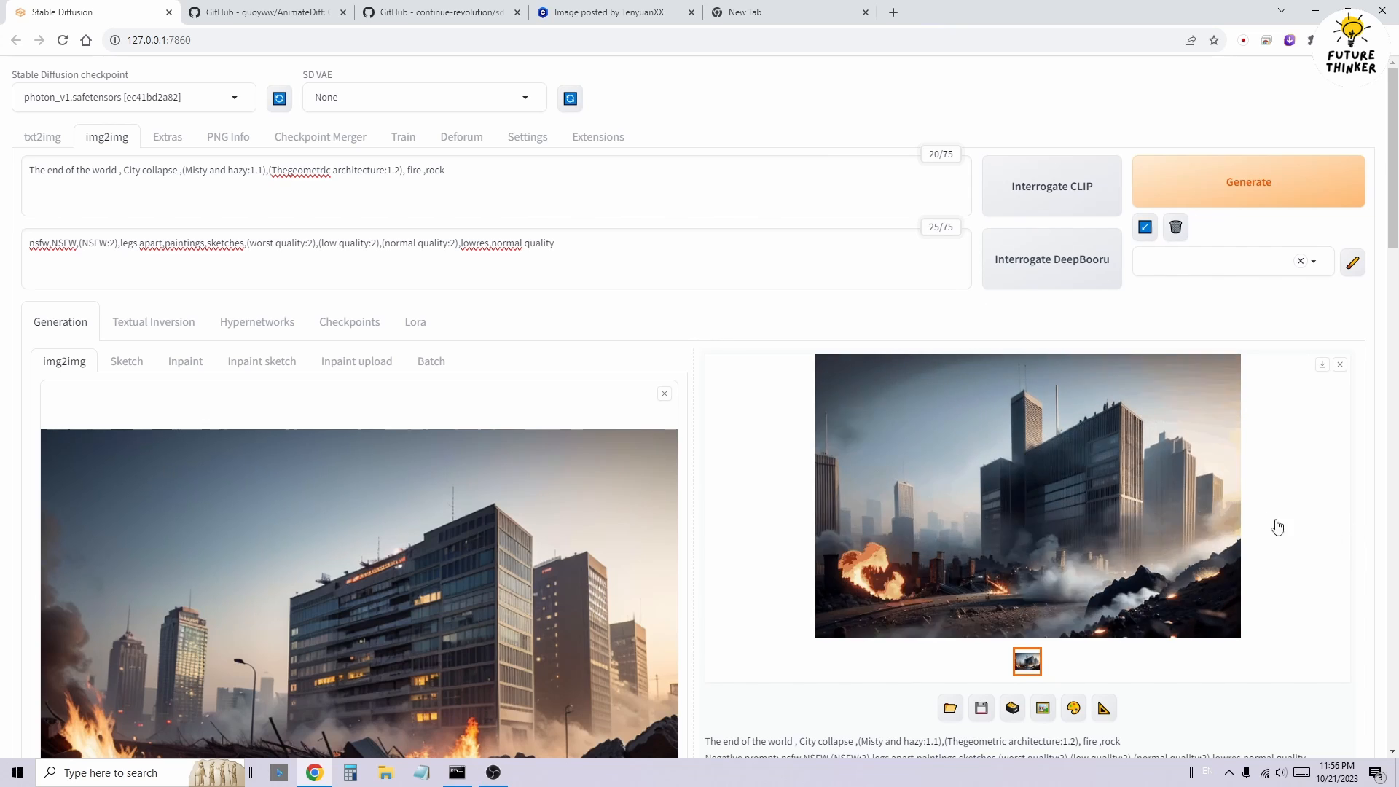
left_click(1027, 496)
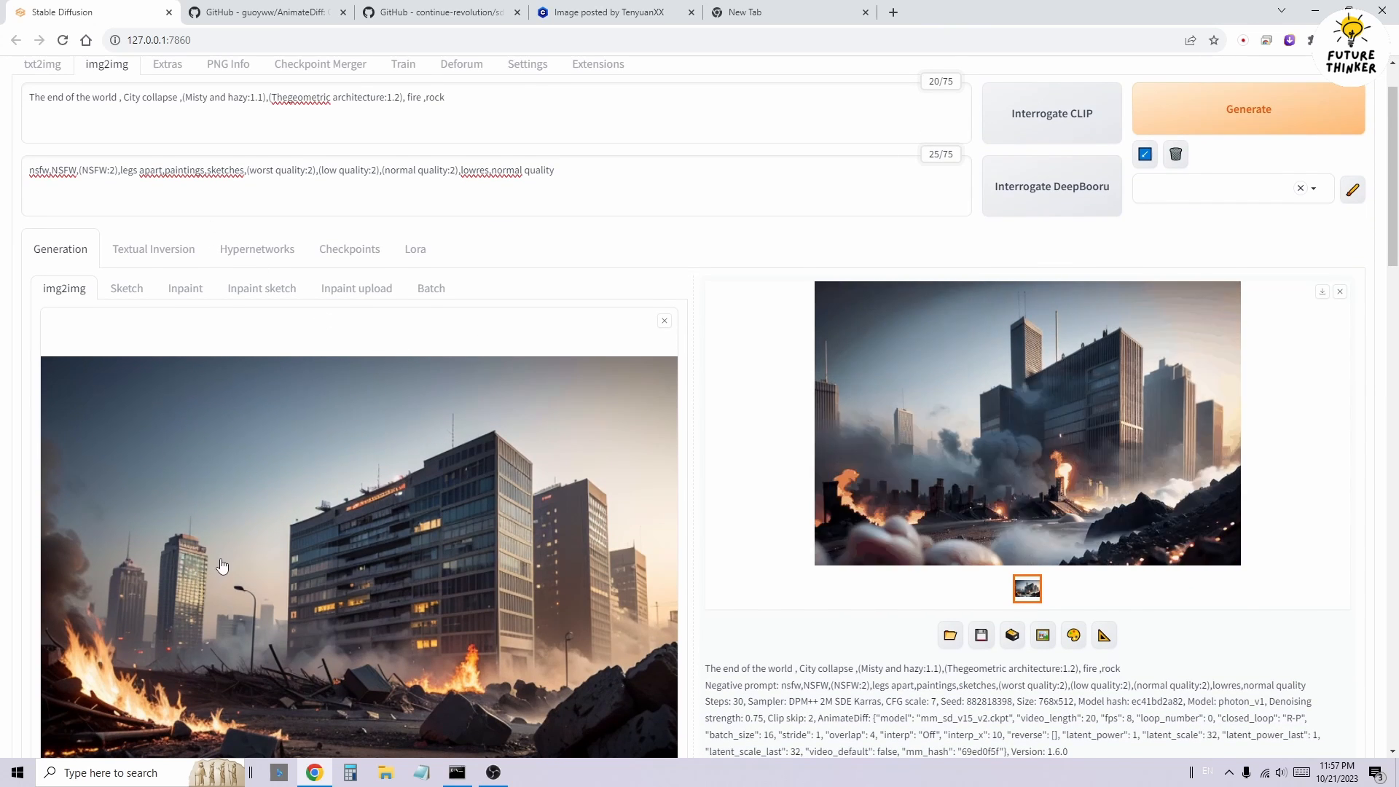
scroll("down", 3)
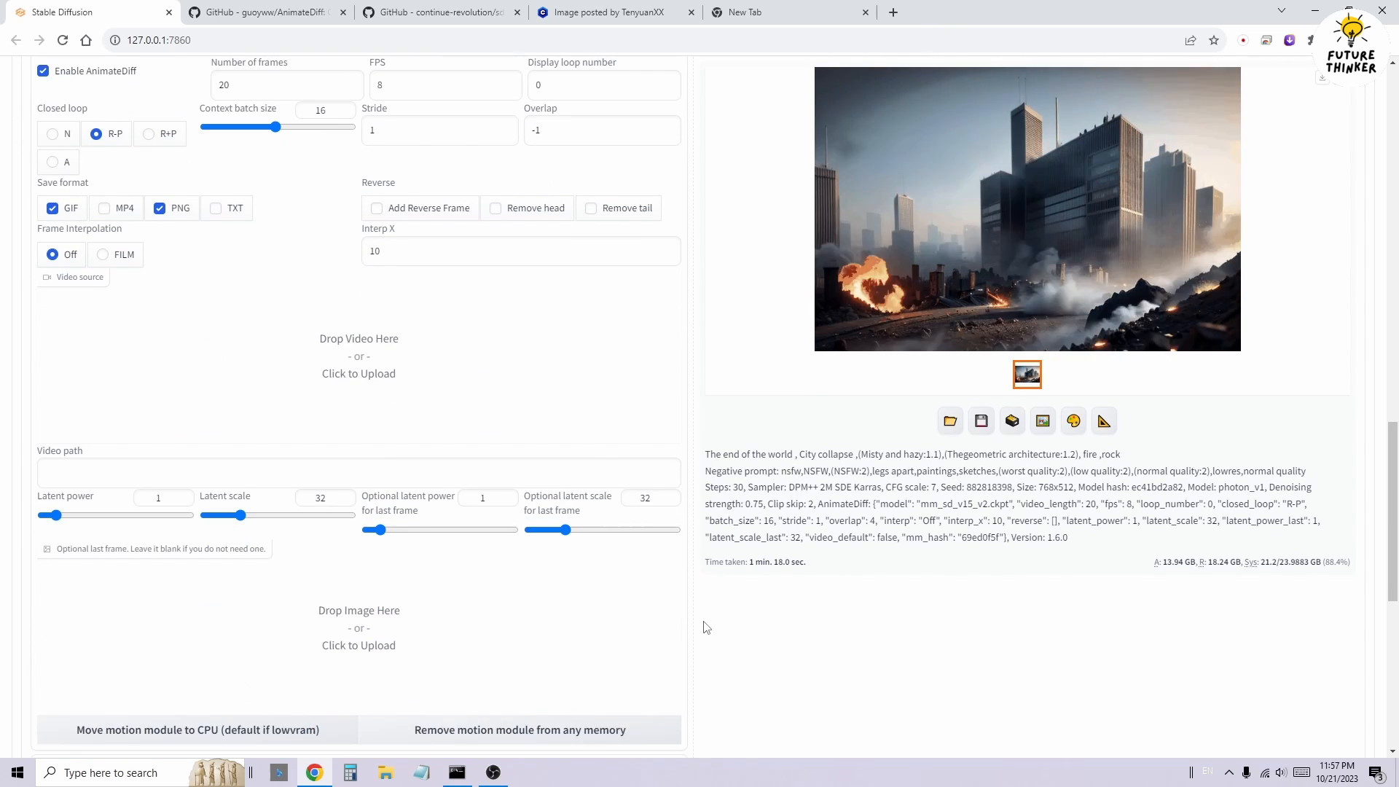
left_click(437, 12)
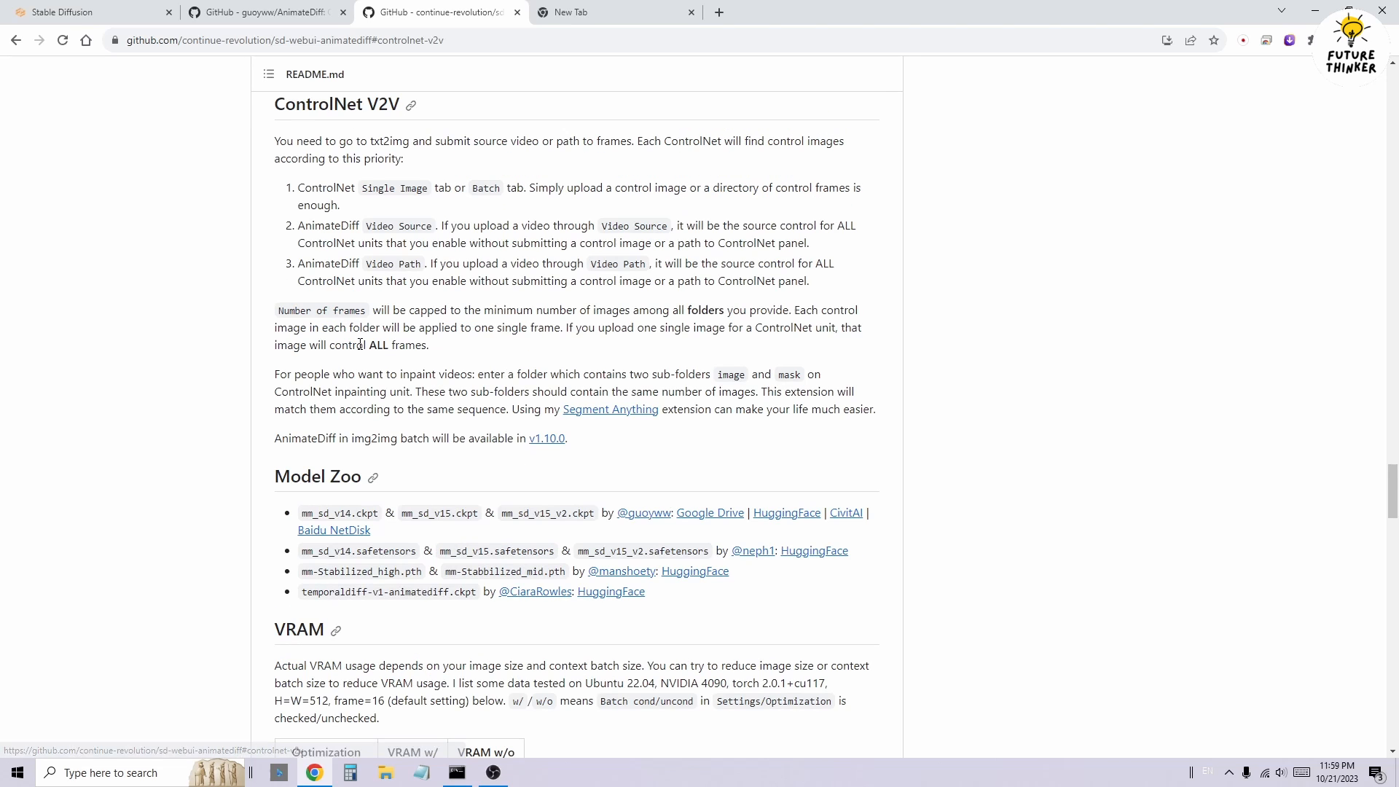
Highlight the ControlNet V2V 'submit source video' note, then return to the WebUI with the boxing clip.
left_click_drag(276, 141, 340, 142)
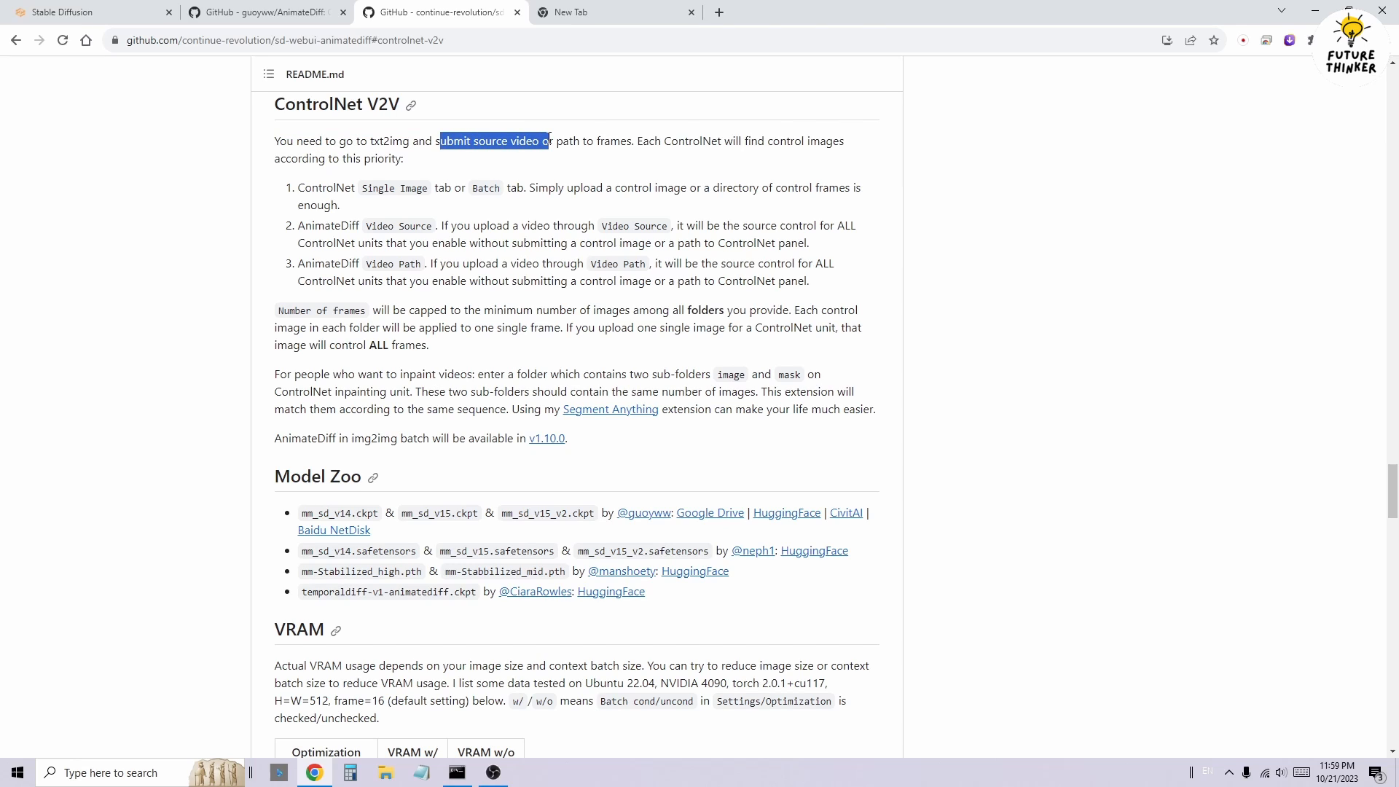
left_click(537, 140)
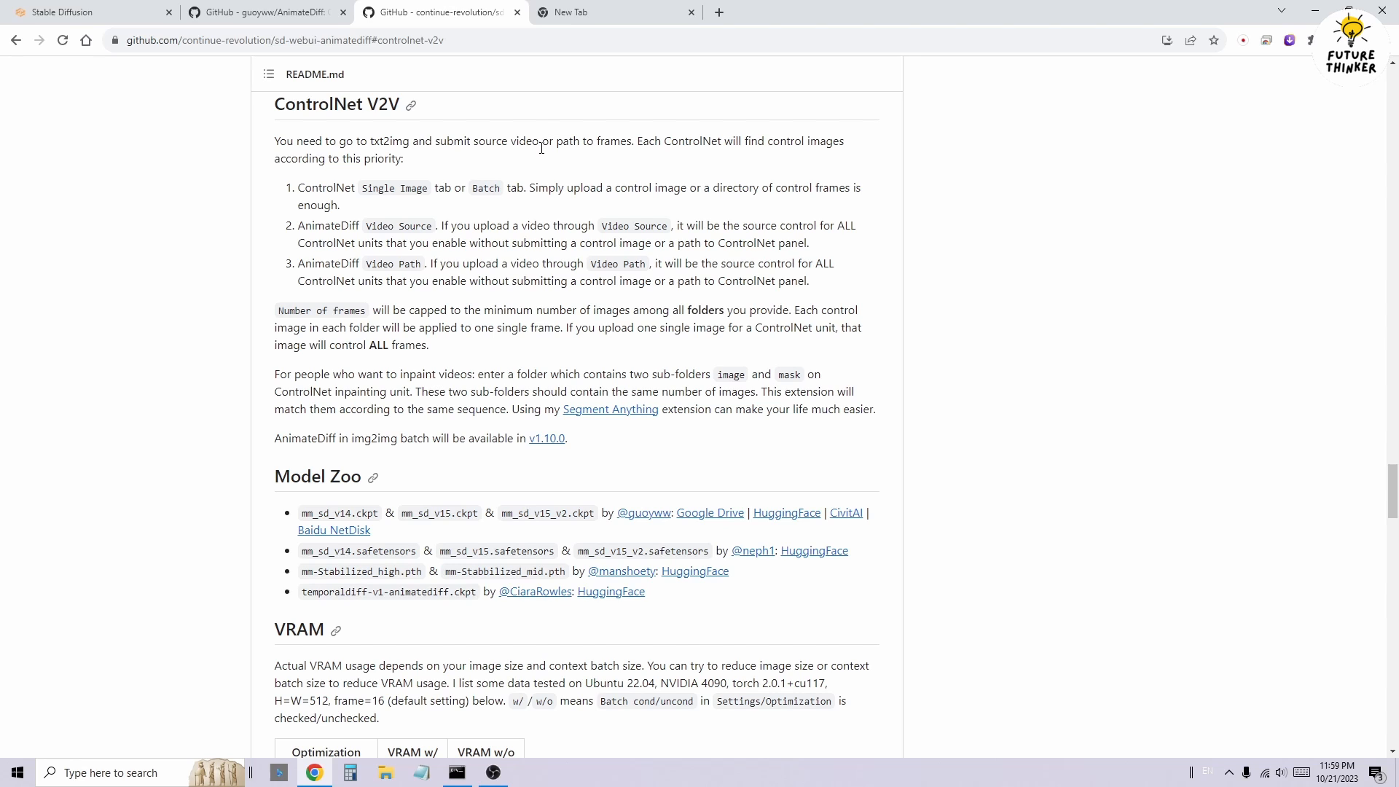
left_click(62, 12)
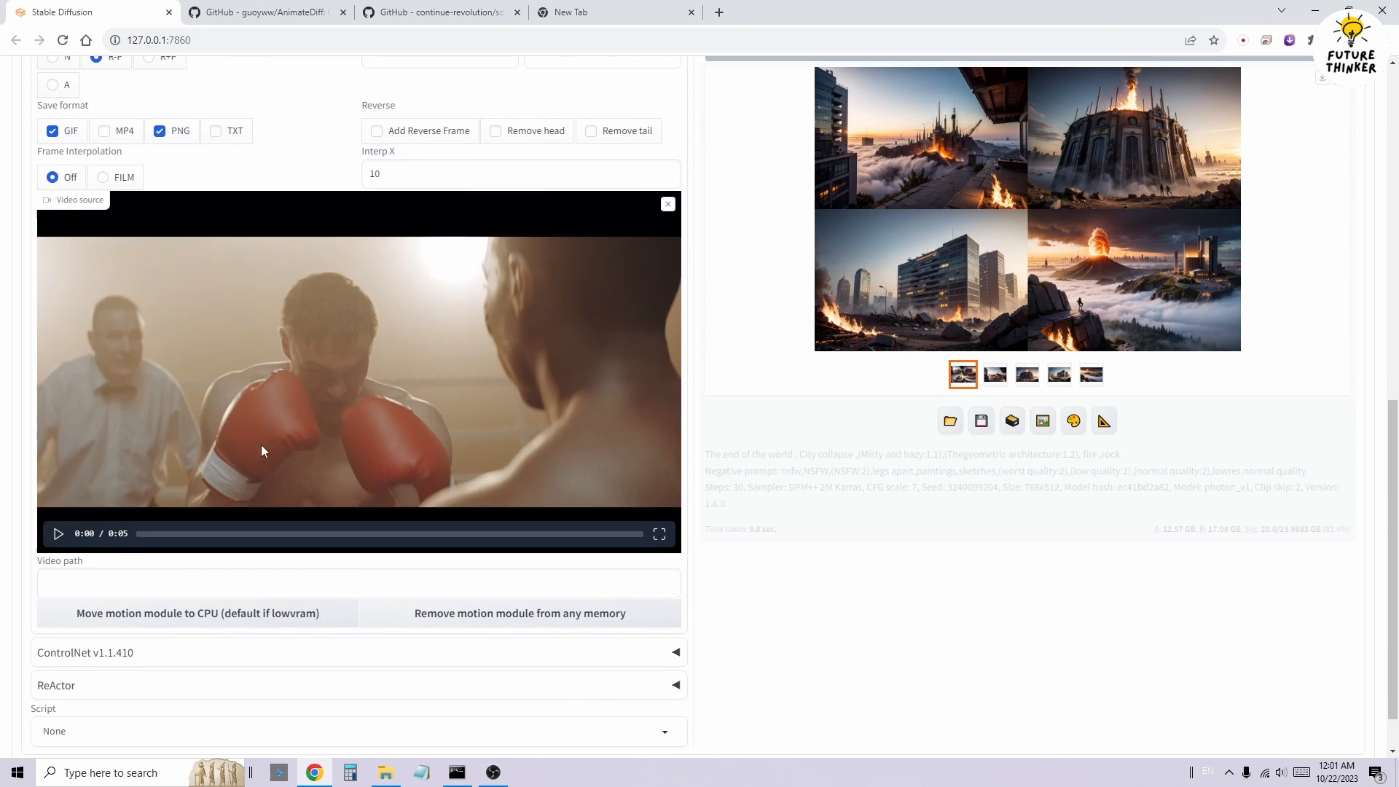
Expand the ControlNet units (OpenPose, IP-Adapter, Lineart) driving the boxing clip animation.
left_click(56, 533)
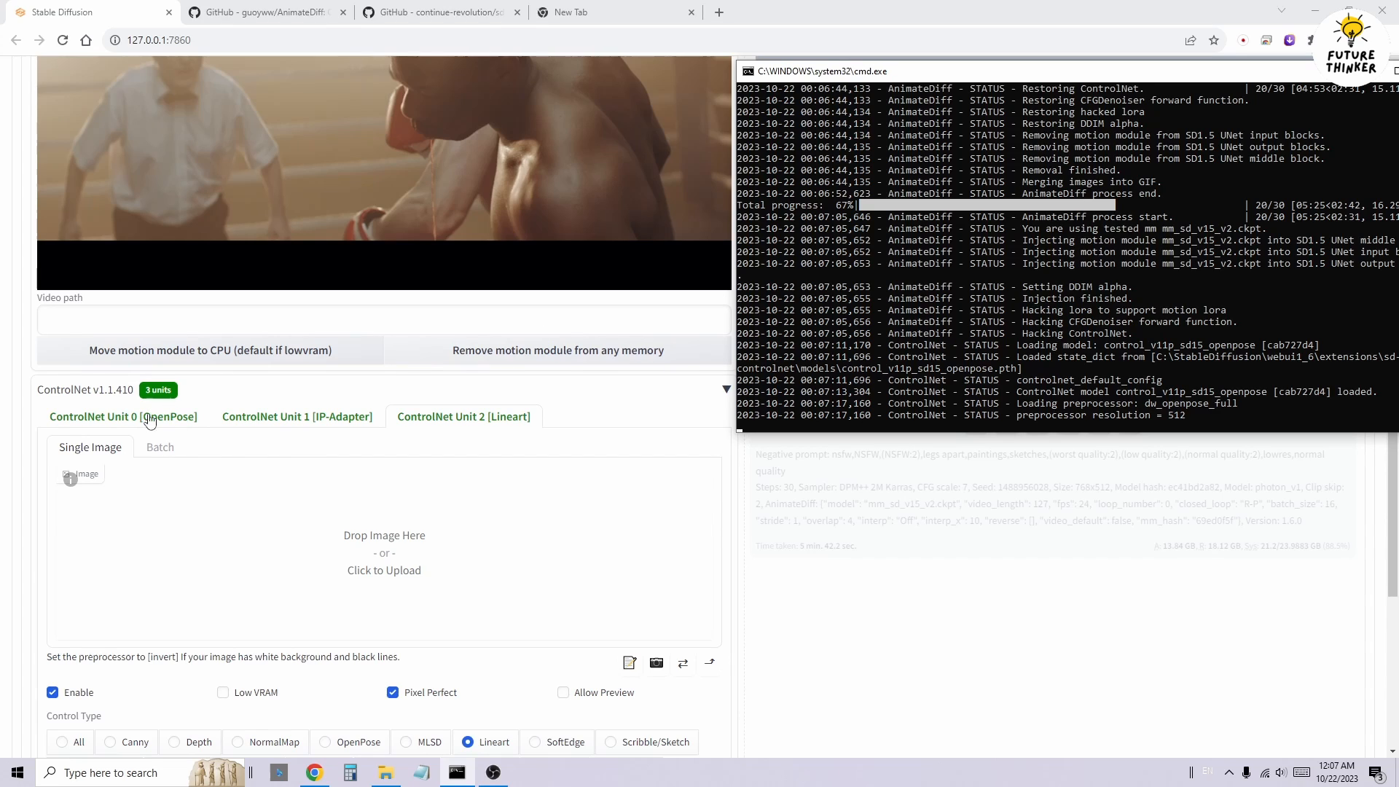
scroll("down", 3)
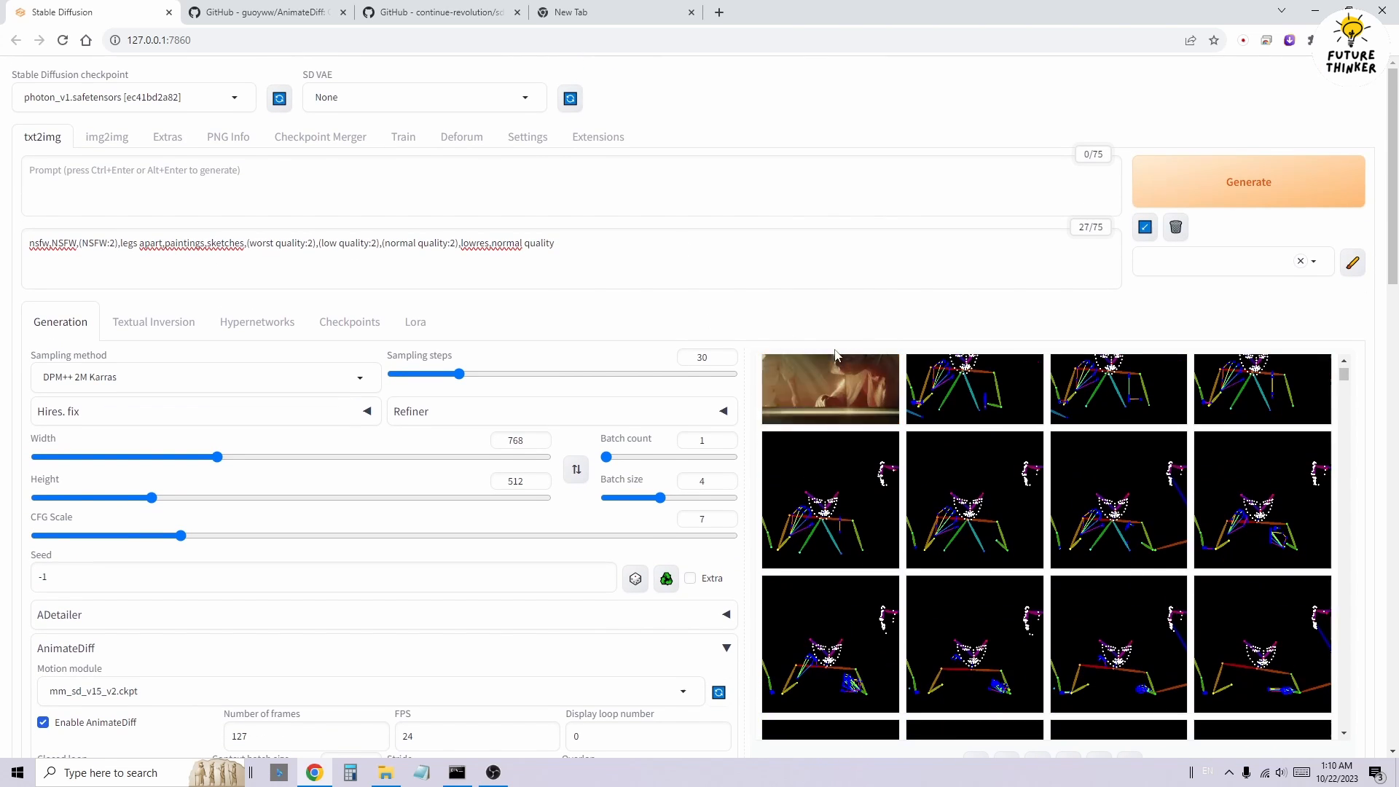
Review the finished boxer animation full-size in the gallery lightbox and close it.
left_click(829, 387)
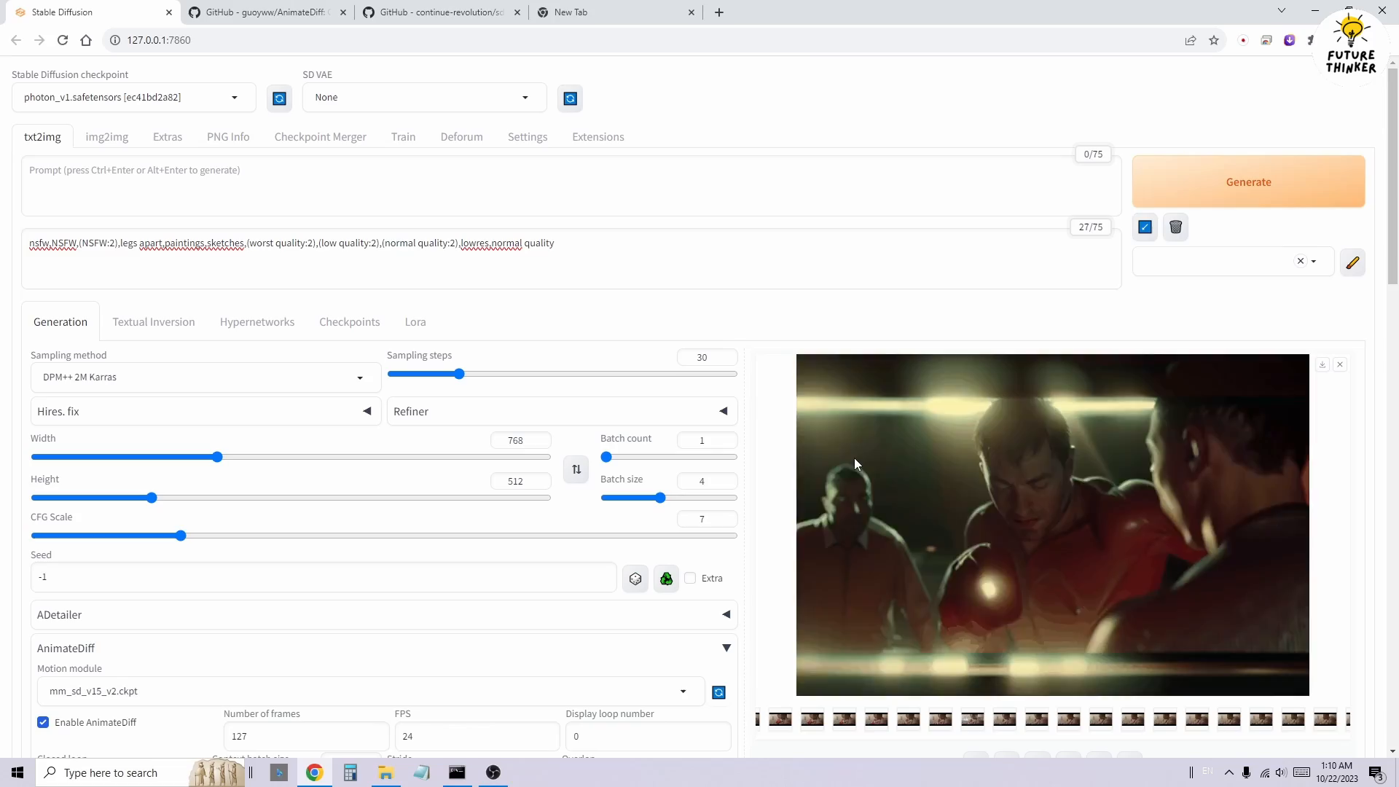
scroll("down", 3)
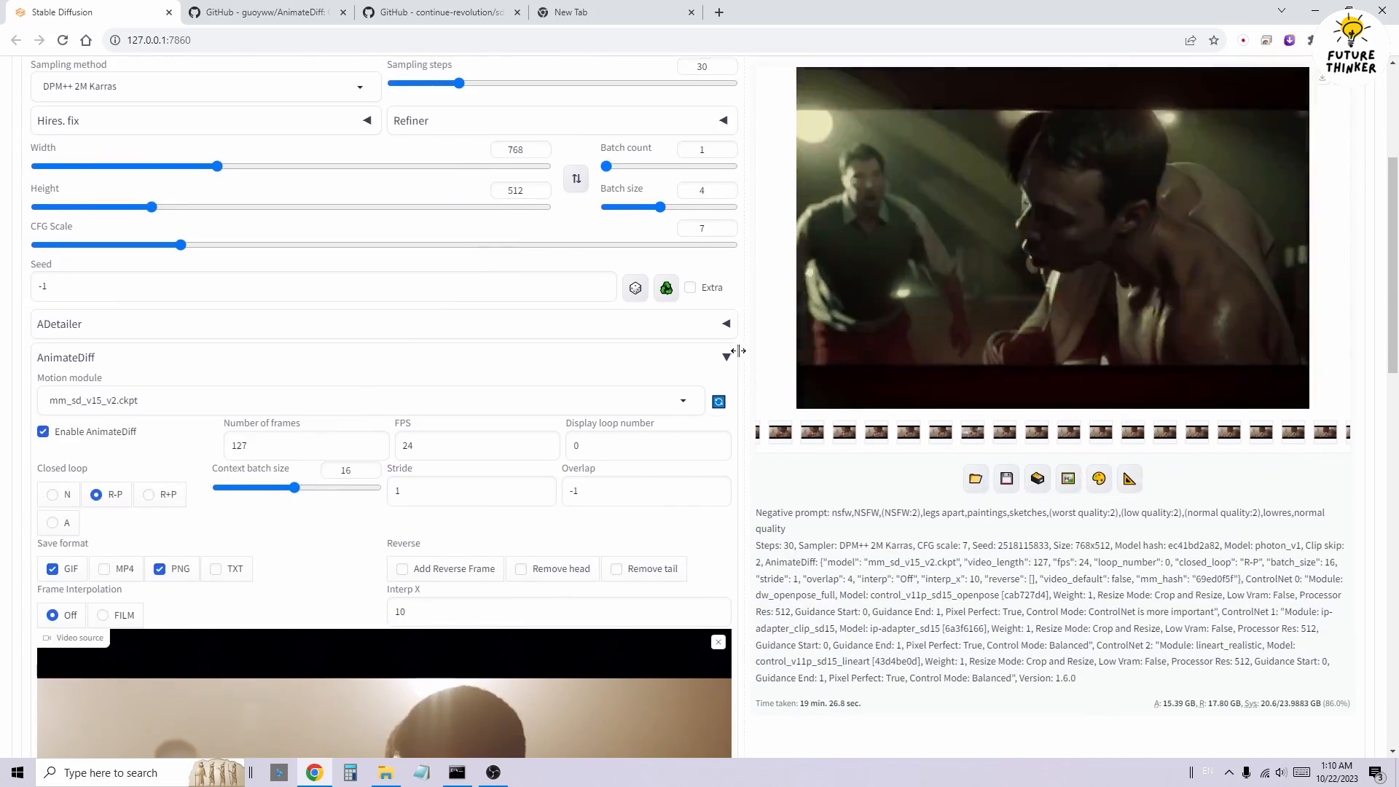
left_click(1050, 237)
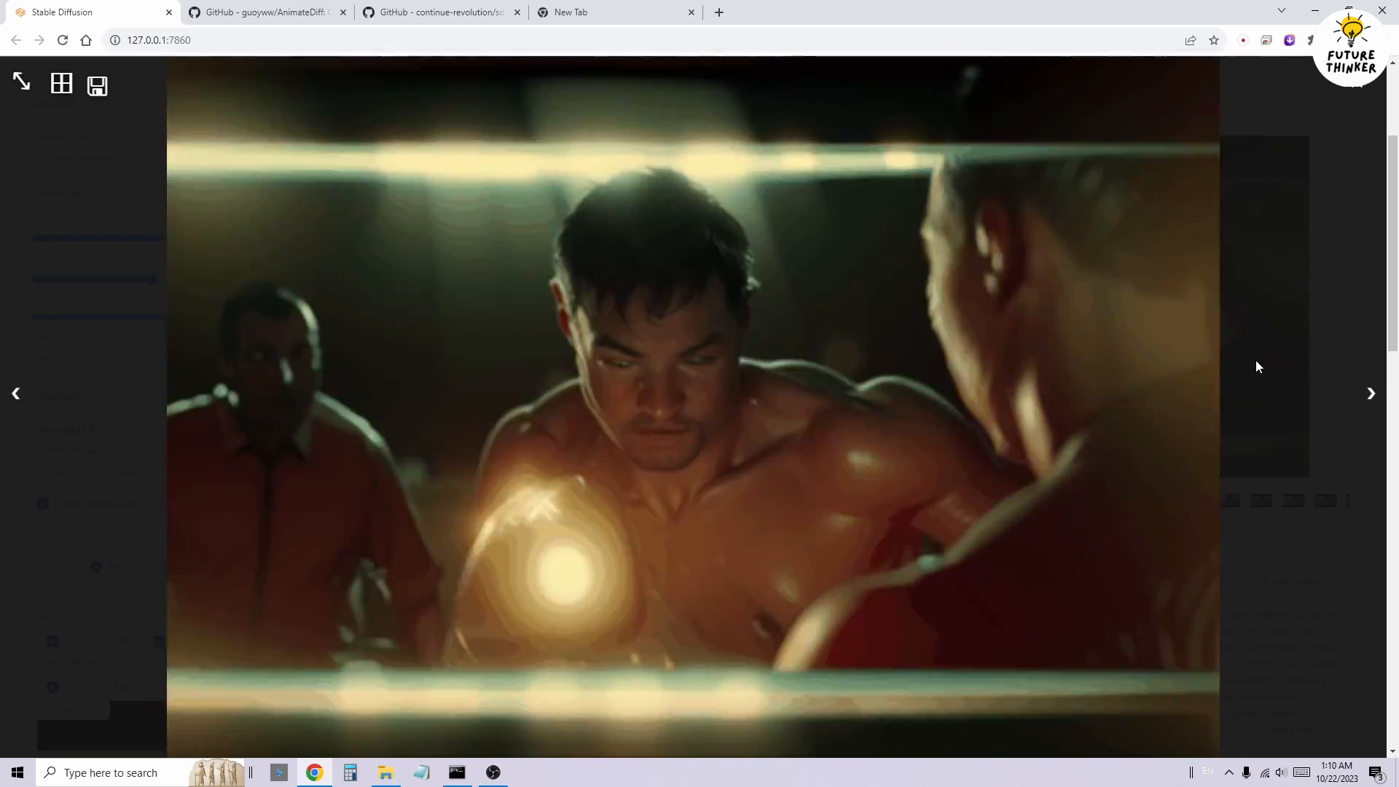
left_click(1371, 394)
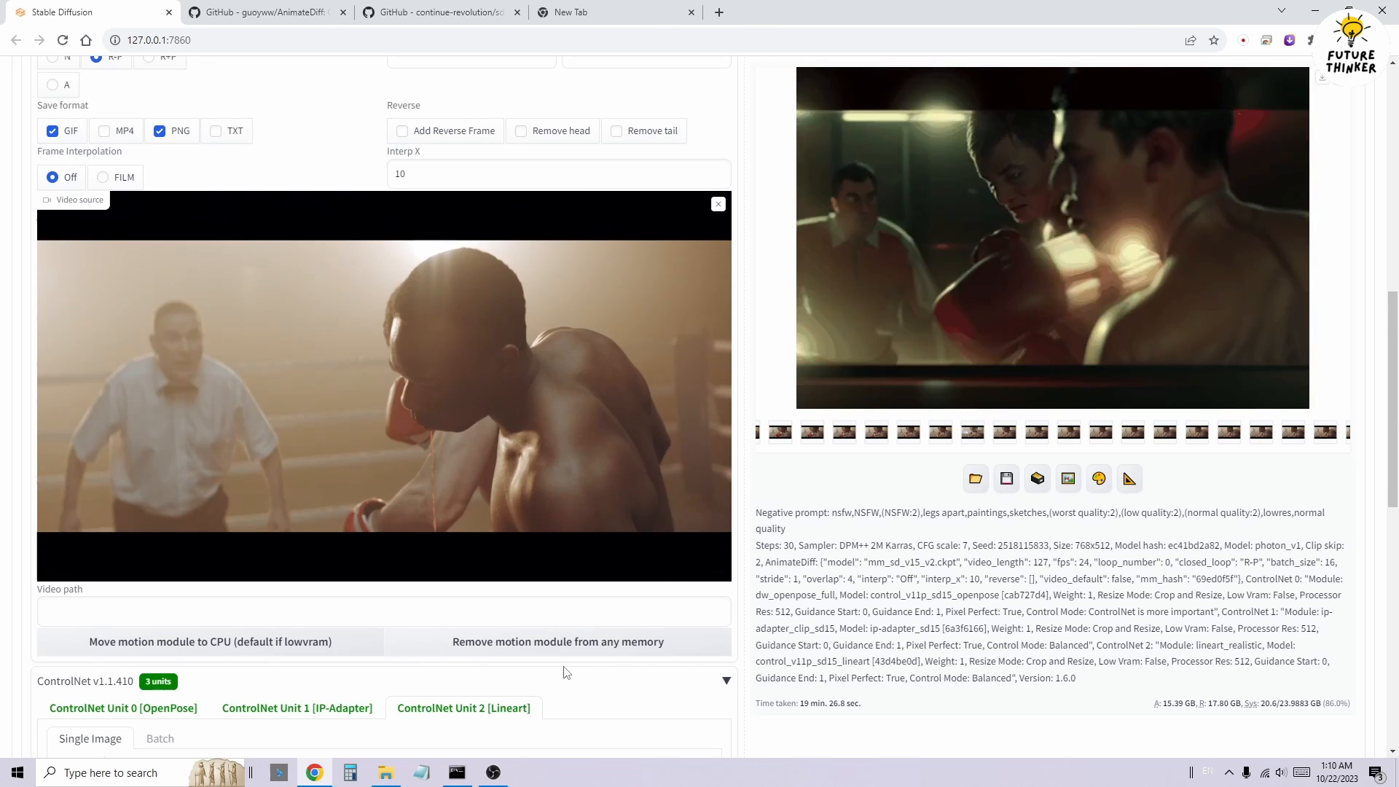
Replace the AnimateDiff video source with the walking-girl clip.
scroll("down", 3)
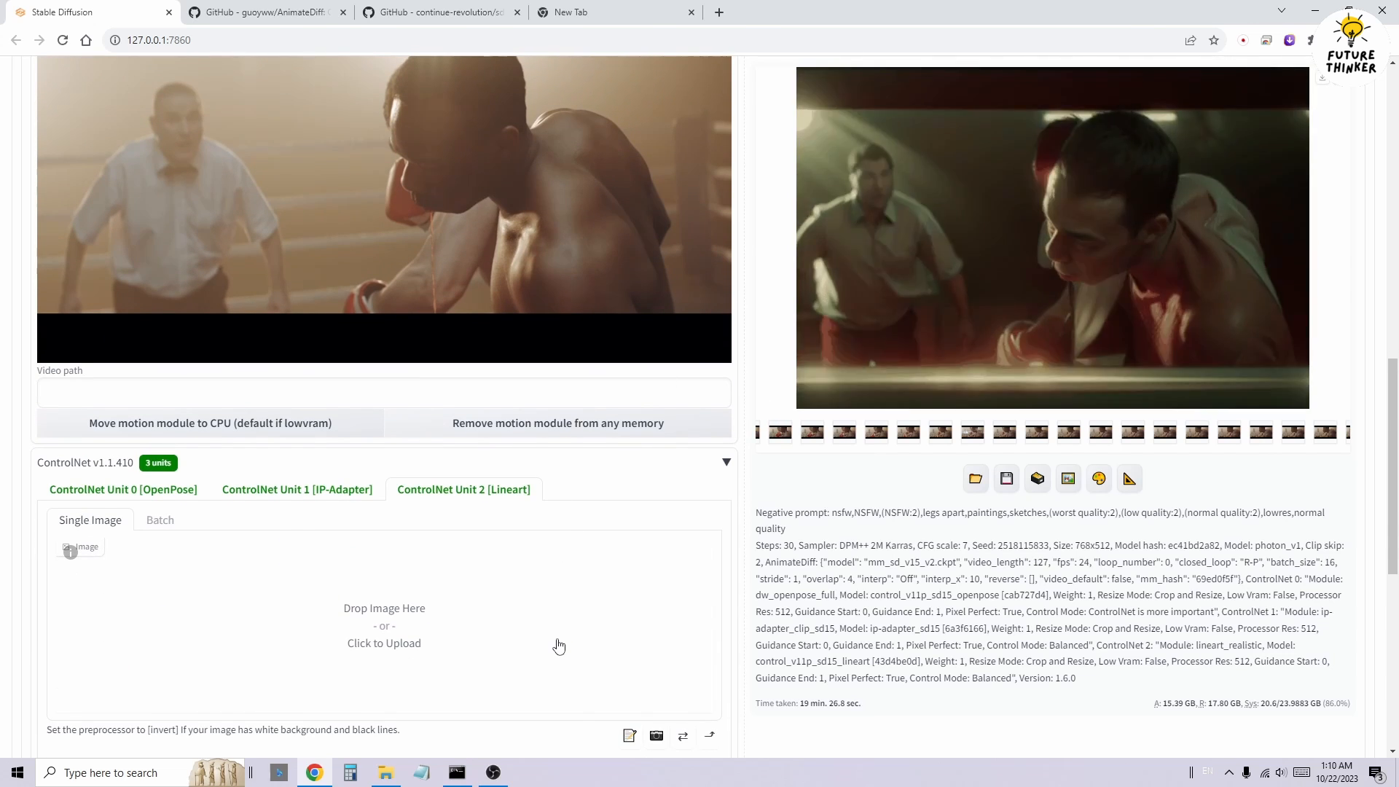
scroll("down", 3)
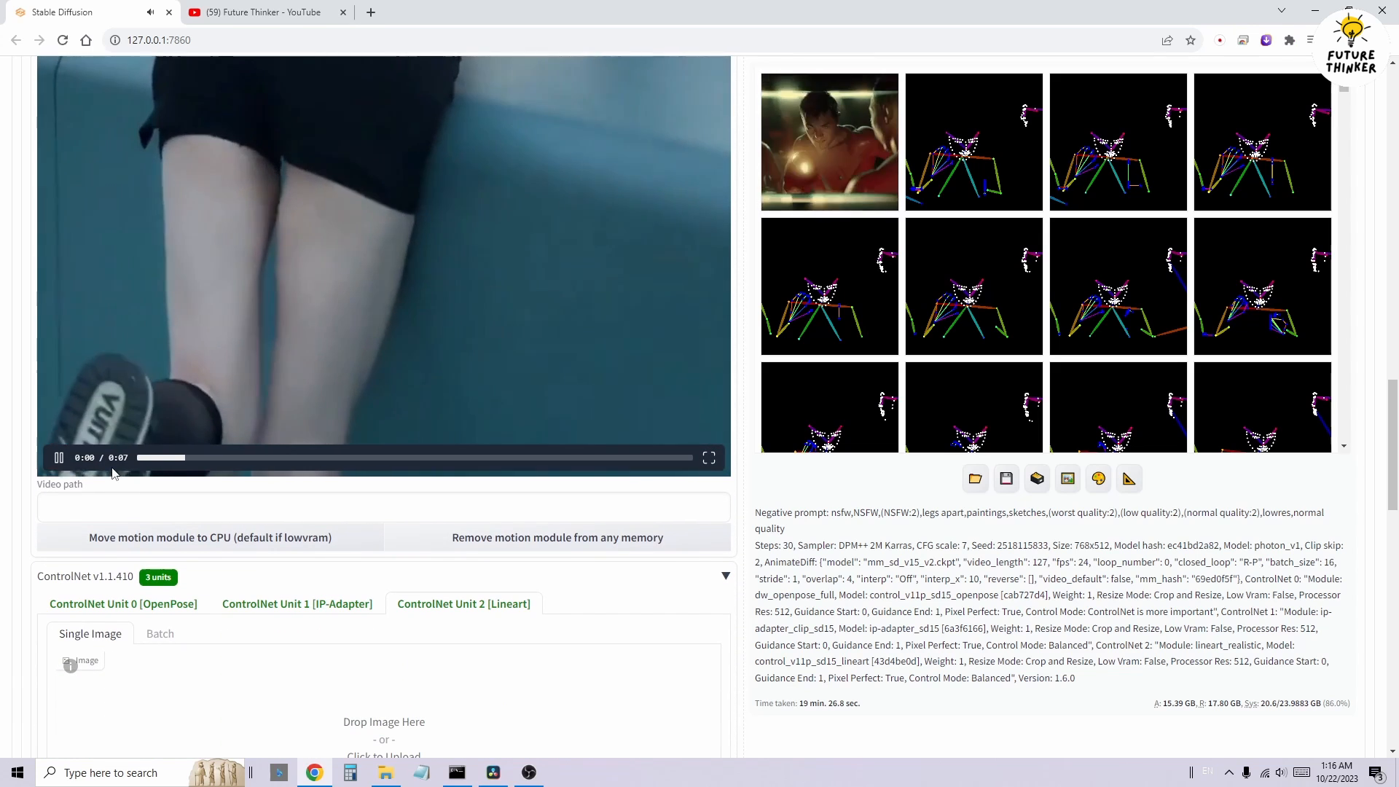
Play the walking-girl source clip and enable ReActor with the woman's portrait as swap source.
left_click(57, 457)
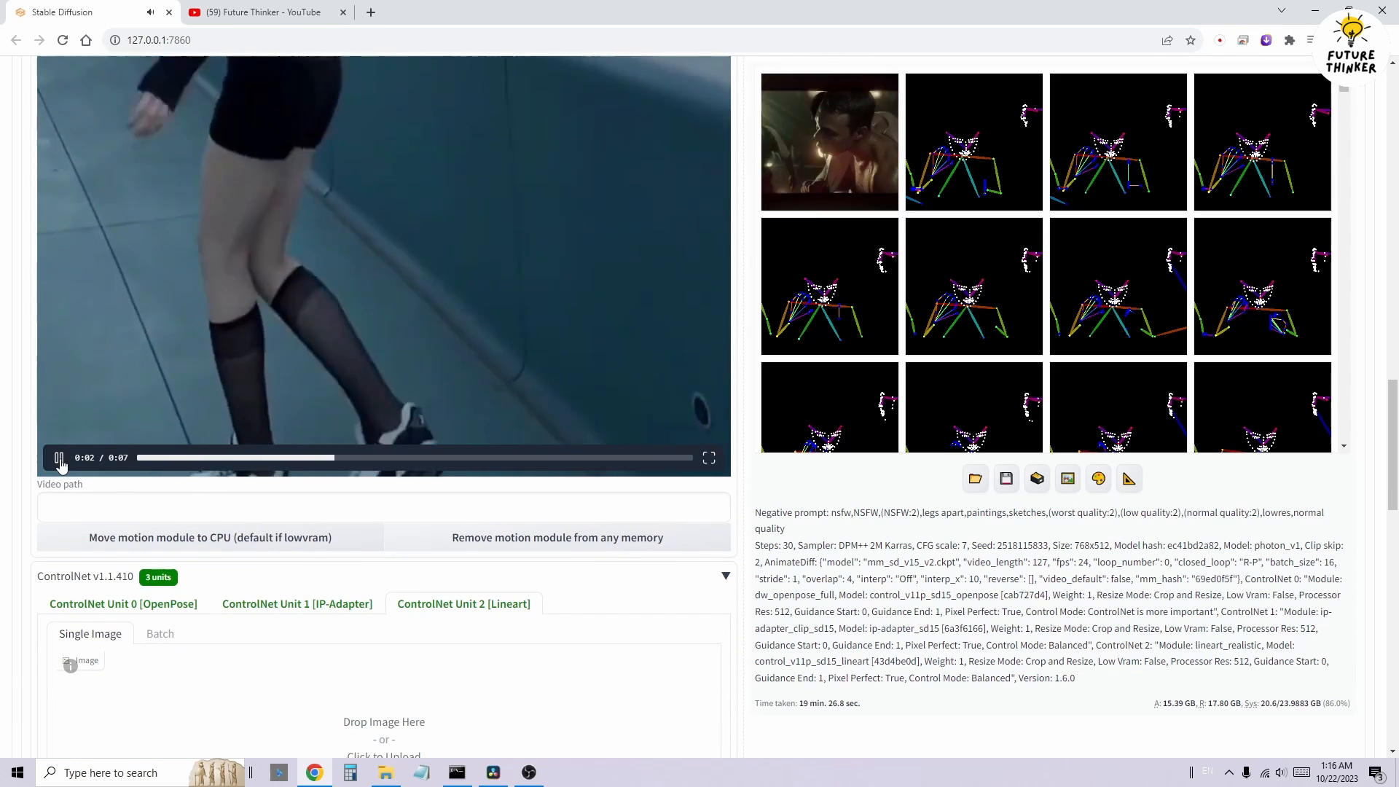
scroll("down", 3)
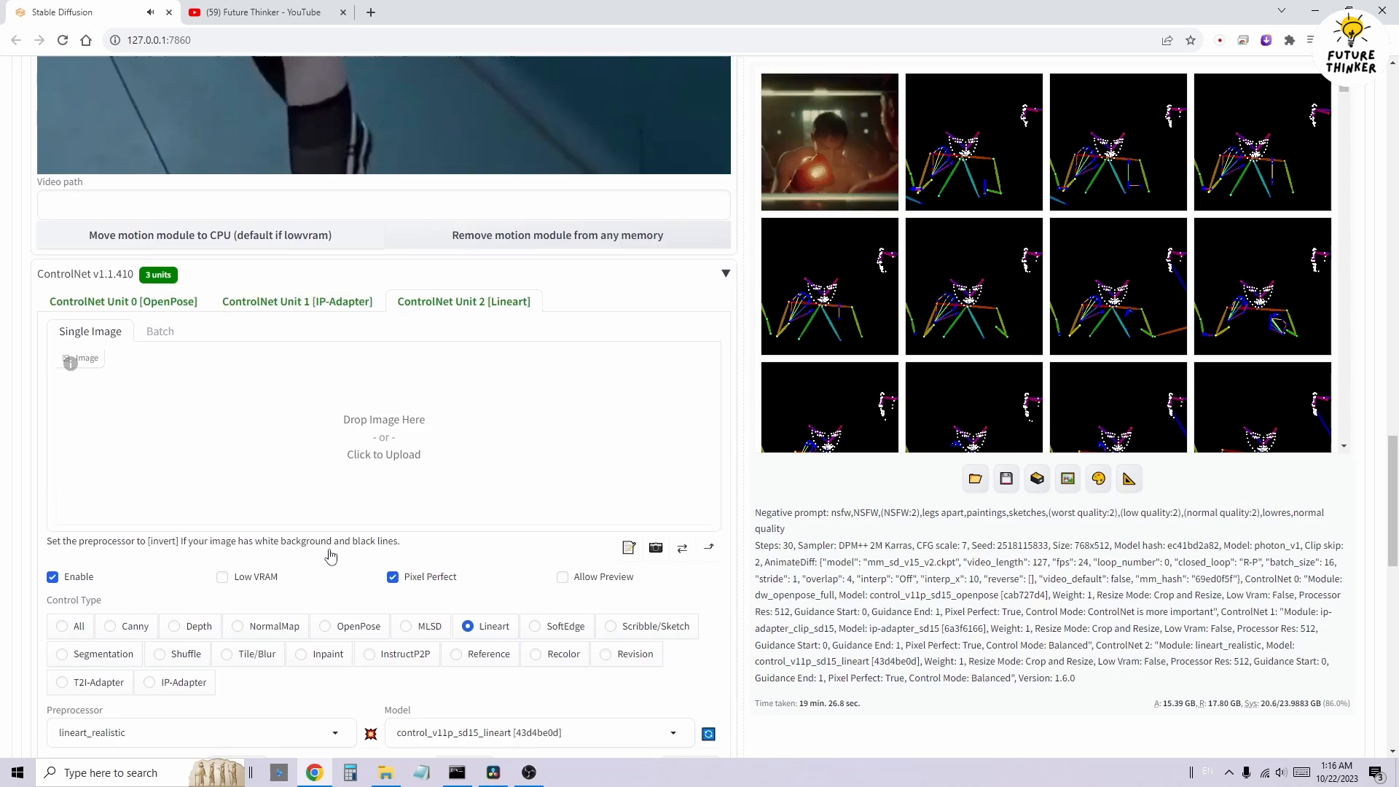
scroll("down", 3)
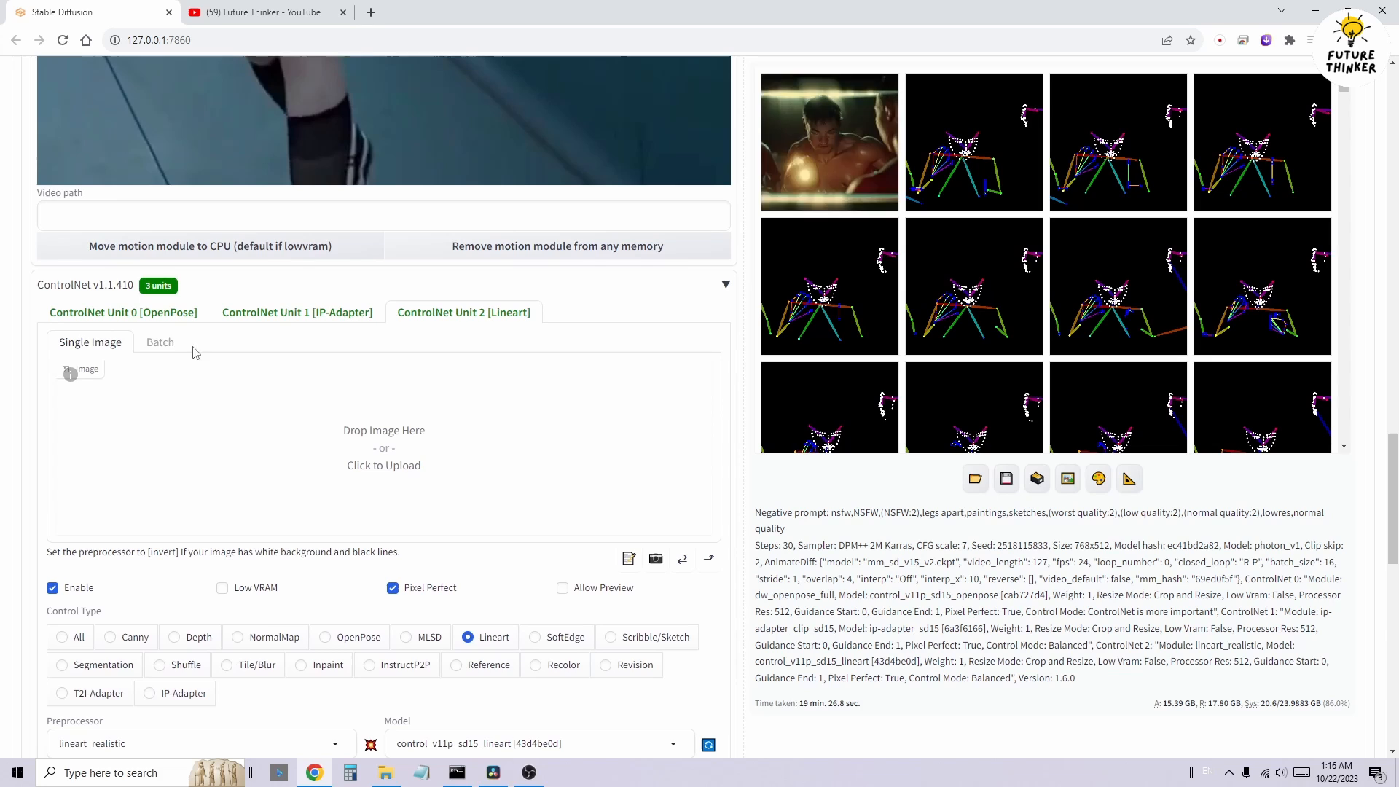
scroll("down", 3)
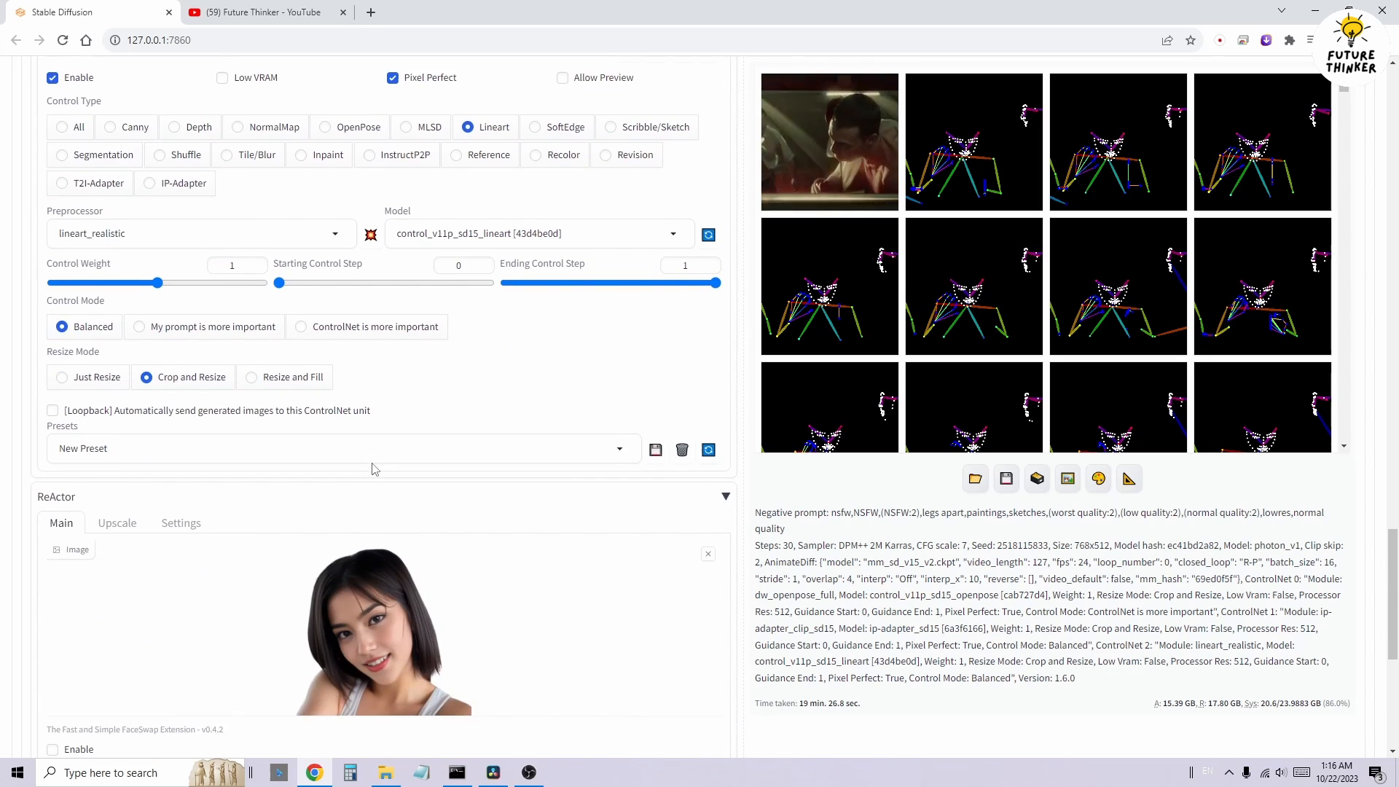
scroll("down", 3)
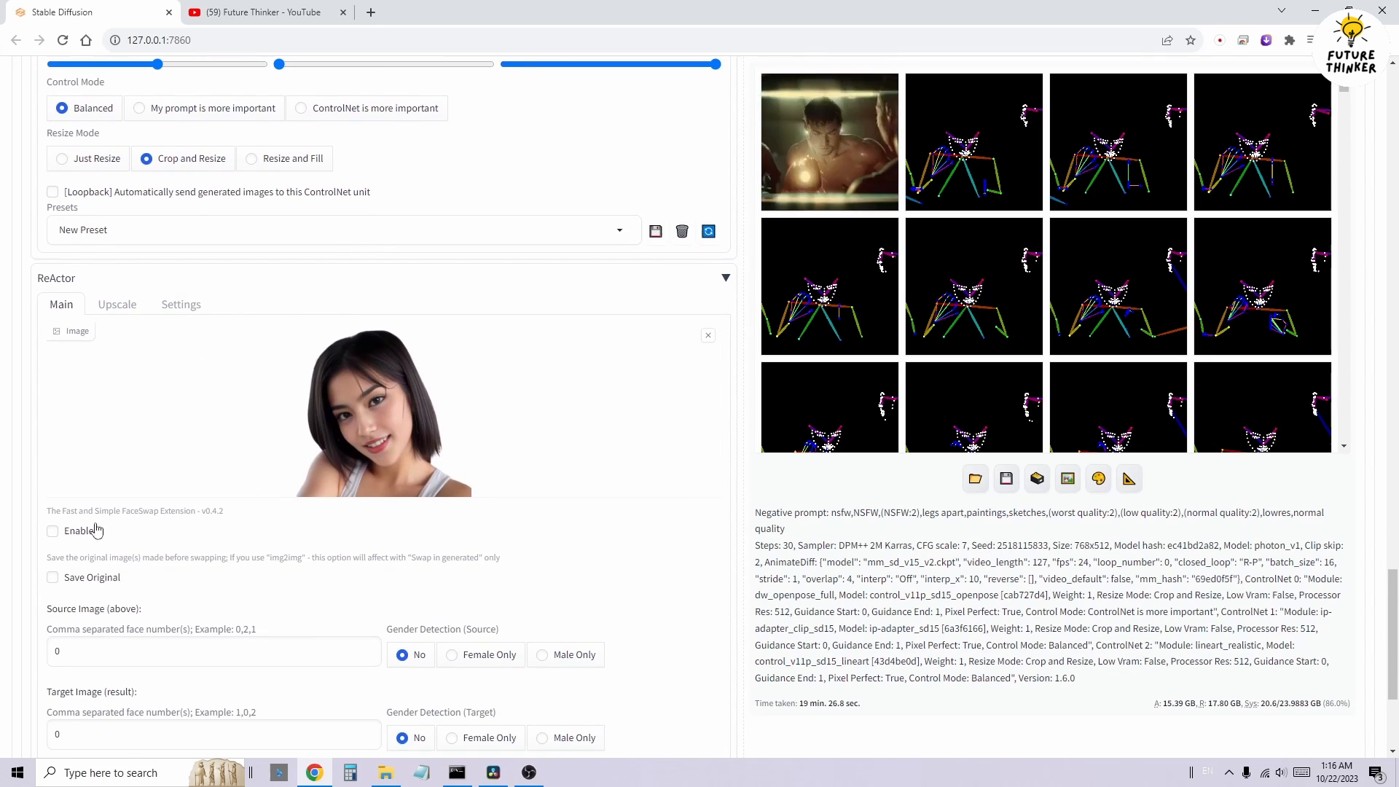
left_click(53, 538)
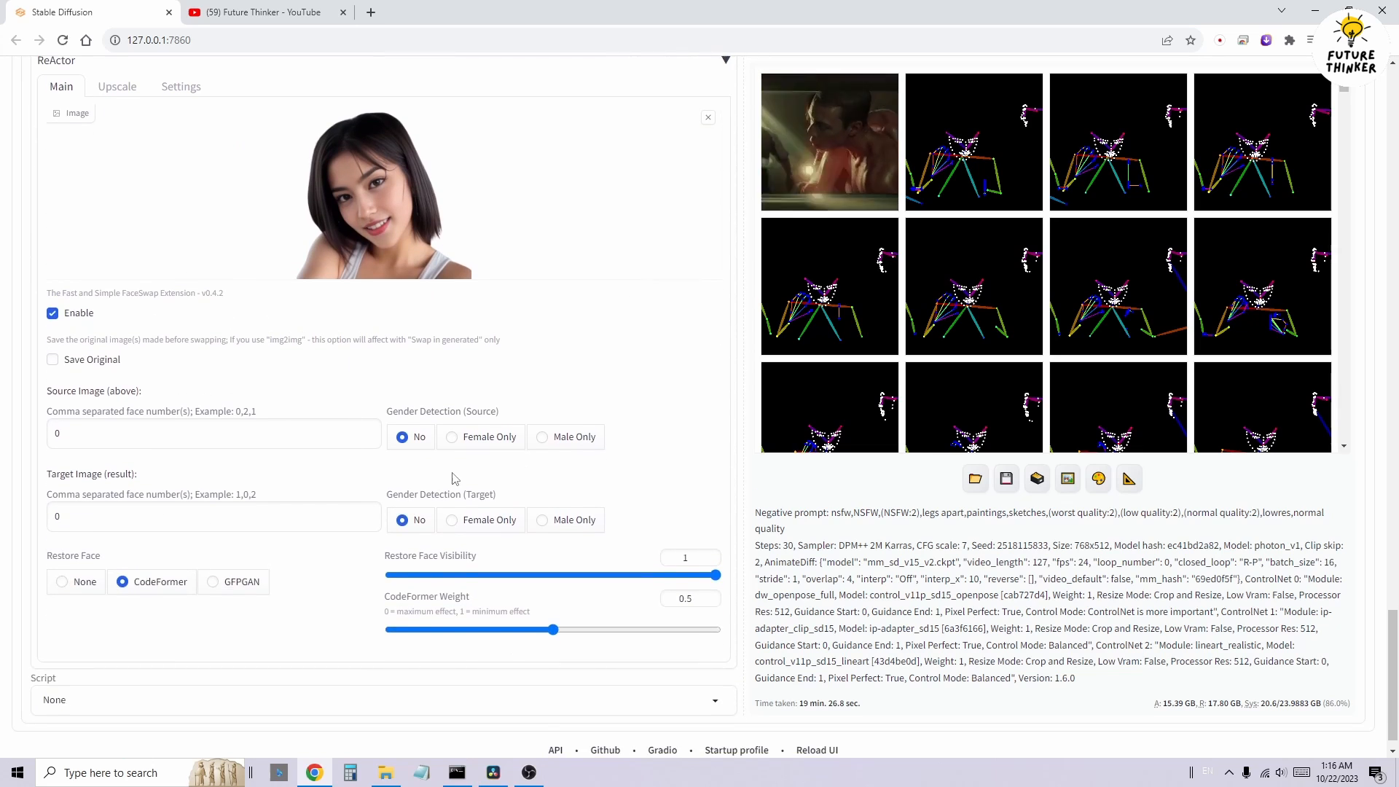
left_click(452, 436)
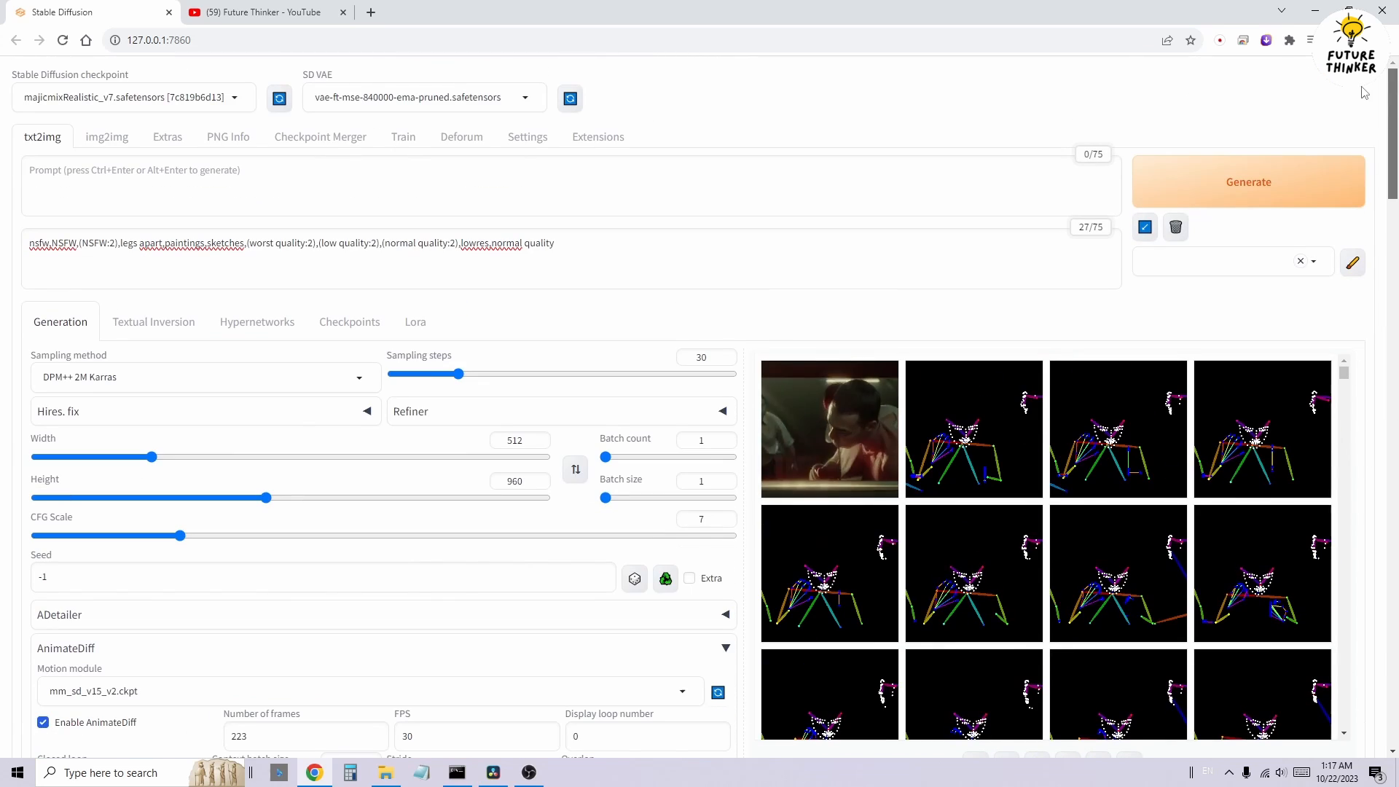
Generate the walking-girl animation and follow the console until AnimateDiff and ReActor finish.
left_click(1247, 181)
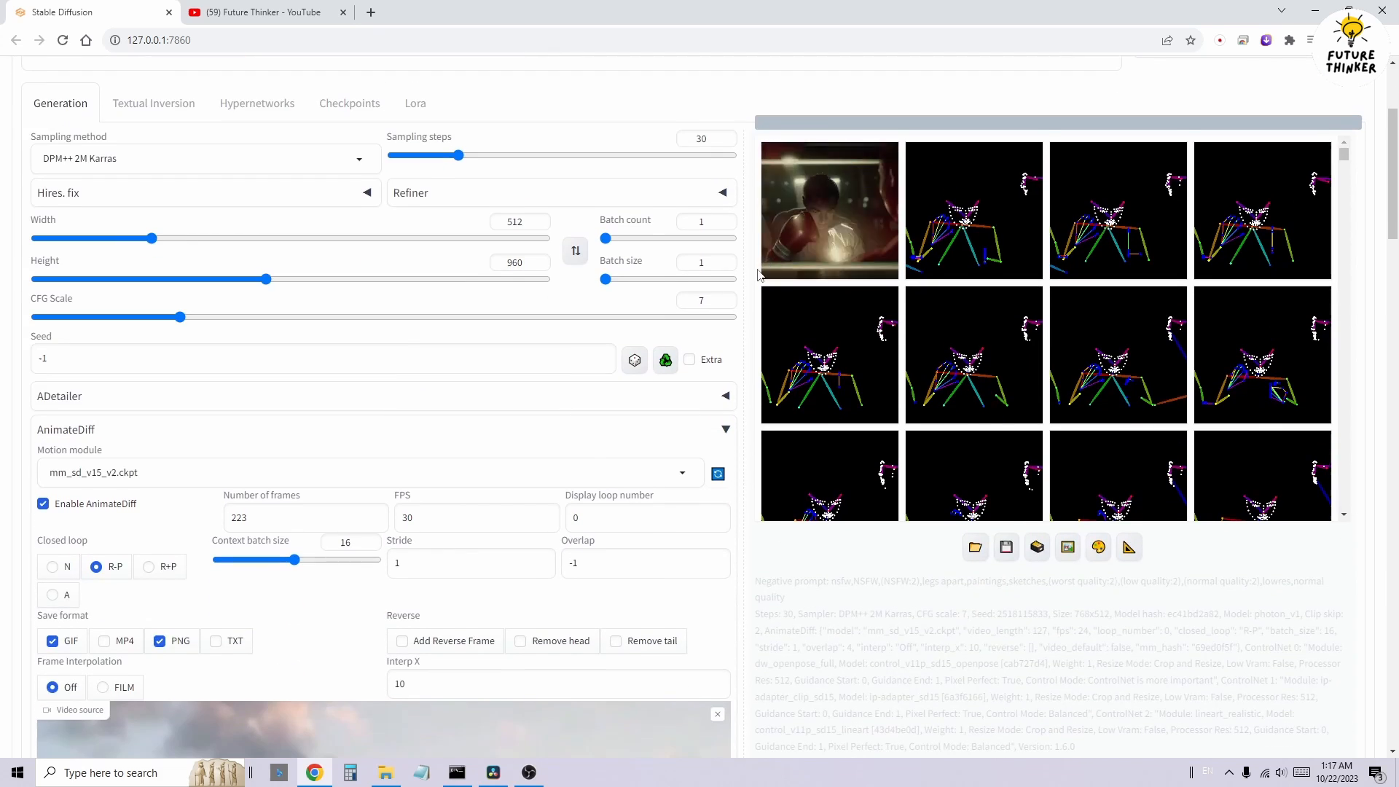
scroll("down", 3)
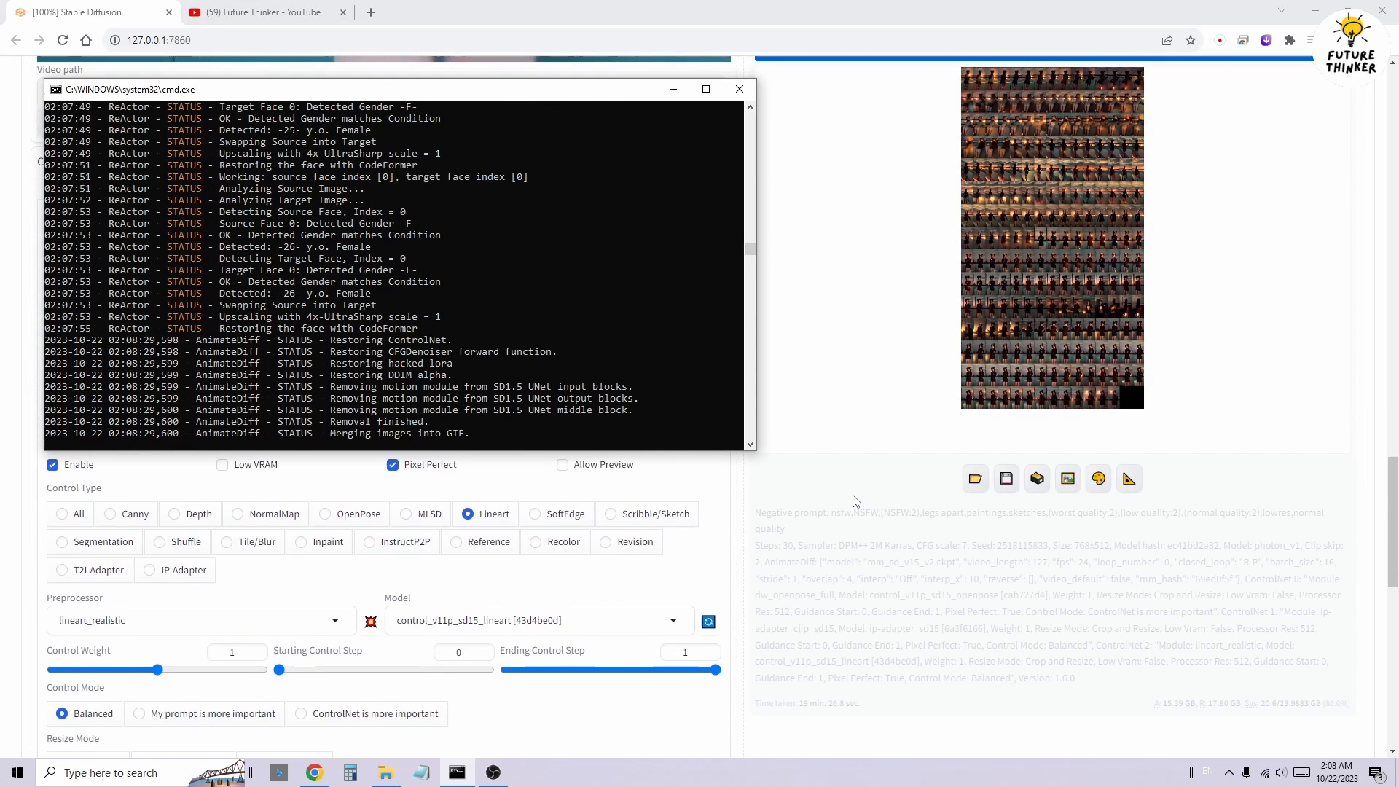
scroll("down", 3)
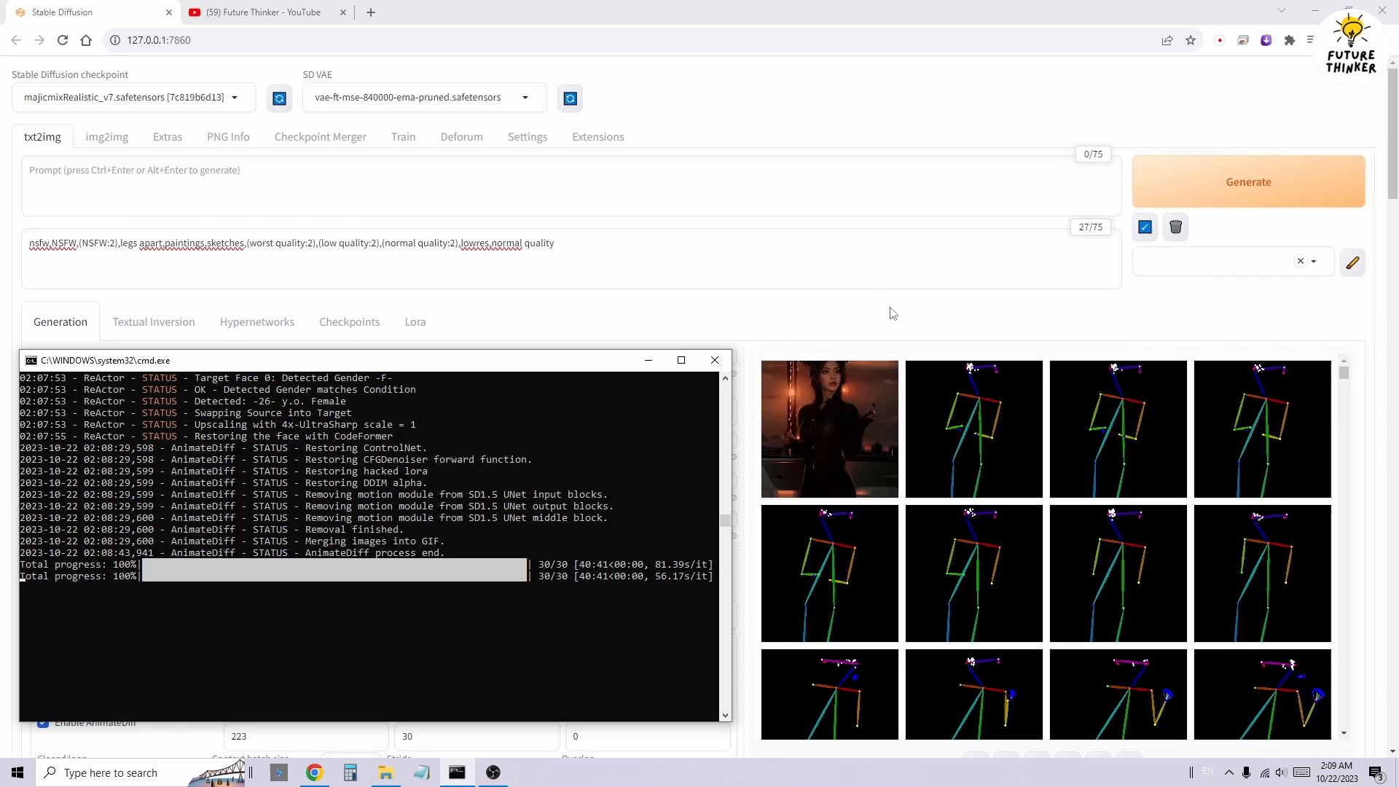
Compare the generated walking-girl frames in the gallery with the replayed source clip.
left_click(714, 360)
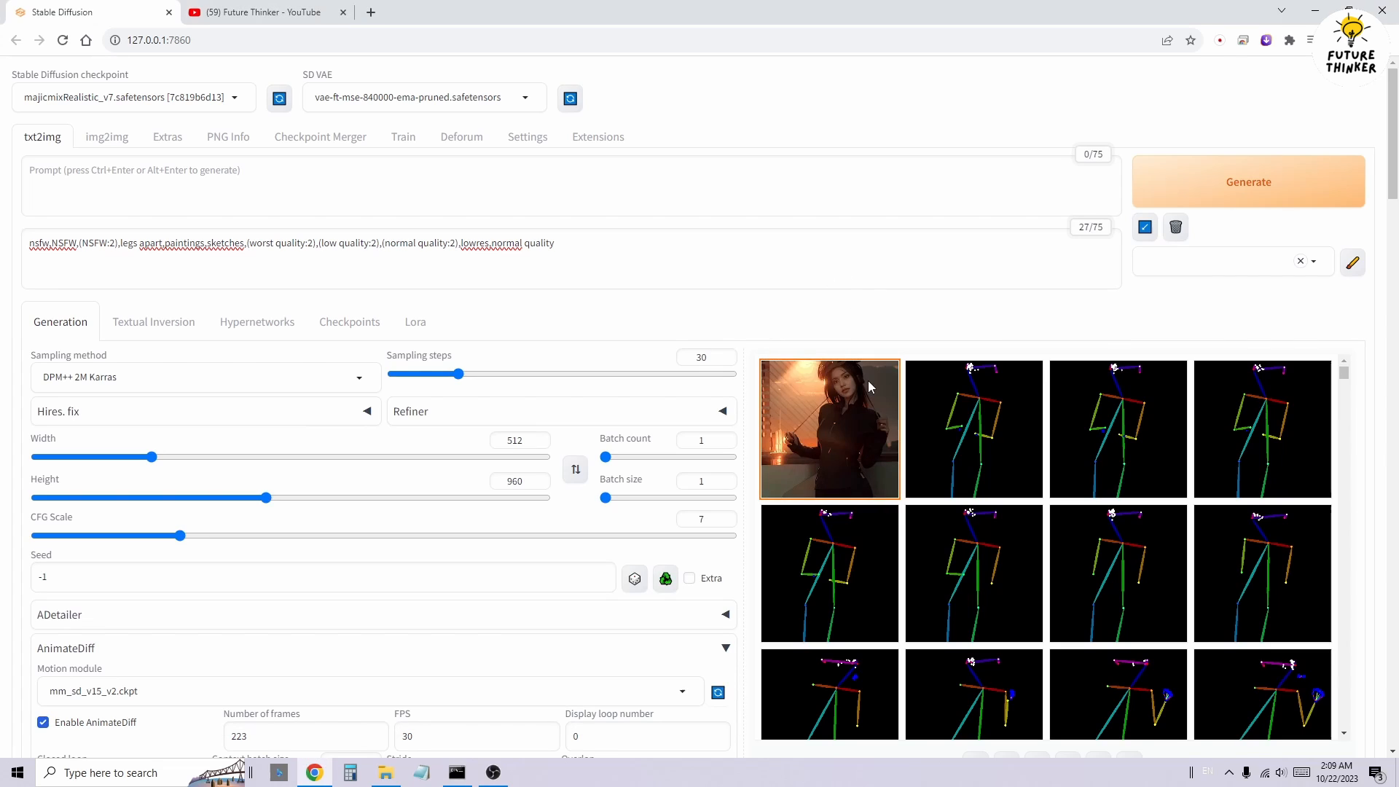
left_click(828, 429)
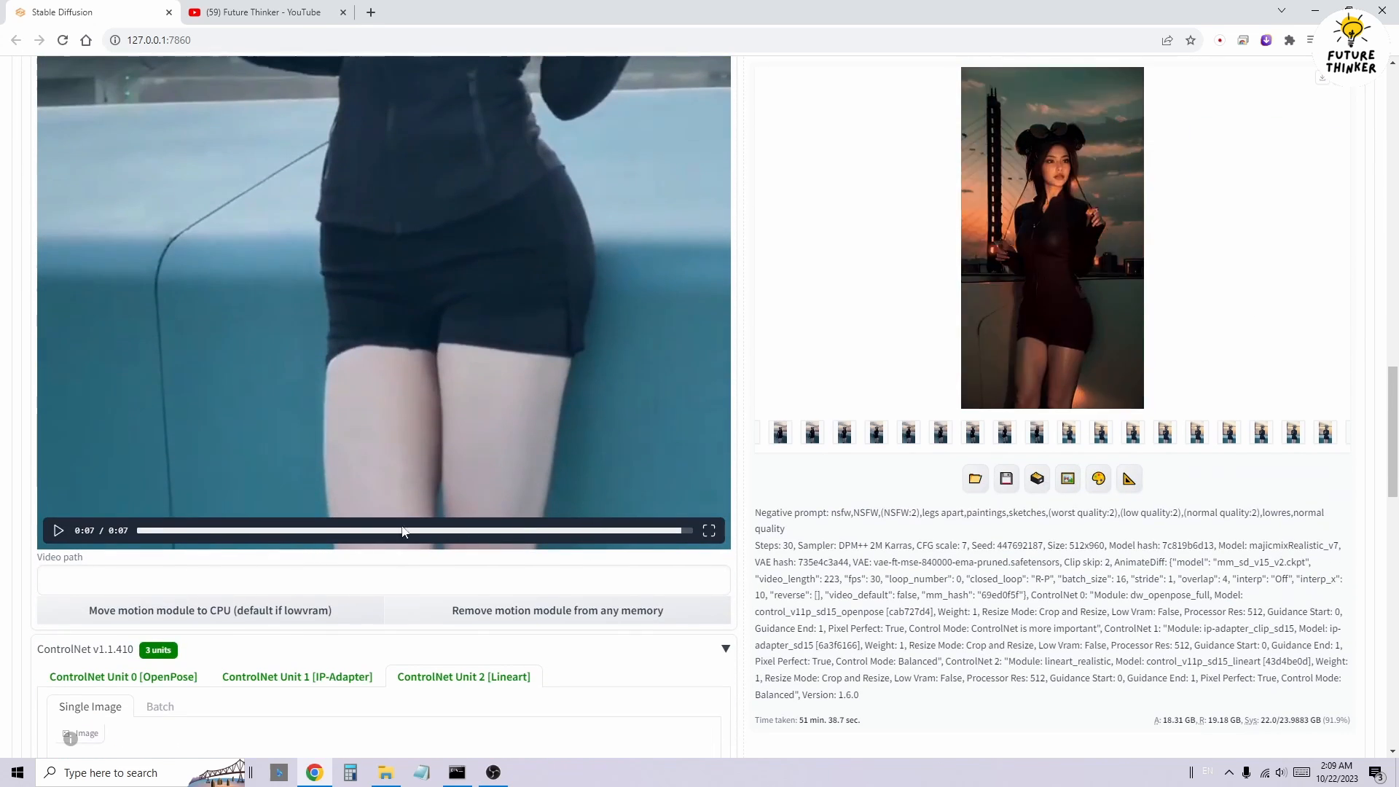
left_click(58, 530)
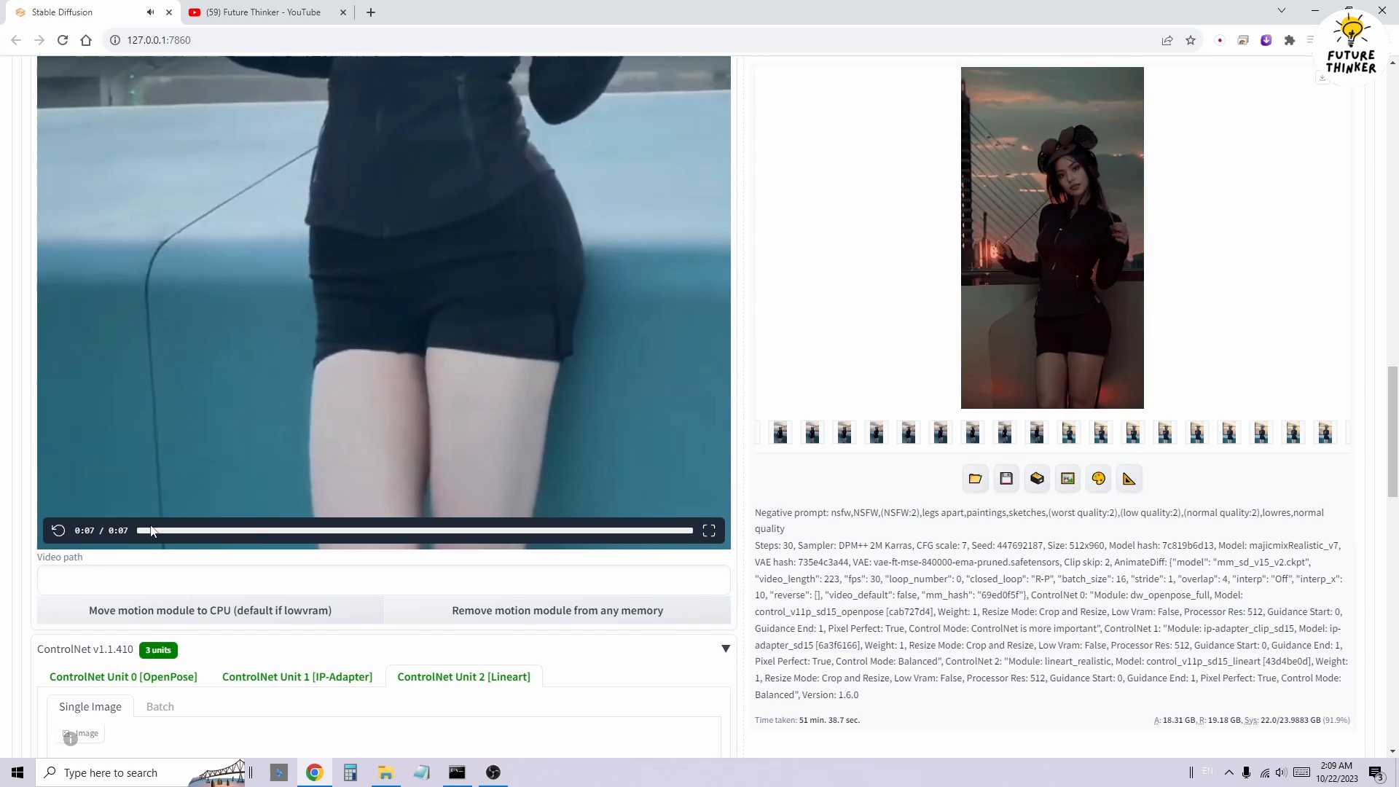
left_click(57, 531)
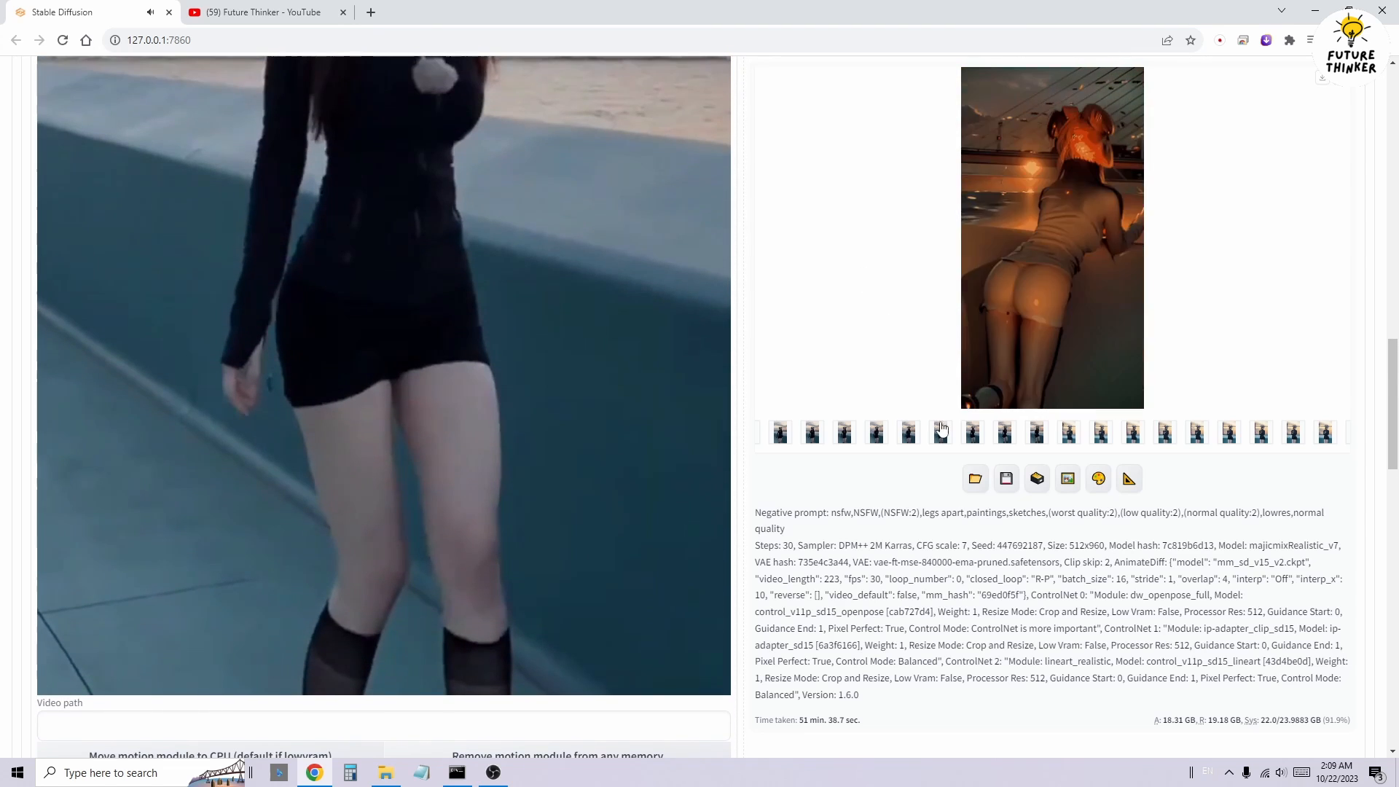
left_click(941, 433)
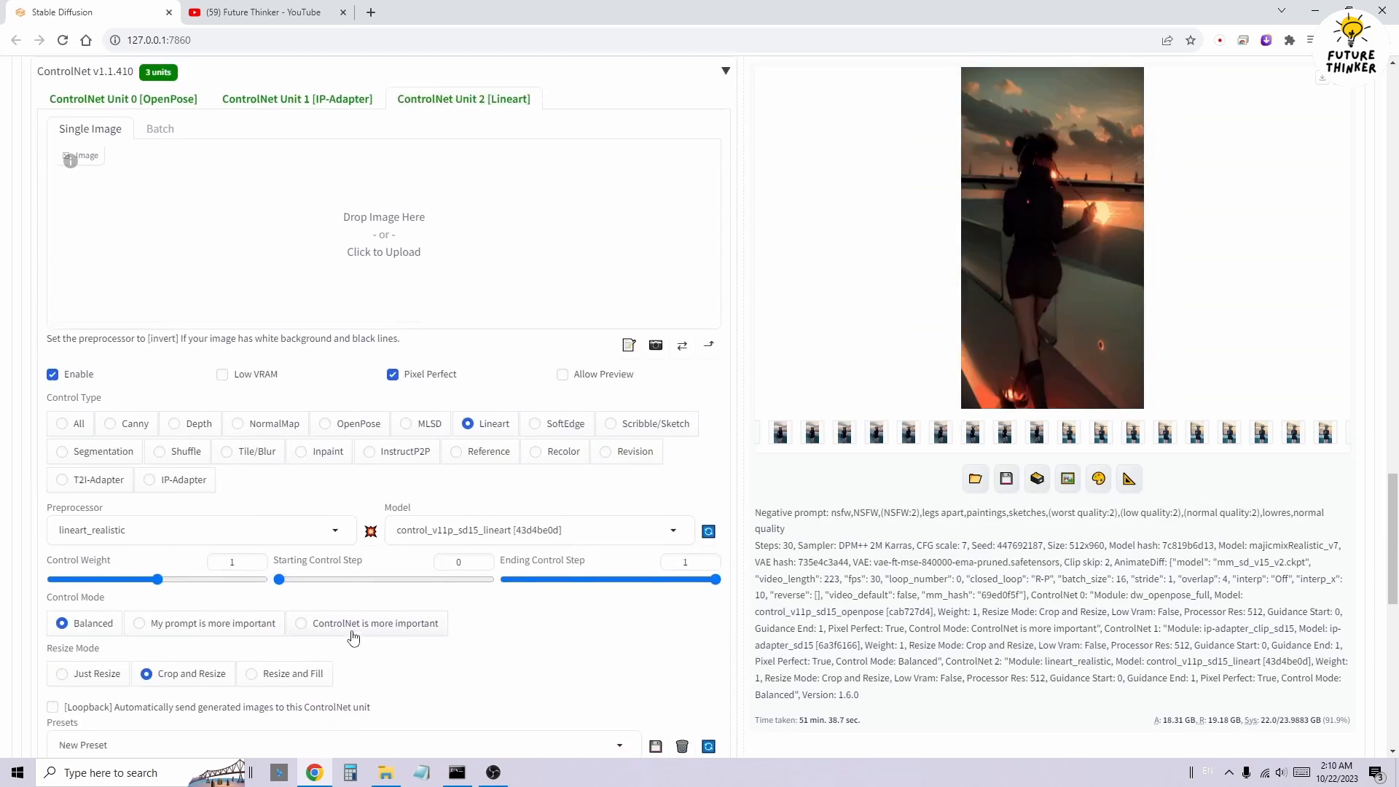
Enlarge the finished face-swapped walking-girl animation in the lightbox.
scroll("down", 3)
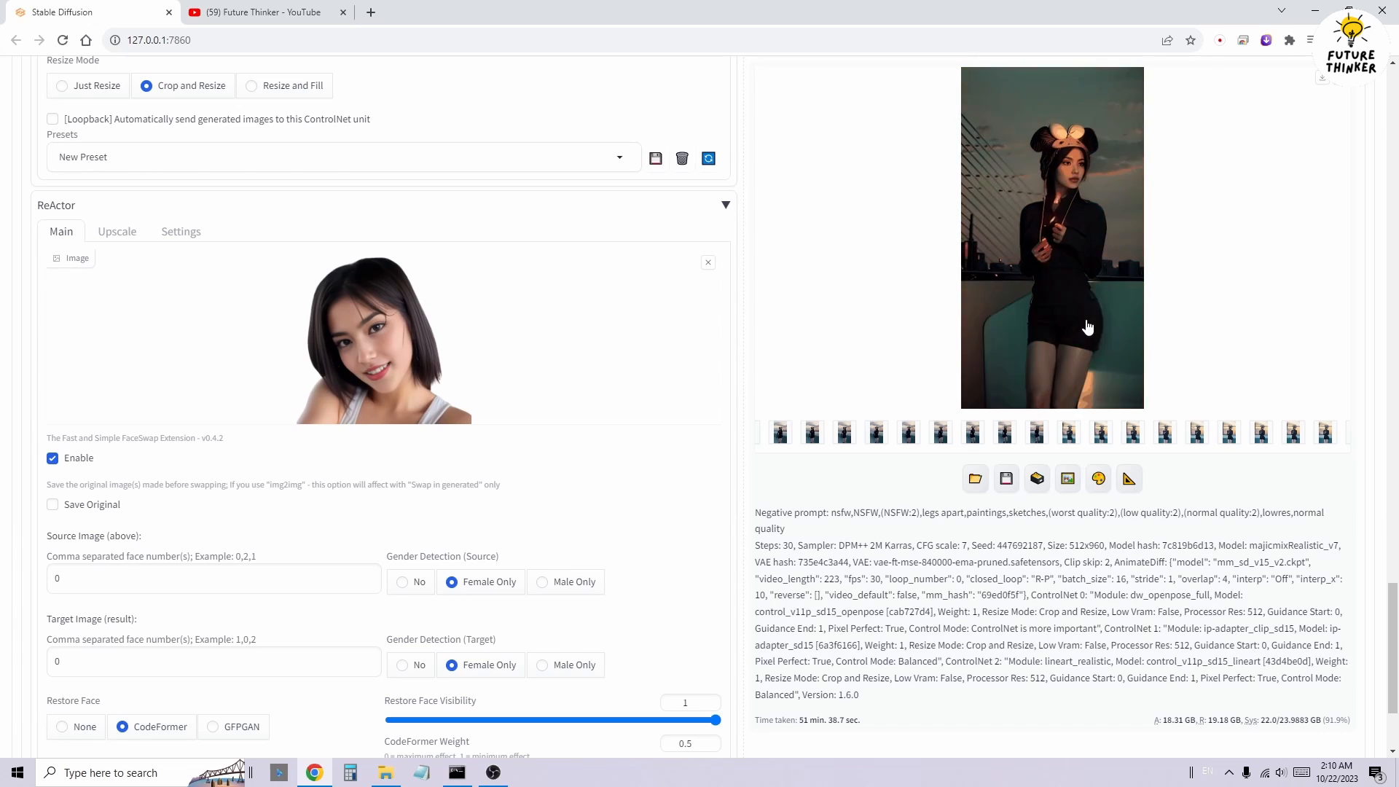
left_click(1052, 236)
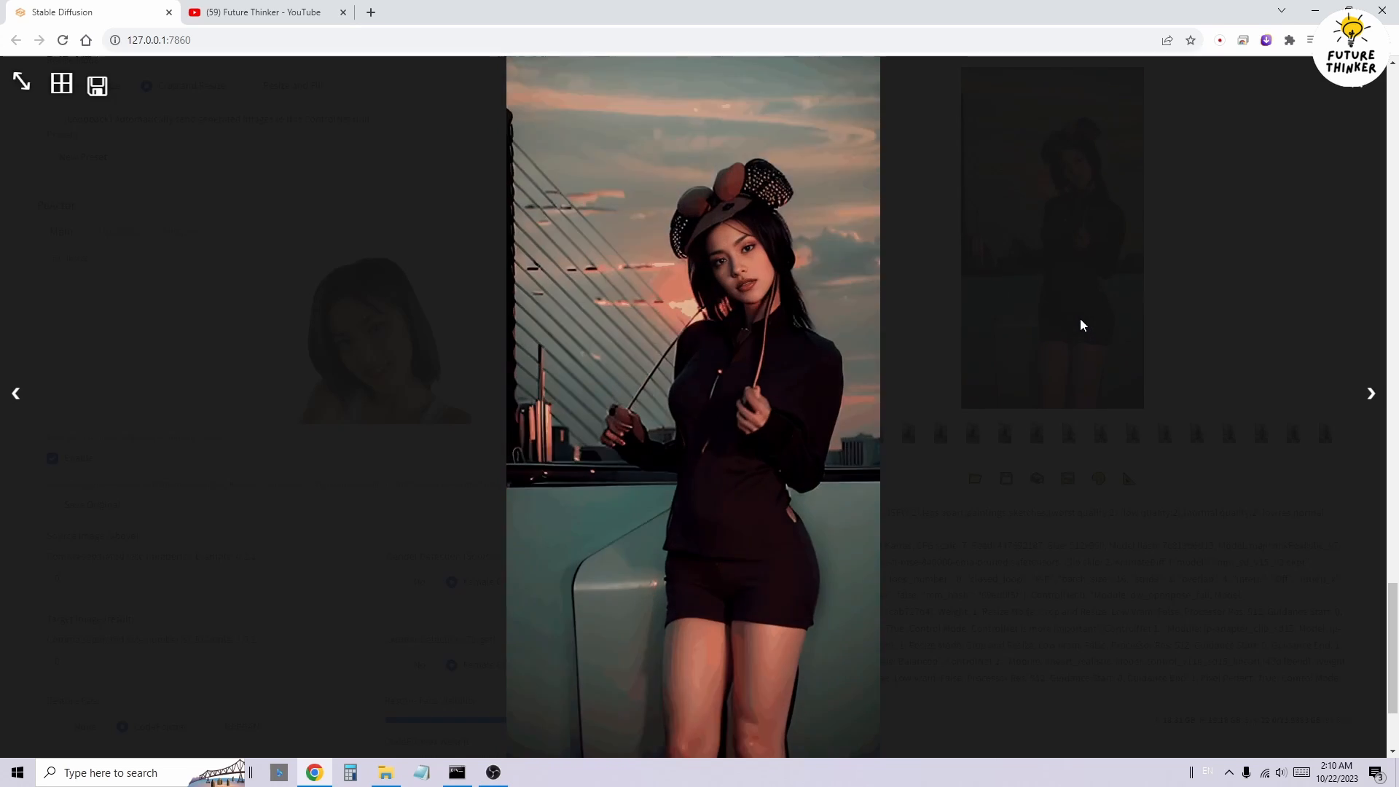